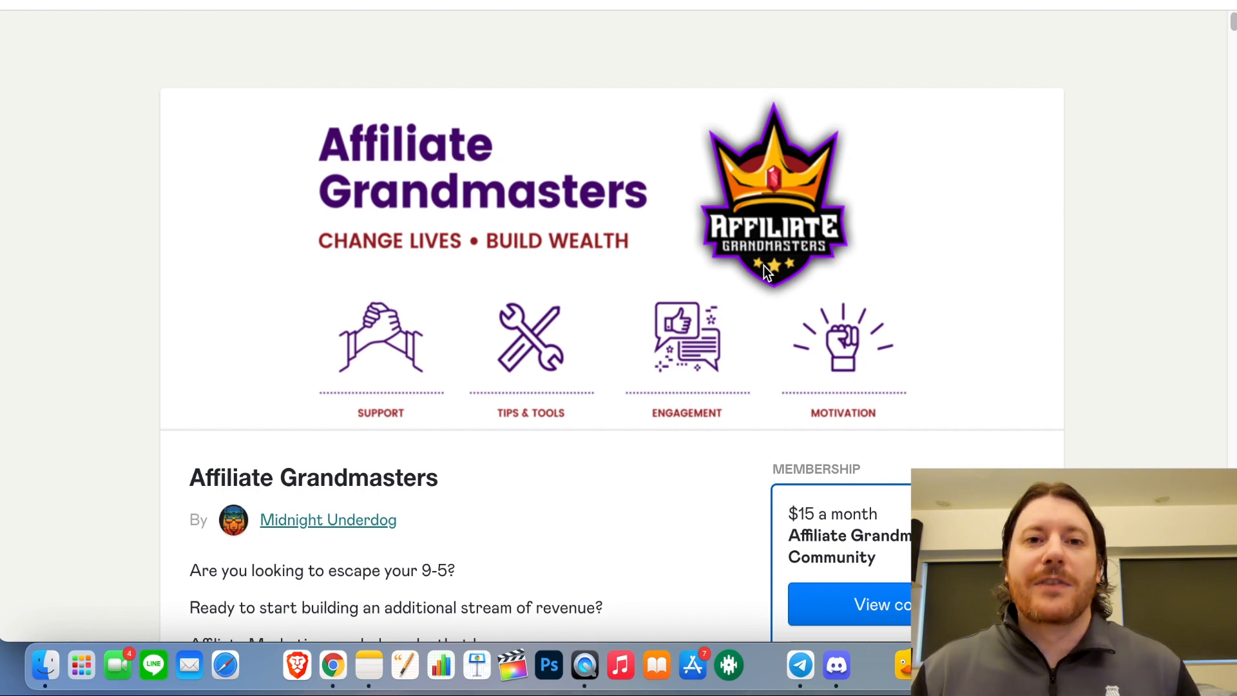
{"action": "mouse_move", "coordinate": [984, 264]}
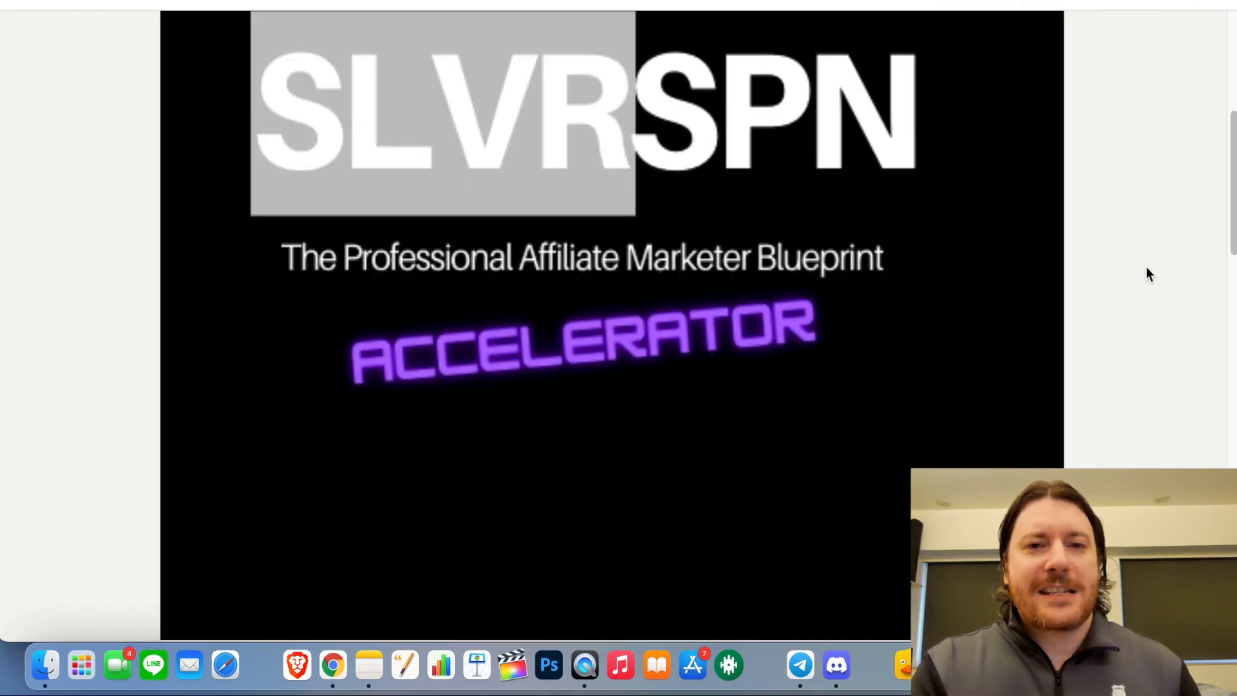
Scroll the SLVRSPN Make-Money-Now Accelerator page down to its product description
{"action": "scroll", "scroll_direction": "down", "scroll_amount": 3}
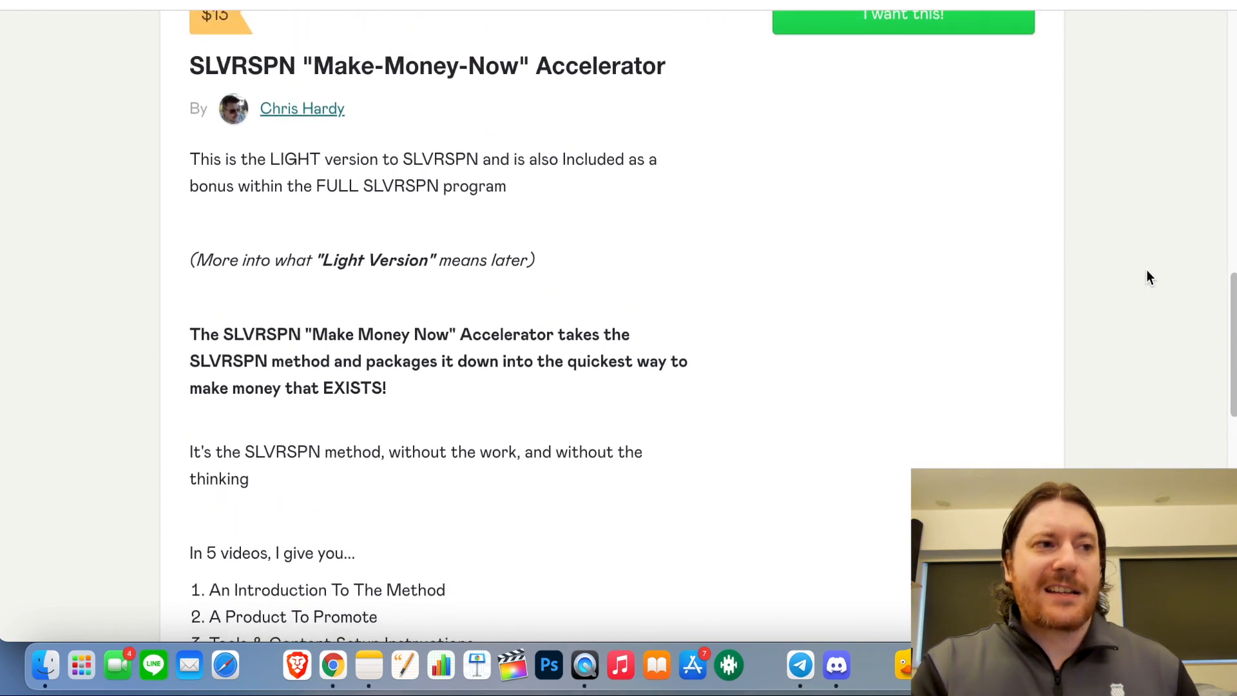
{"action": "scroll", "scroll_direction": "down", "scroll_amount": 3}
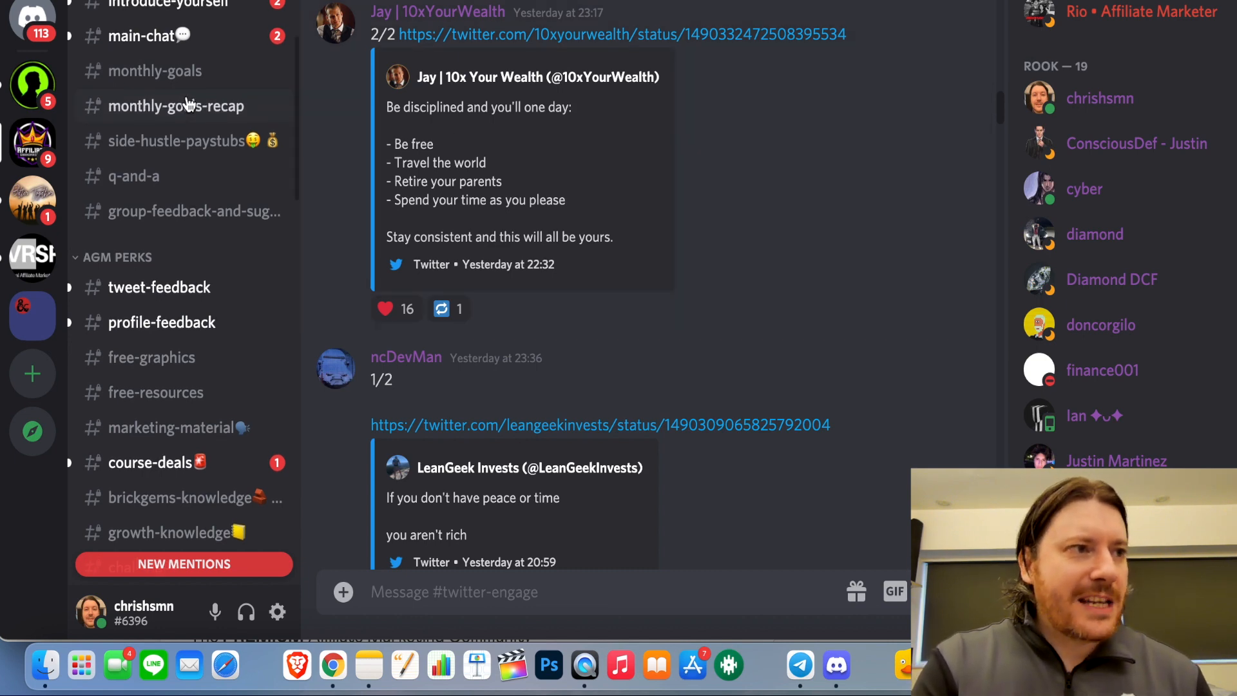
{"action": "scroll", "scroll_direction": "down", "scroll_amount": 3}
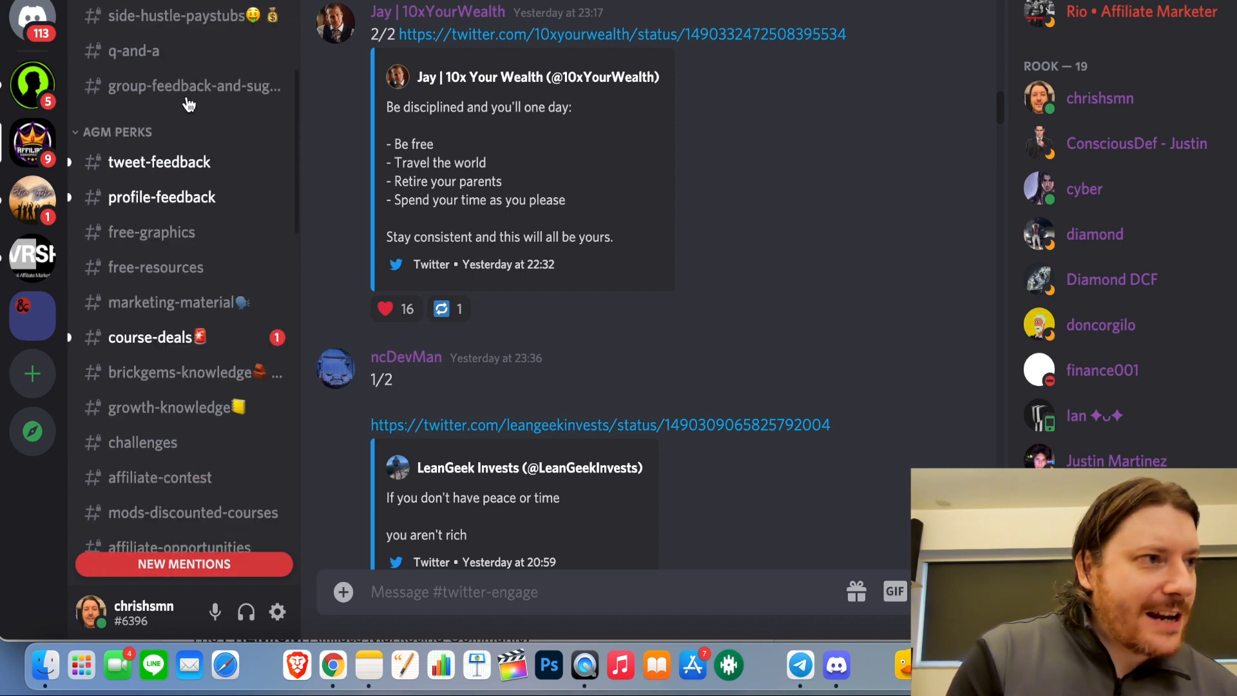
{"action": "scroll", "scroll_direction": "down", "scroll_amount": 3}
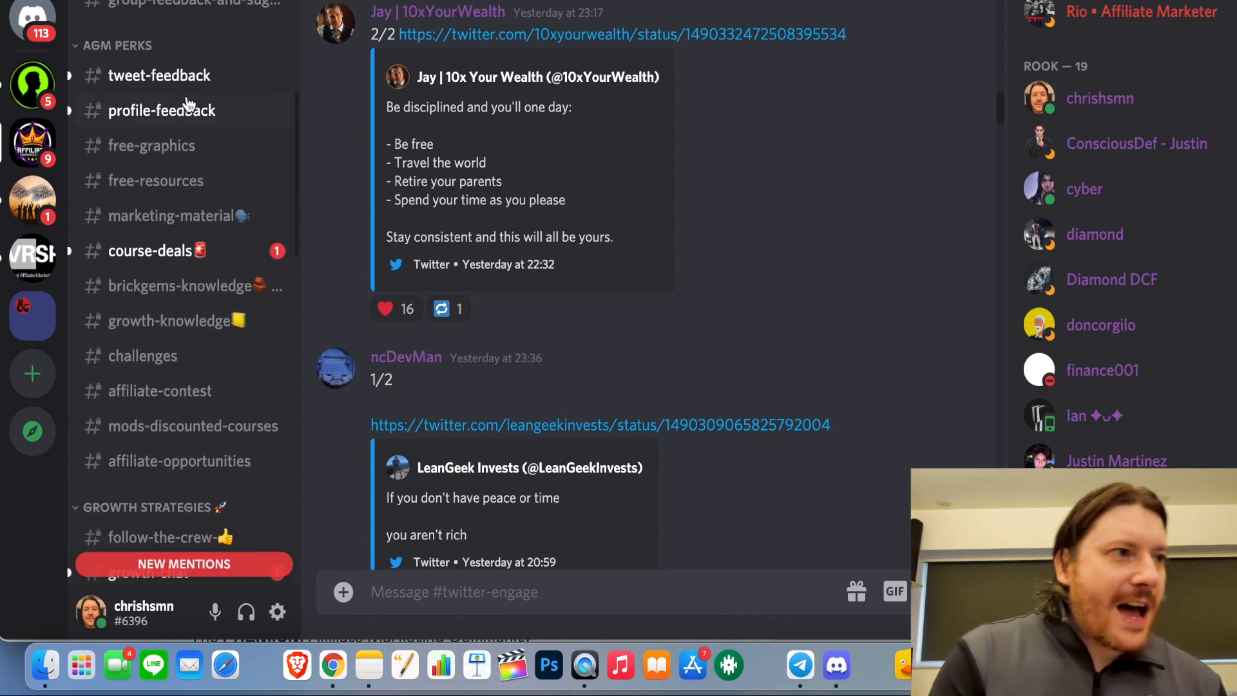
{"action": "scroll", "scroll_direction": "down", "scroll_amount": 3}
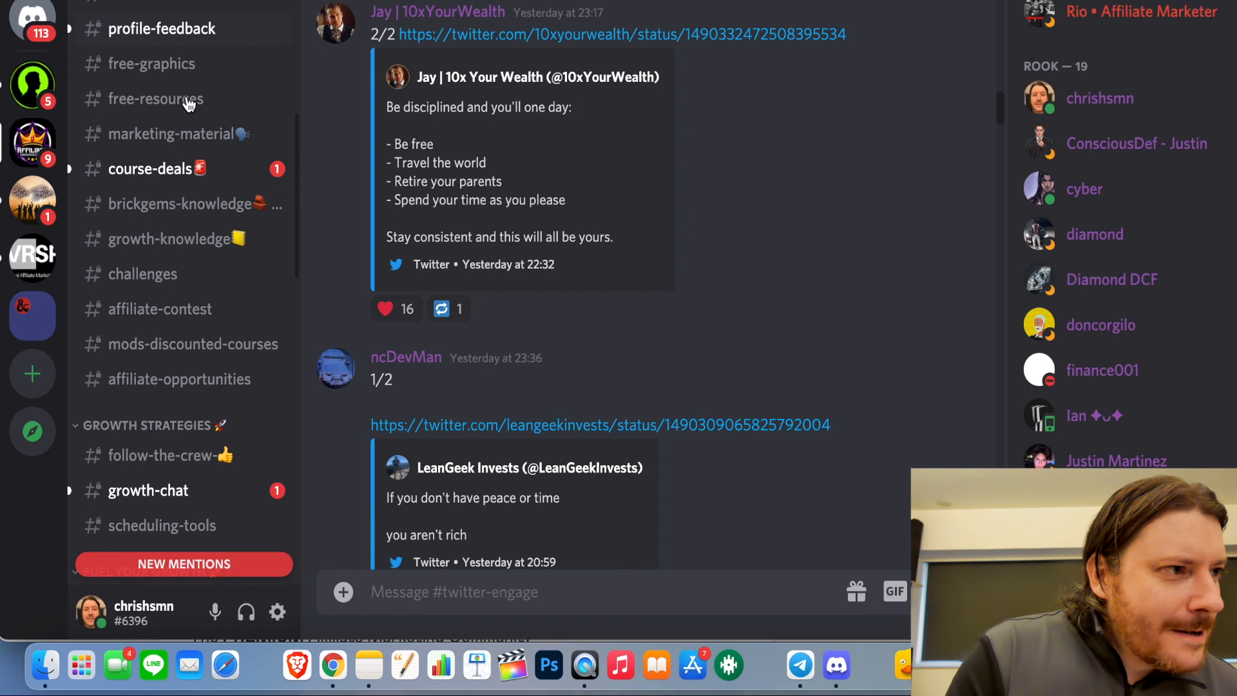
{"action": "scroll", "scroll_direction": "down", "scroll_amount": 3}
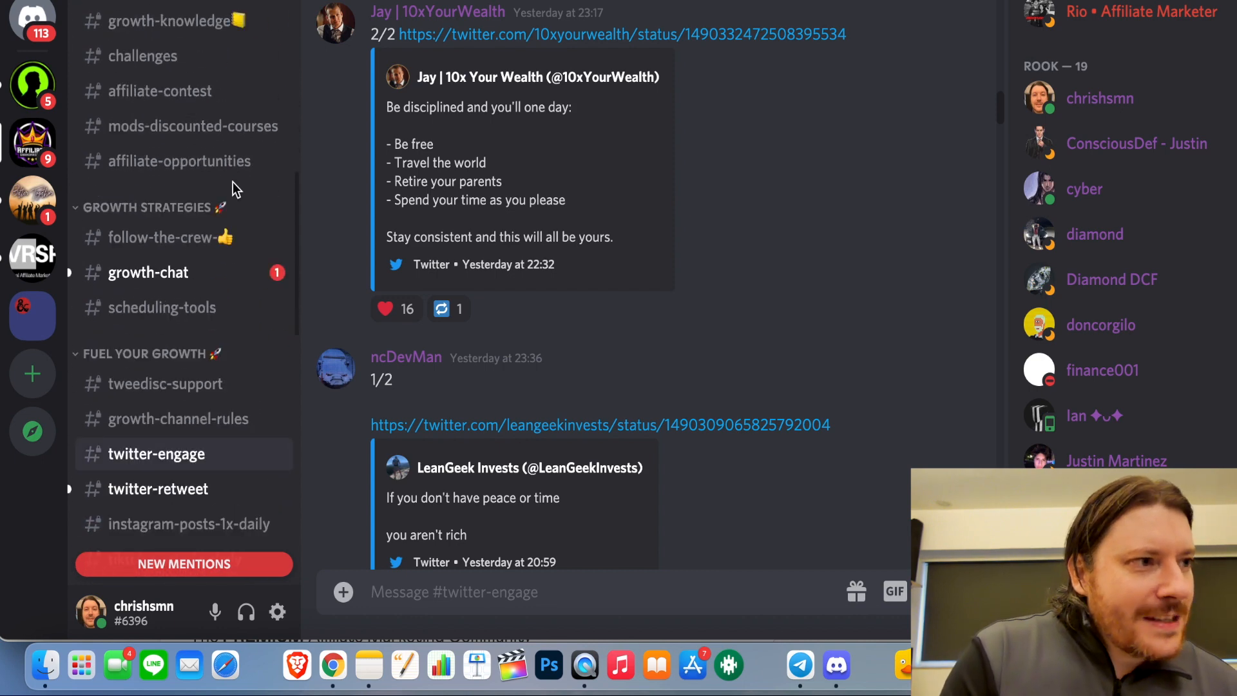
{"action": "scroll", "scroll_direction": "down", "scroll_amount": 3}
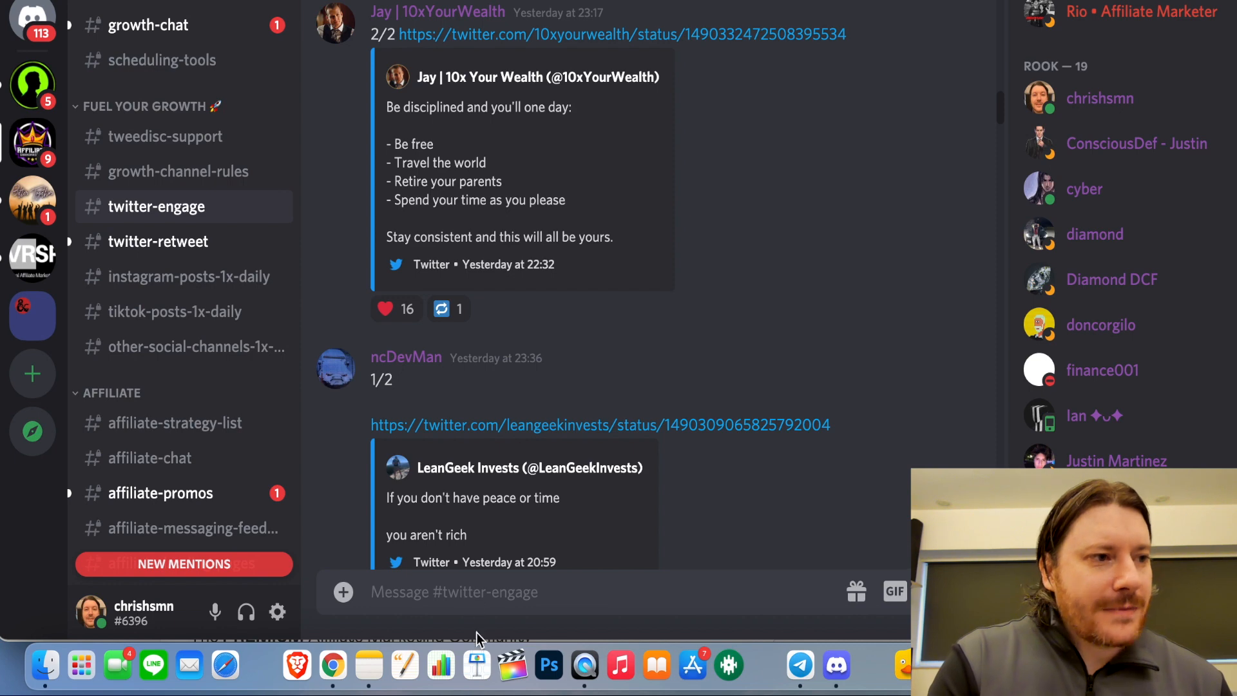
Bring up the creator's Twitter profile in Chrome and scroll through its recent tweets
{"action": "left_click", "coordinate": [337, 663]}
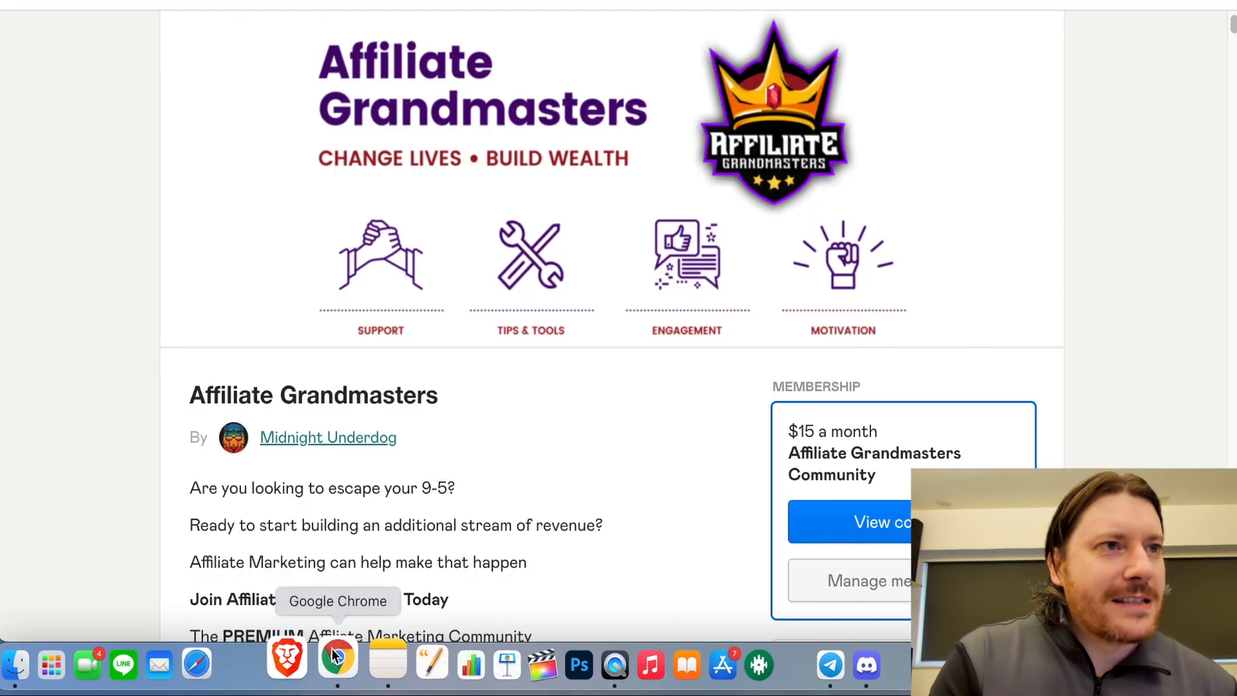
{"action": "left_click", "coordinate": [338, 657]}
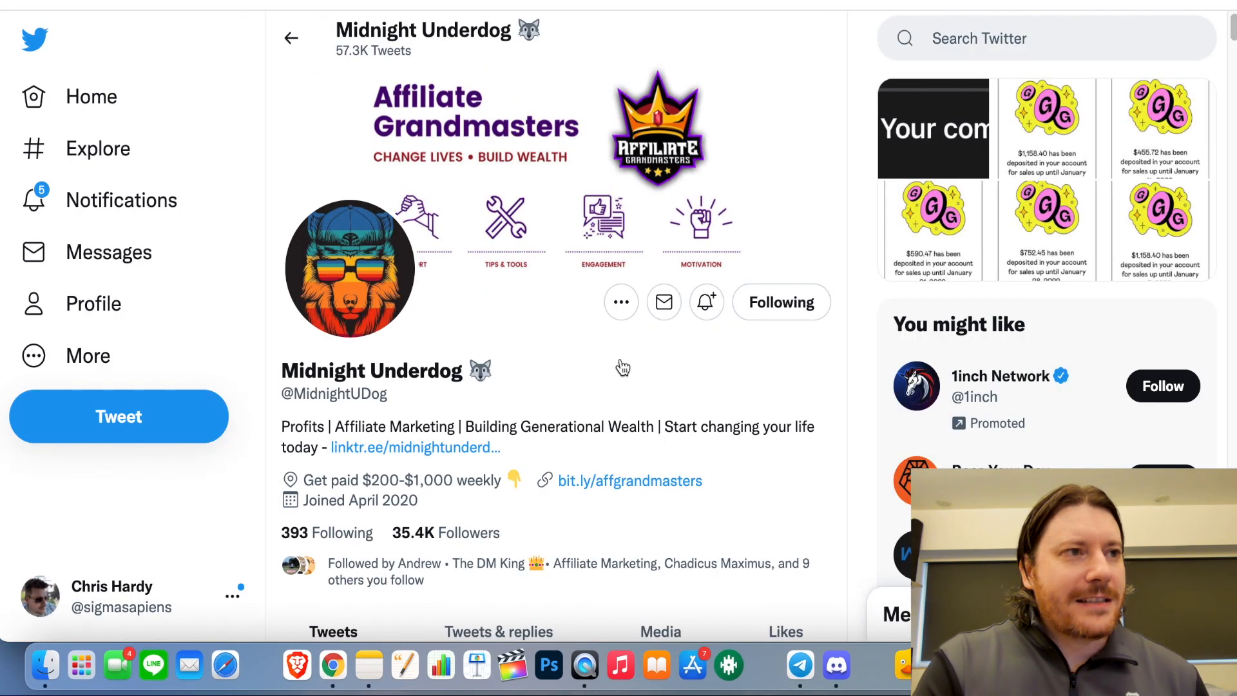
{"action": "scroll", "scroll_direction": "down", "scroll_amount": 3}
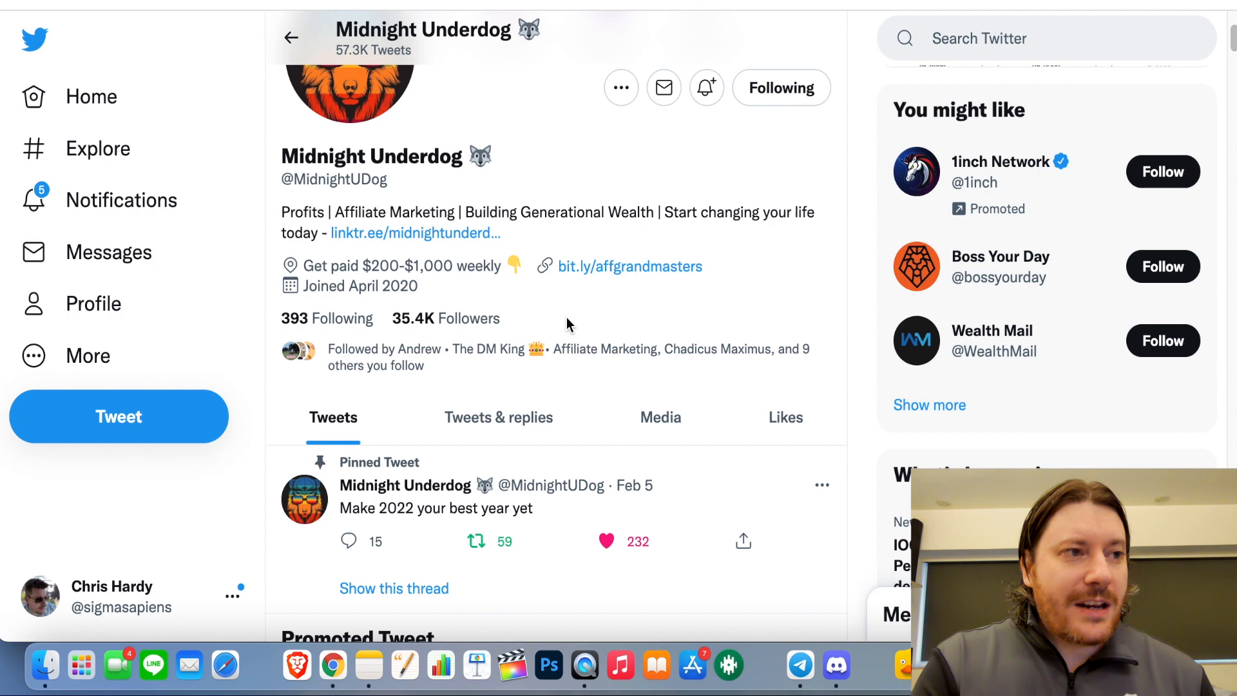
{"action": "scroll", "scroll_direction": "down", "scroll_amount": 3}
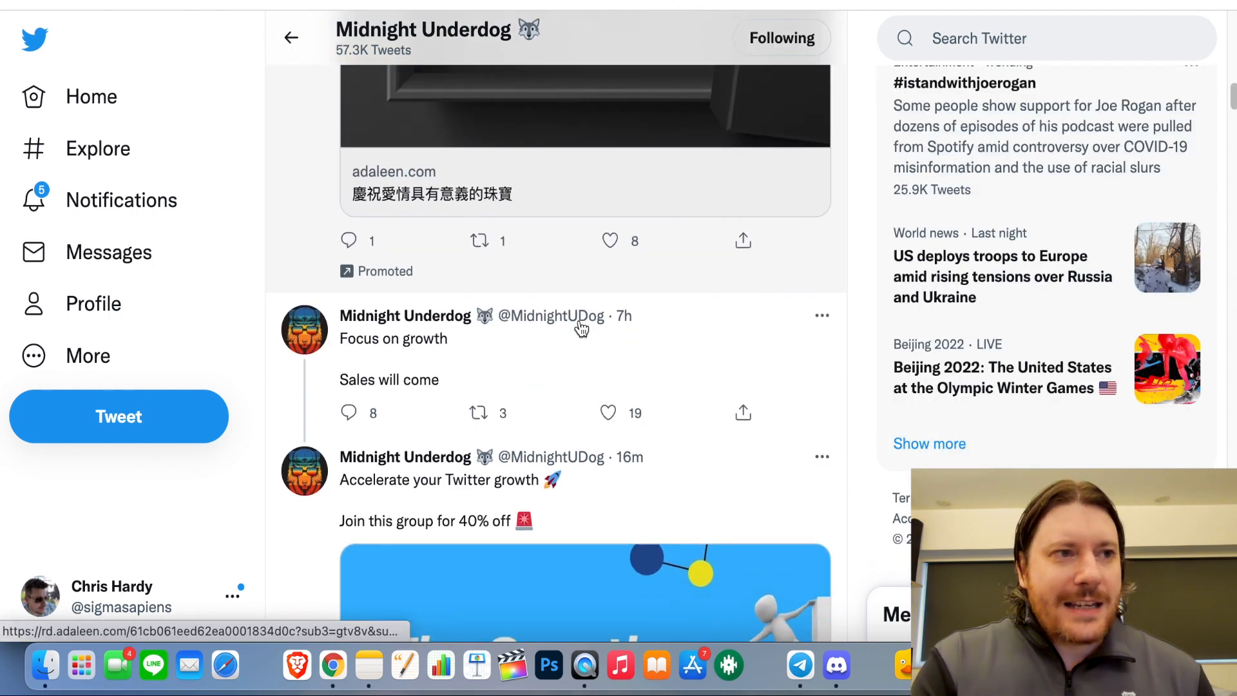
{"action": "scroll", "scroll_direction": "down", "scroll_amount": 3}
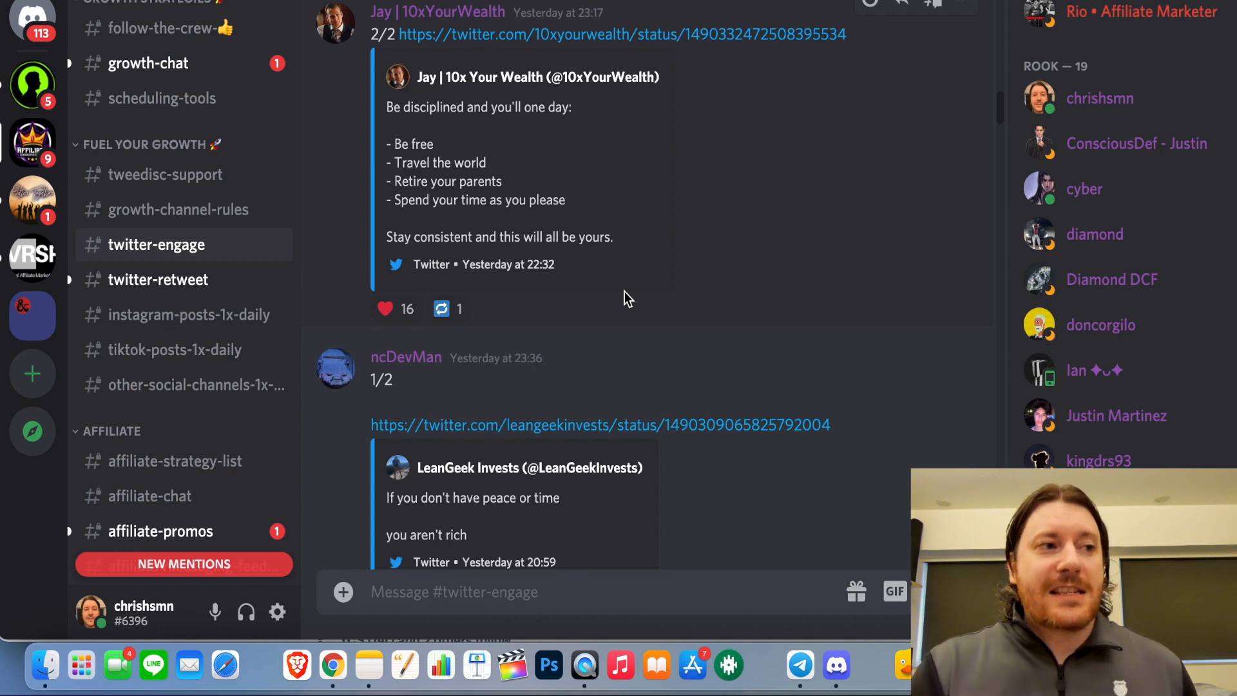
{"action": "scroll", "scroll_direction": "down", "scroll_amount": 3}
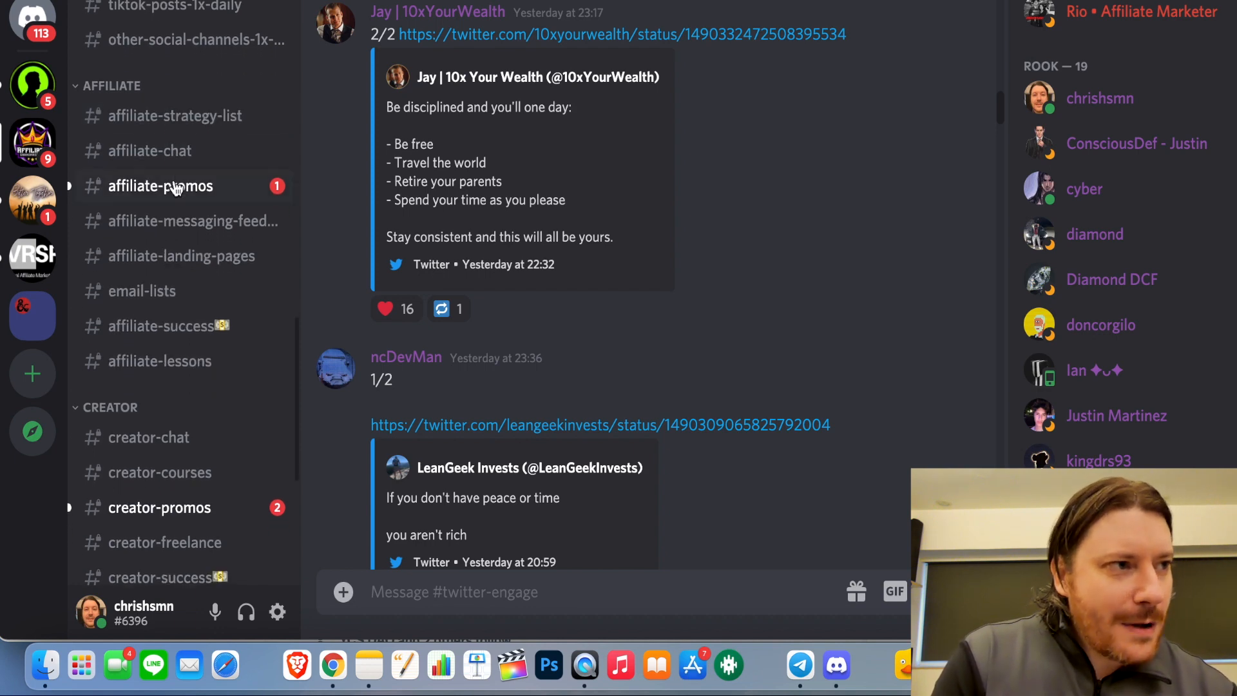
{"action": "scroll", "scroll_direction": "down", "scroll_amount": 3}
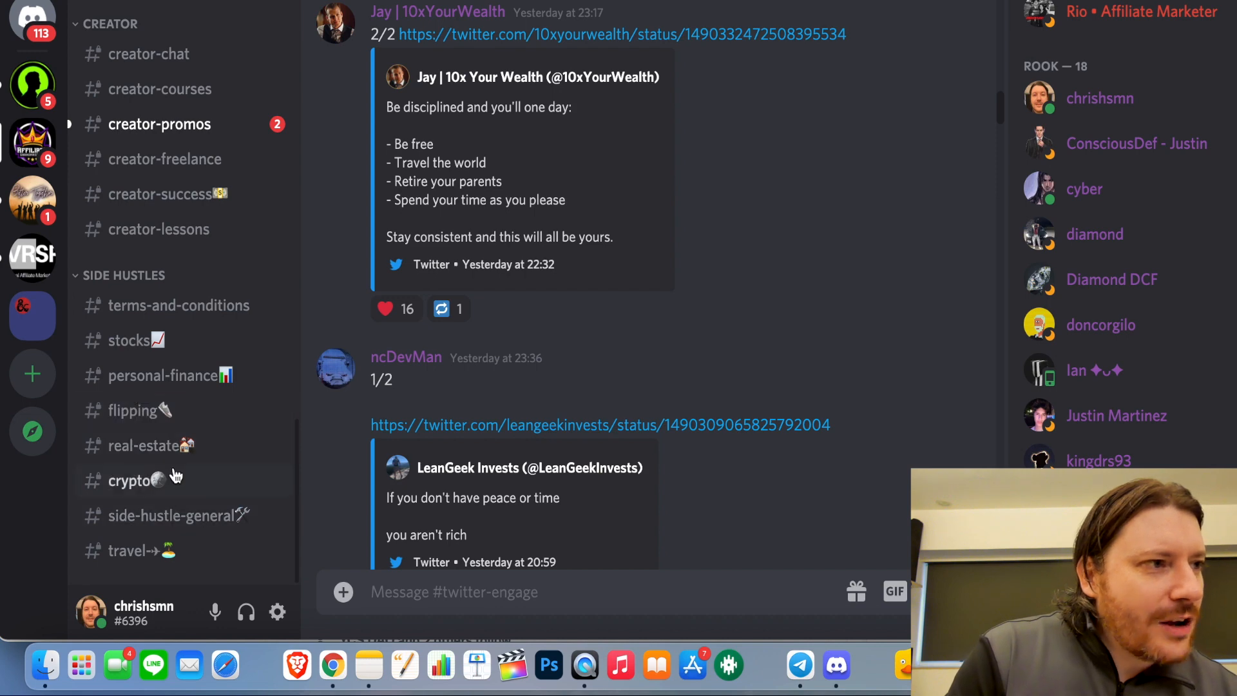
{"action": "mouse_move", "coordinate": [138, 457]}
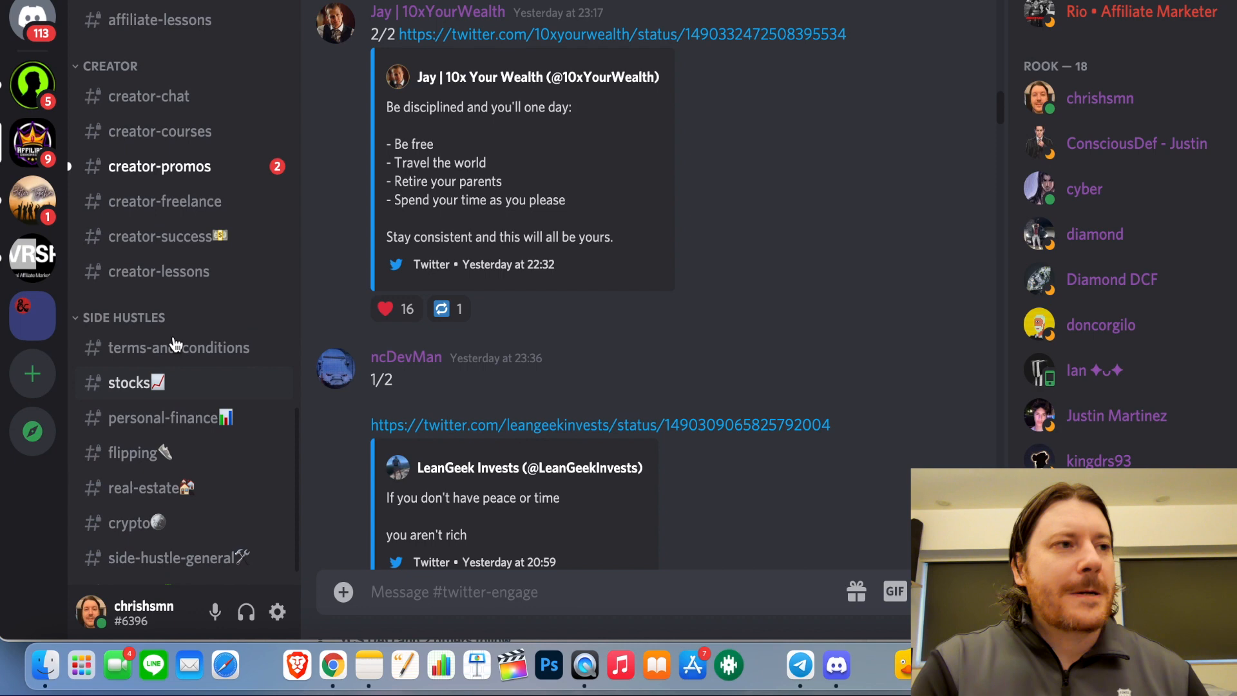
{"action": "scroll", "scroll_direction": "down", "scroll_amount": 3}
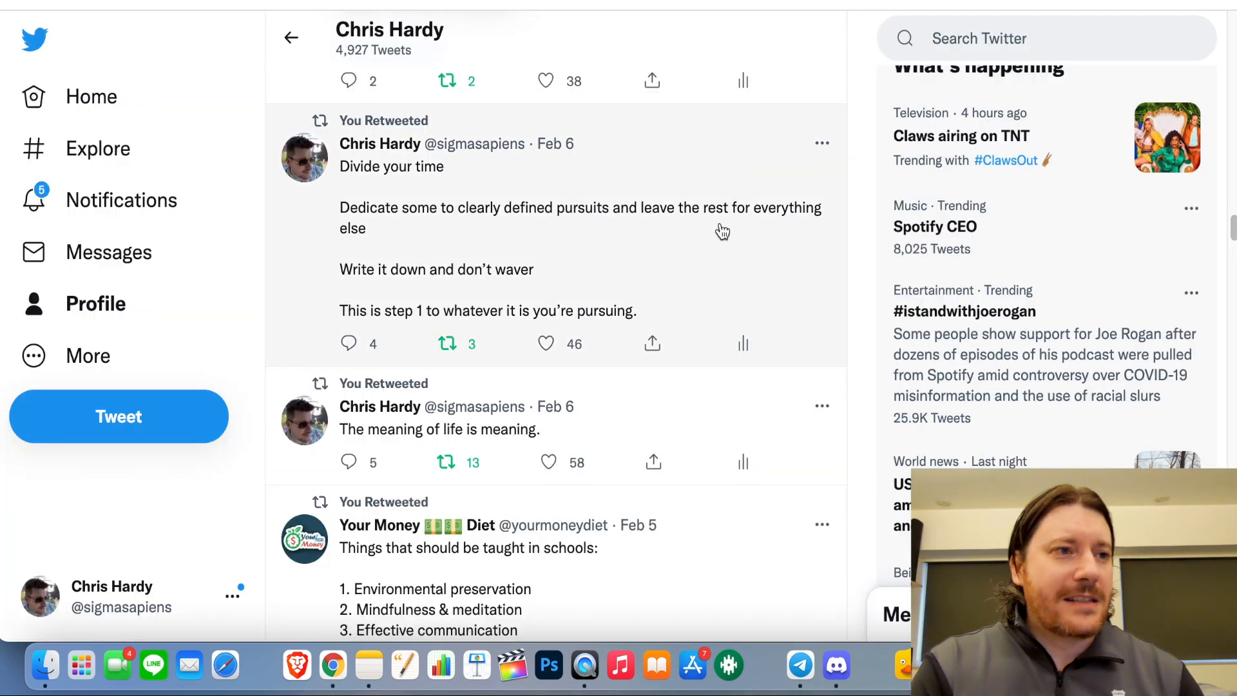
{"action": "mouse_move", "coordinate": [595, 288]}
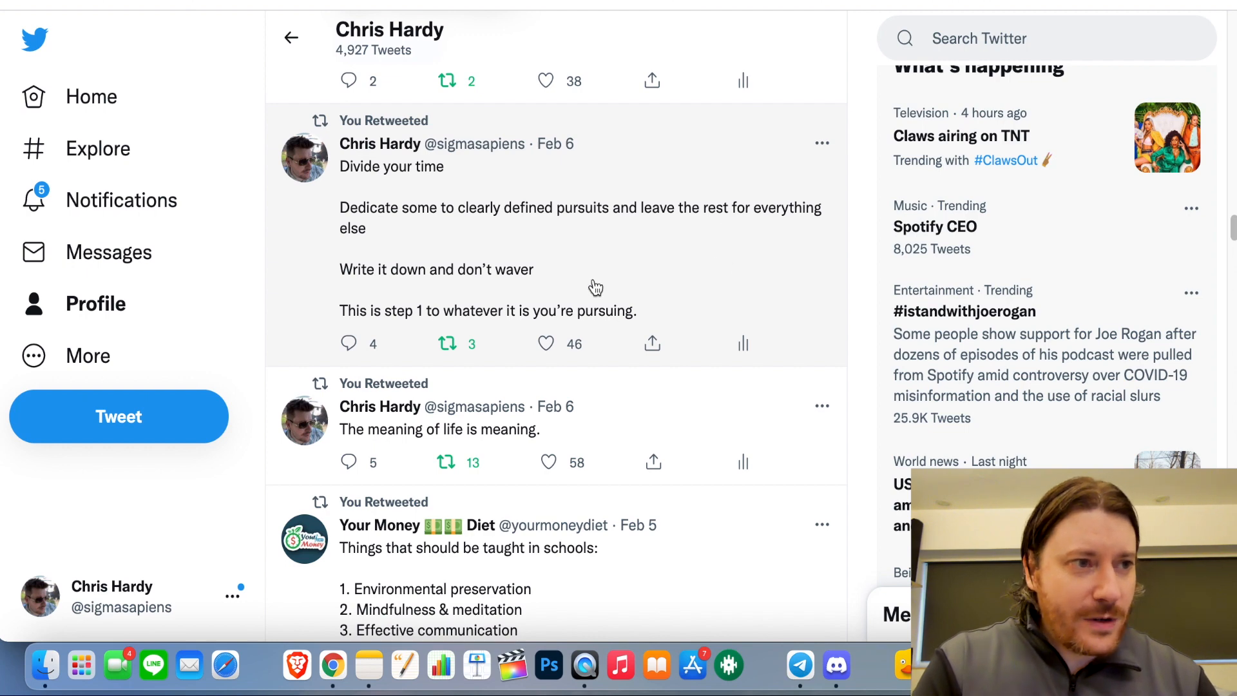
{"action": "mouse_move", "coordinate": [614, 444]}
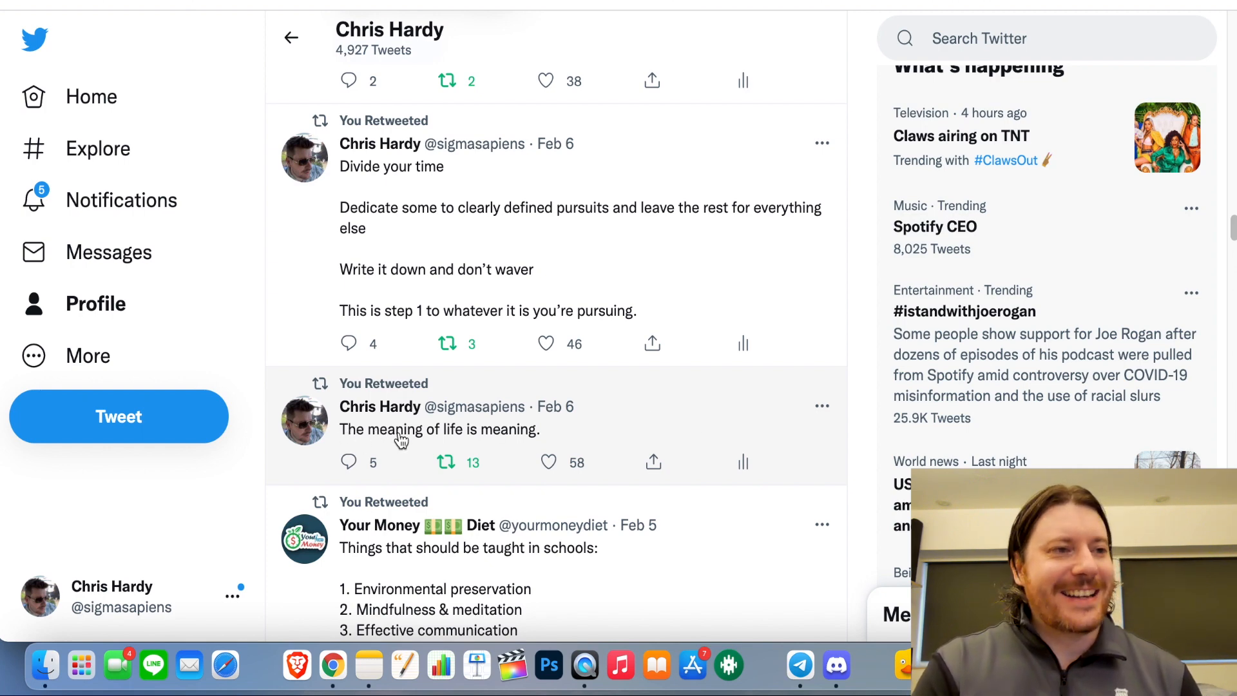
{"action": "mouse_move", "coordinate": [555, 405]}
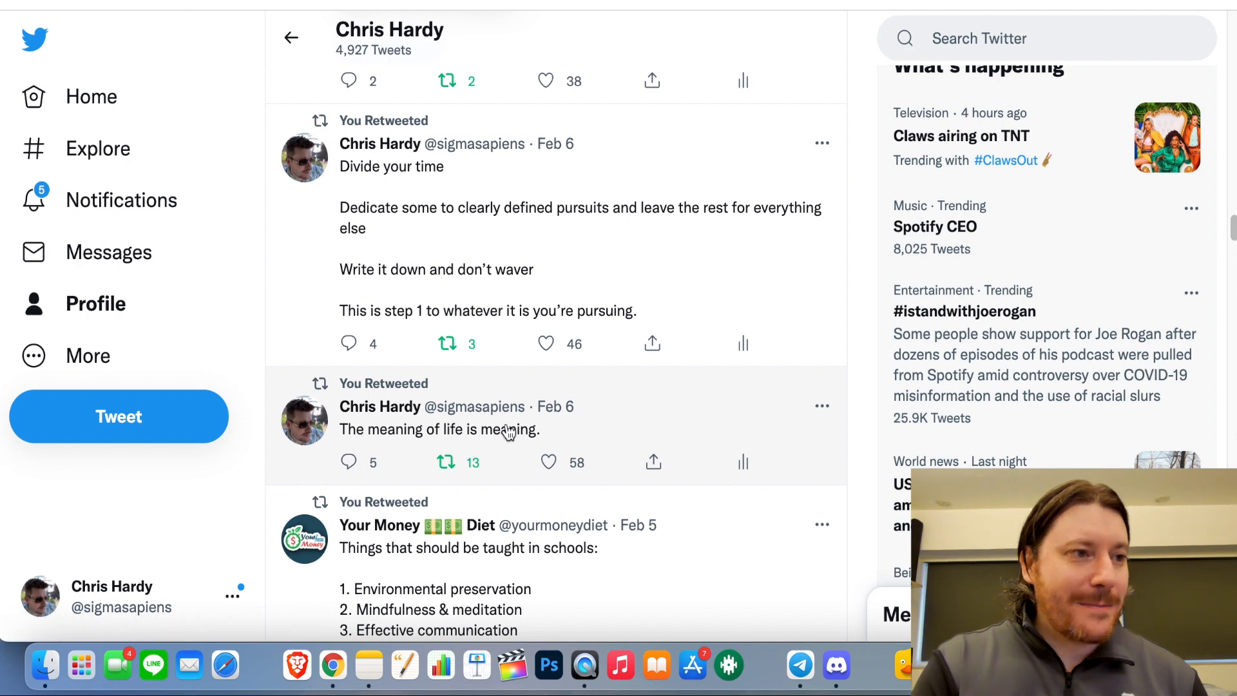
{"action": "mouse_move", "coordinate": [836, 658]}
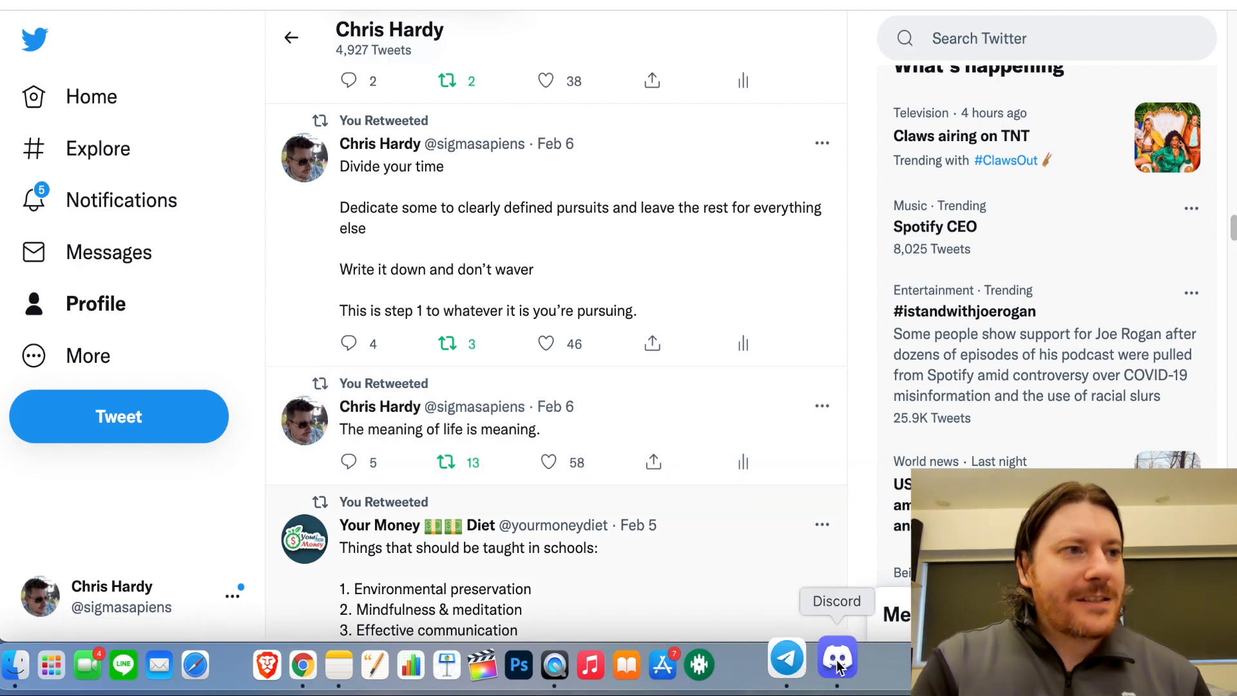
Return to the Discord community from the Dock
{"action": "left_click", "coordinate": [836, 663]}
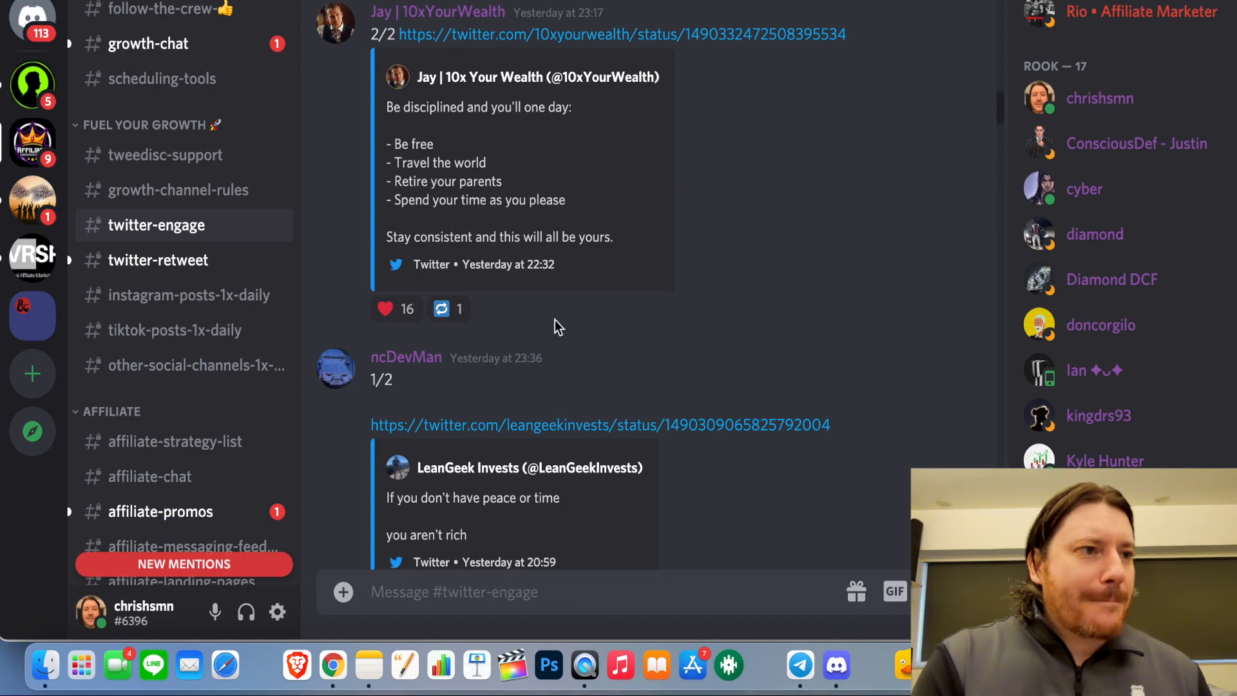
{"action": "scroll", "scroll_direction": "down", "scroll_amount": 3}
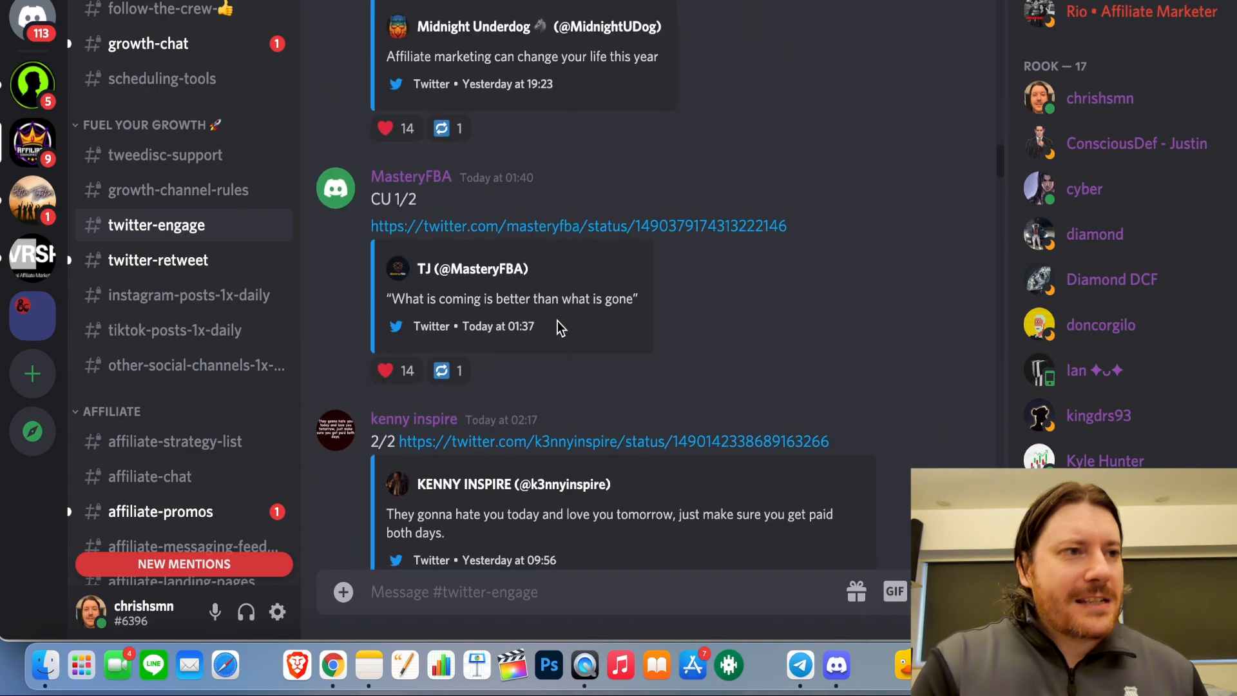
{"action": "scroll", "scroll_direction": "down", "scroll_amount": 3}
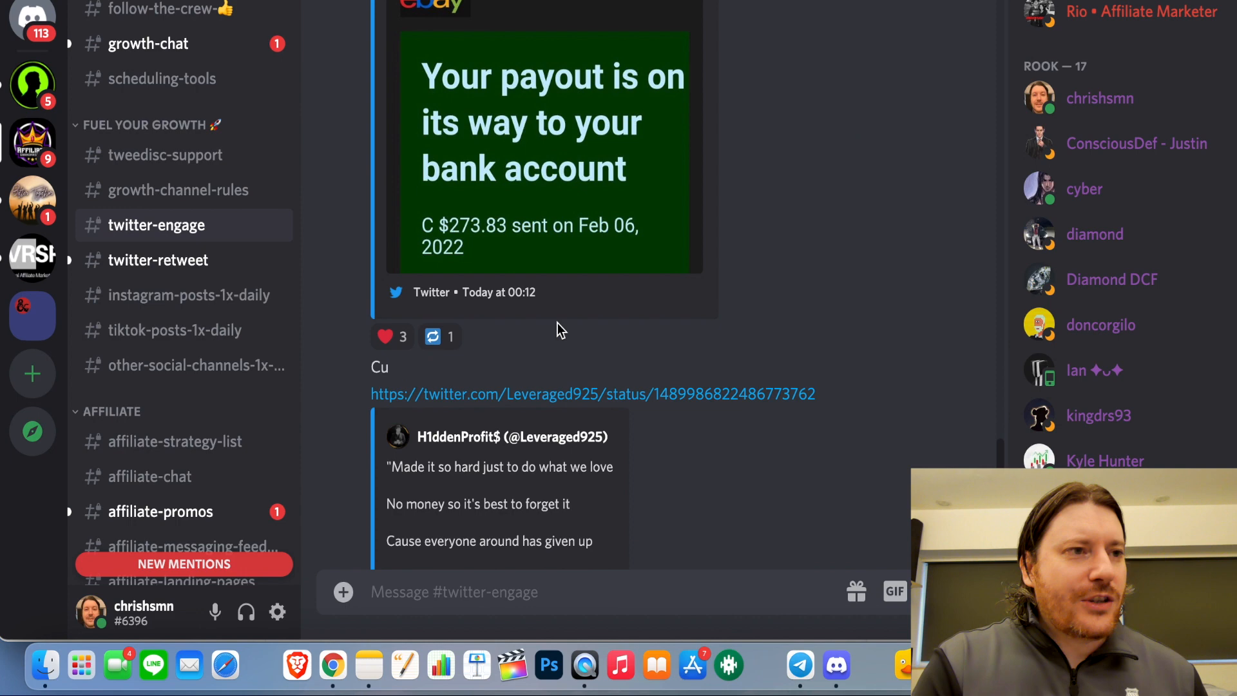
{"action": "scroll", "scroll_direction": "down", "scroll_amount": 3}
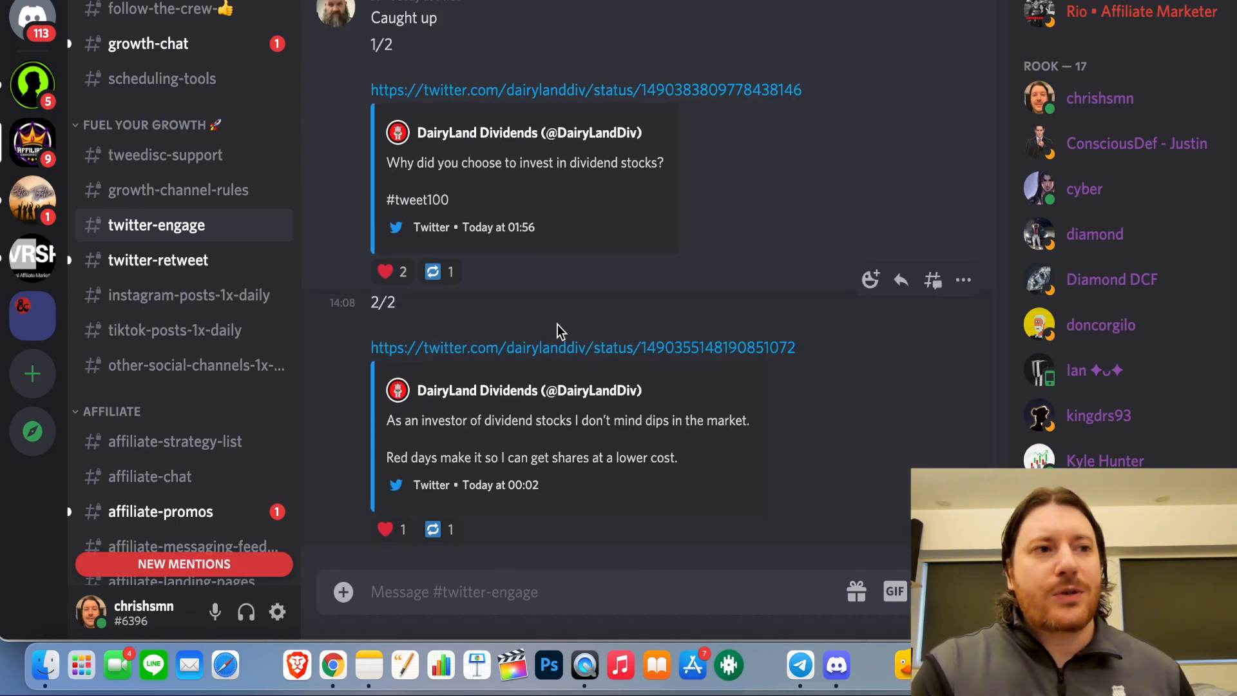
{"action": "mouse_move", "coordinate": [647, 503]}
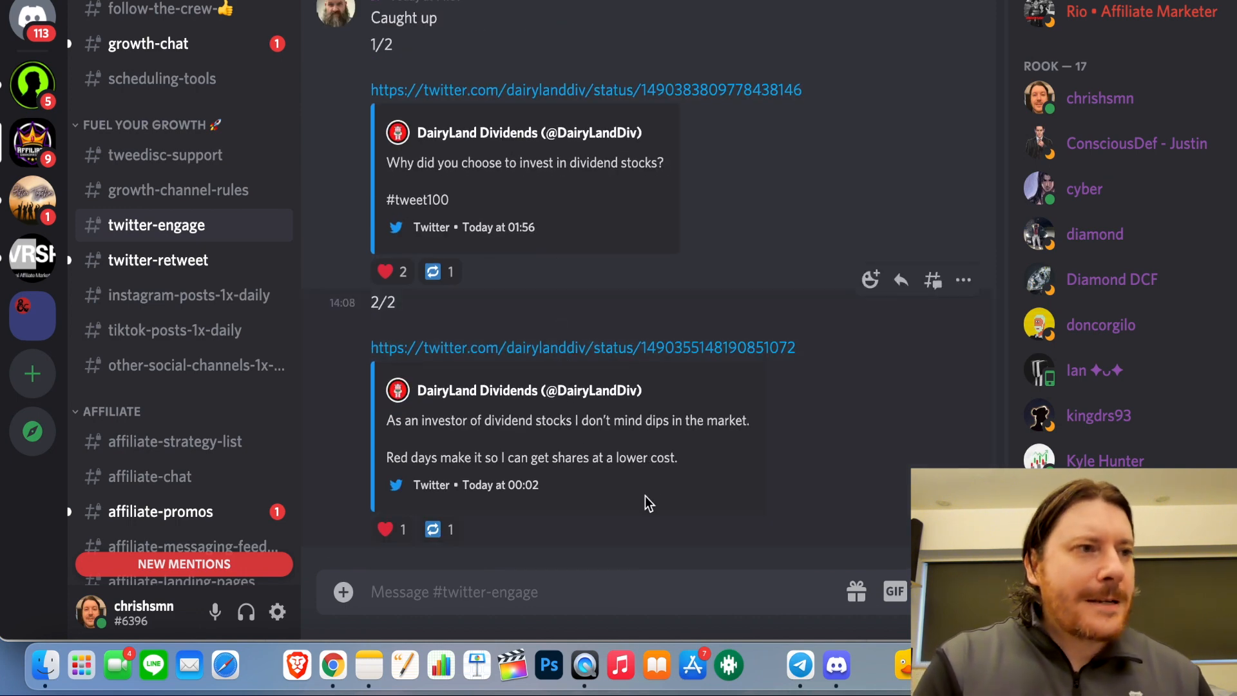
{"action": "scroll", "scroll_direction": "down", "scroll_amount": 3}
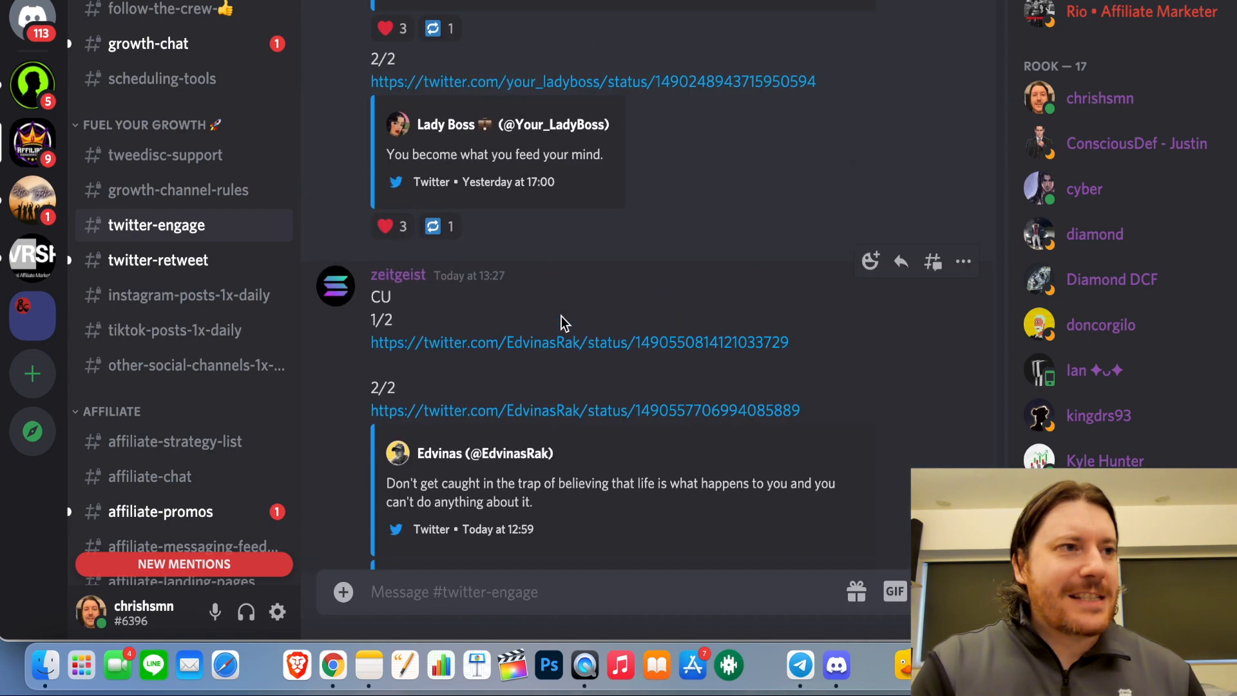
{"action": "scroll", "scroll_direction": "down", "scroll_amount": 3}
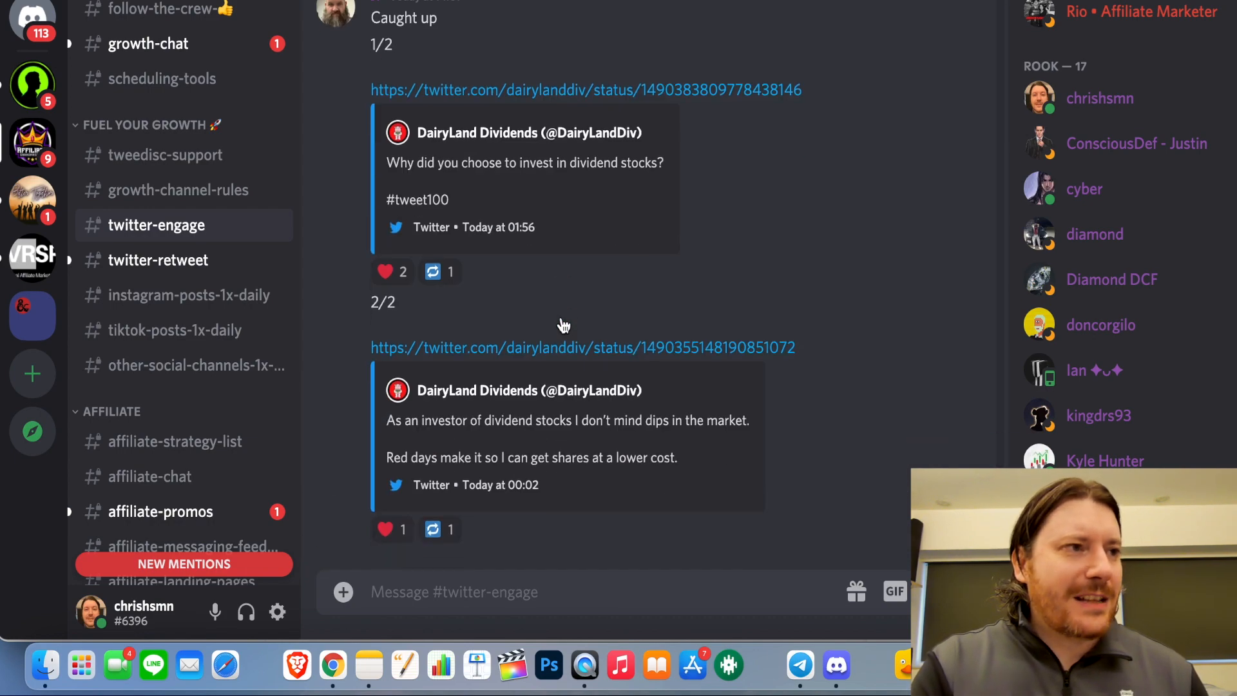
{"action": "mouse_move", "coordinate": [582, 310]}
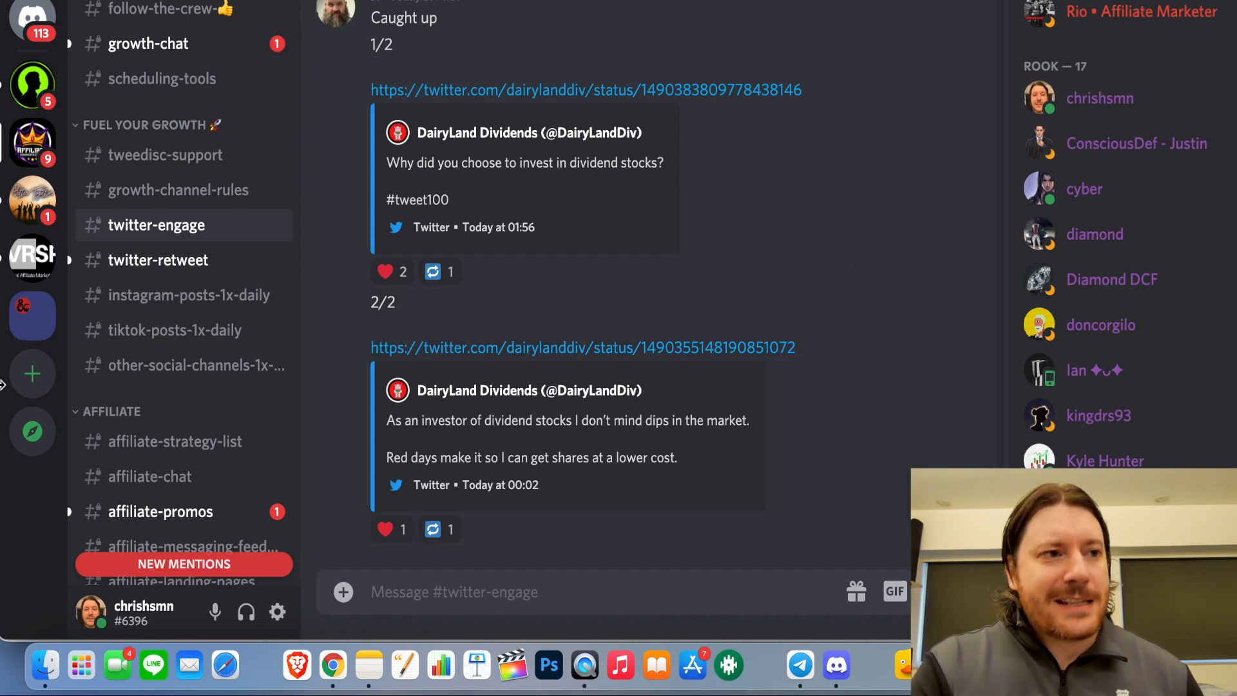
{"action": "mouse_move", "coordinate": [584, 536]}
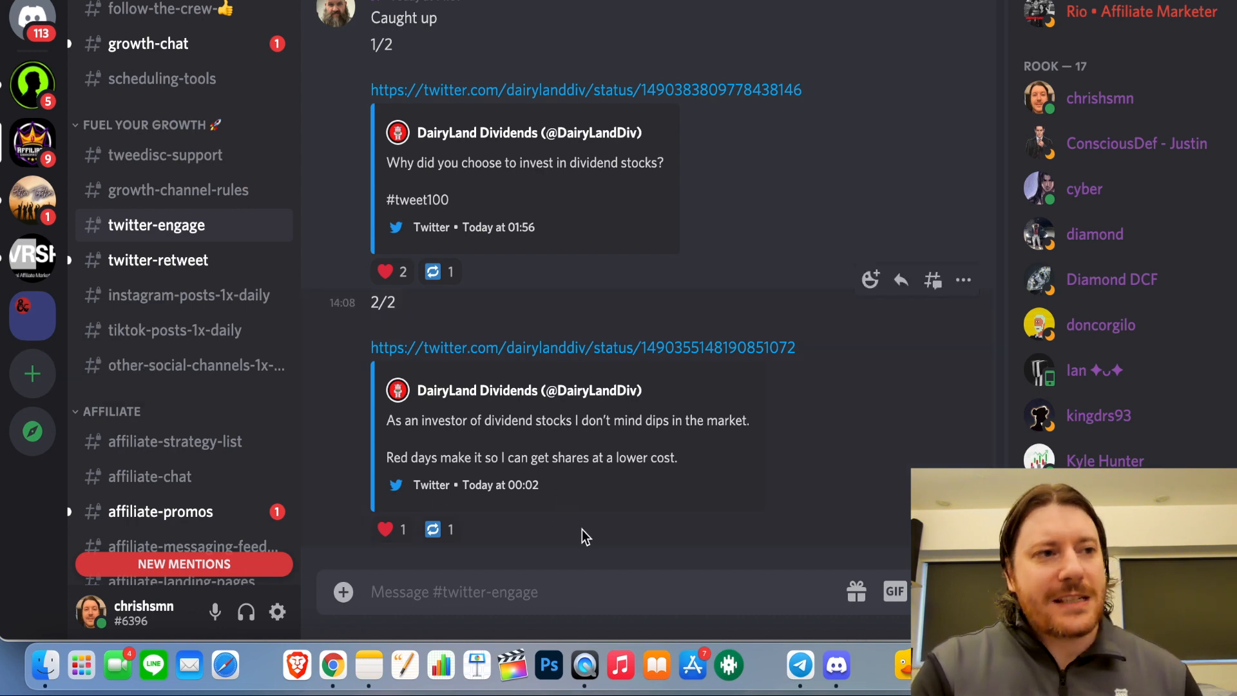
{"action": "mouse_move", "coordinate": [375, 588]}
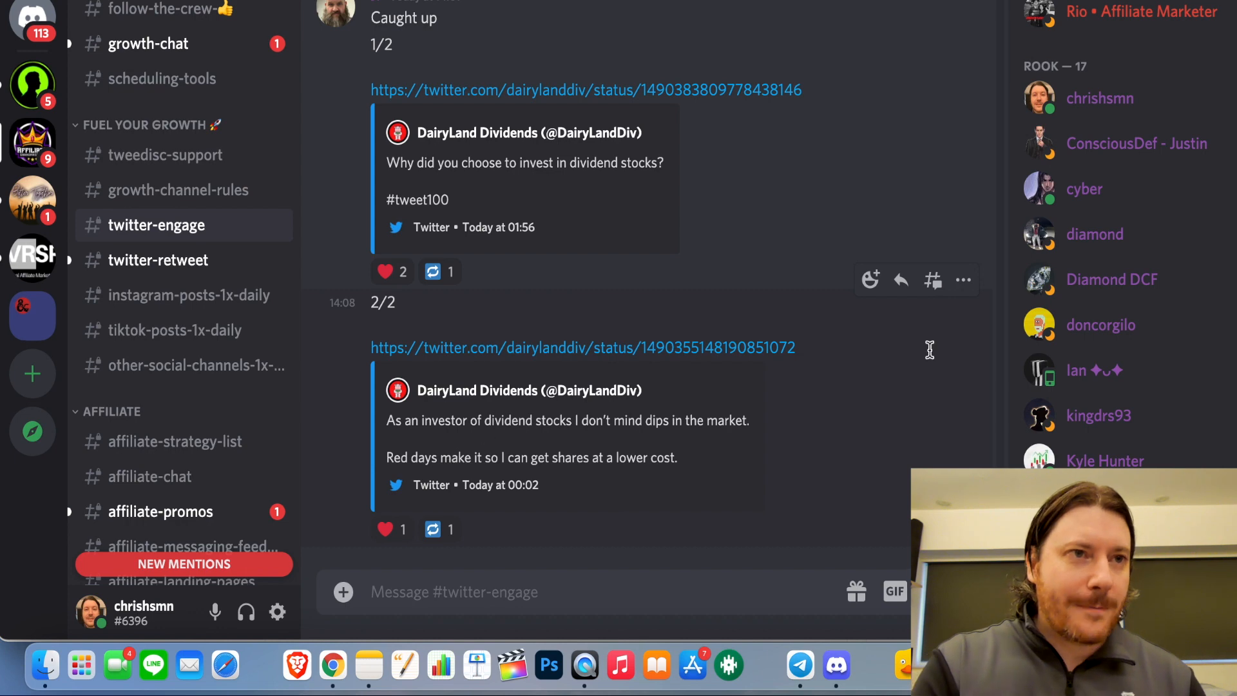
{"action": "mouse_move", "coordinate": [1085, 189]}
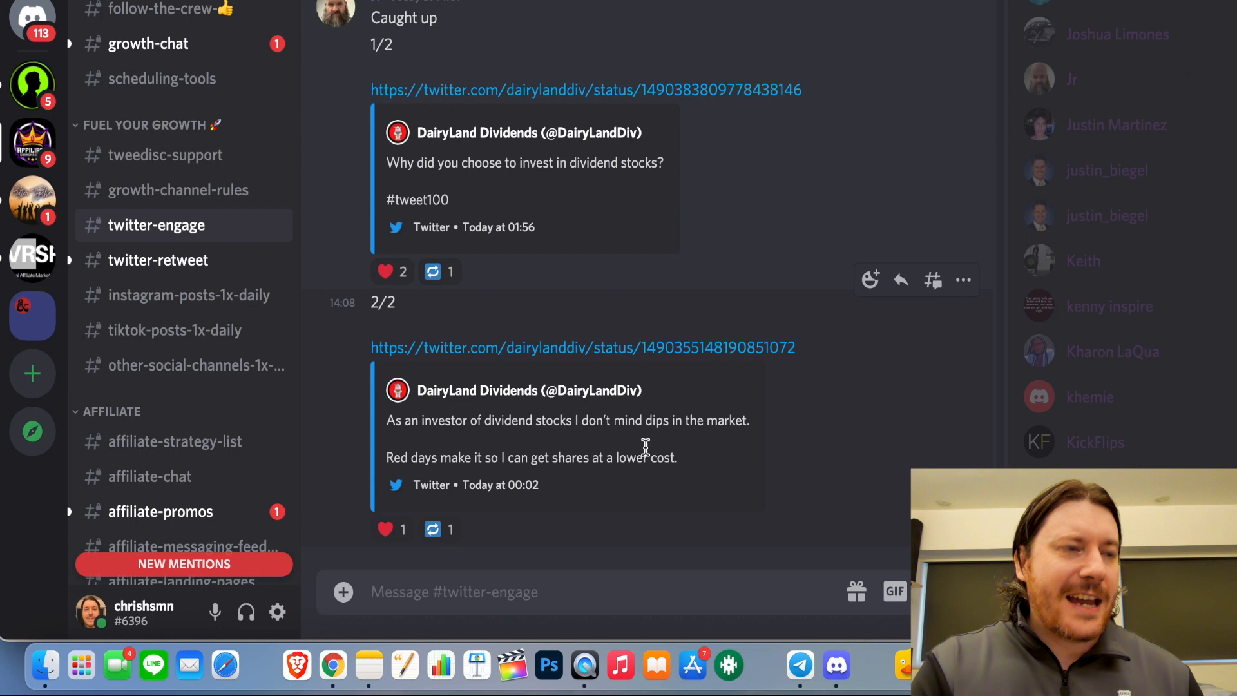
{"action": "scroll", "scroll_direction": "up", "scroll_amount": 3}
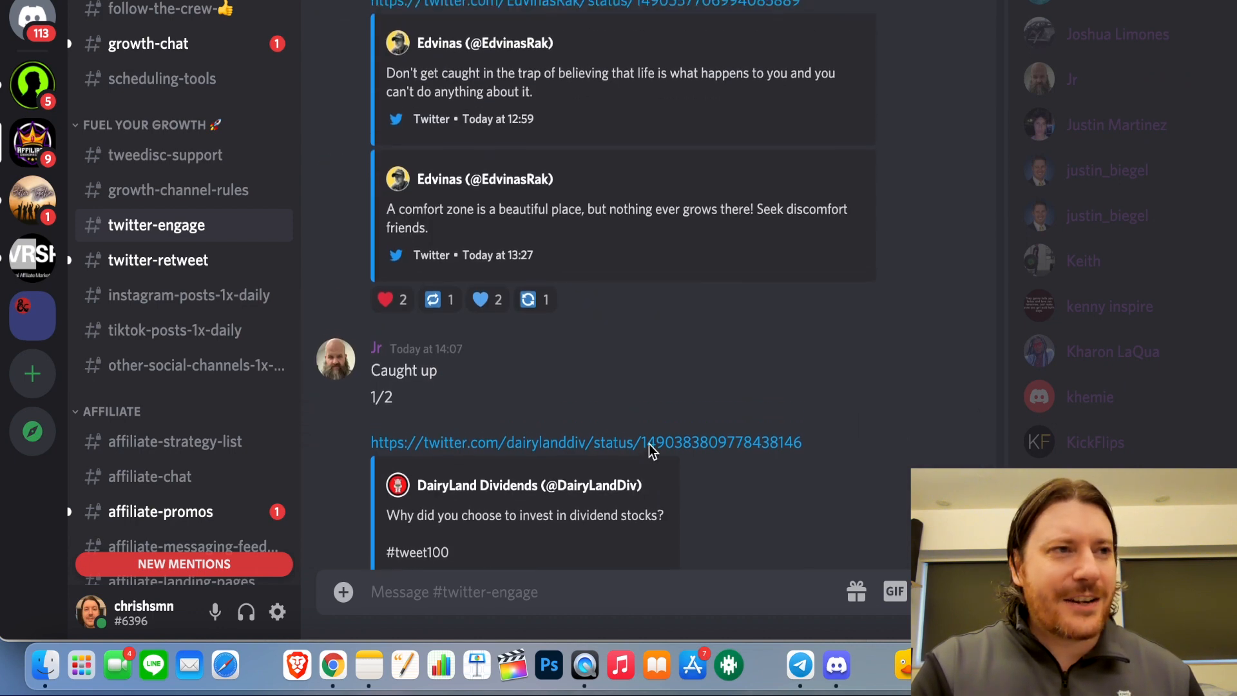
{"action": "scroll", "scroll_direction": "down", "scroll_amount": 3}
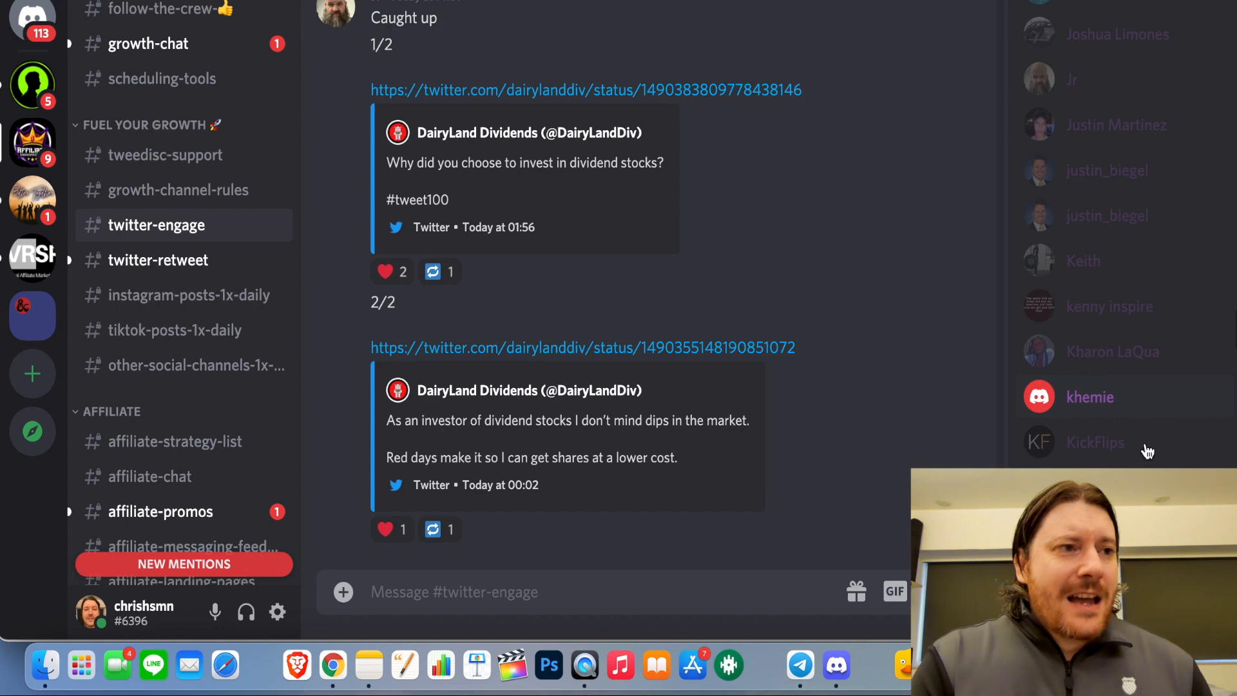
{"action": "scroll", "scroll_direction": "down", "scroll_amount": 3}
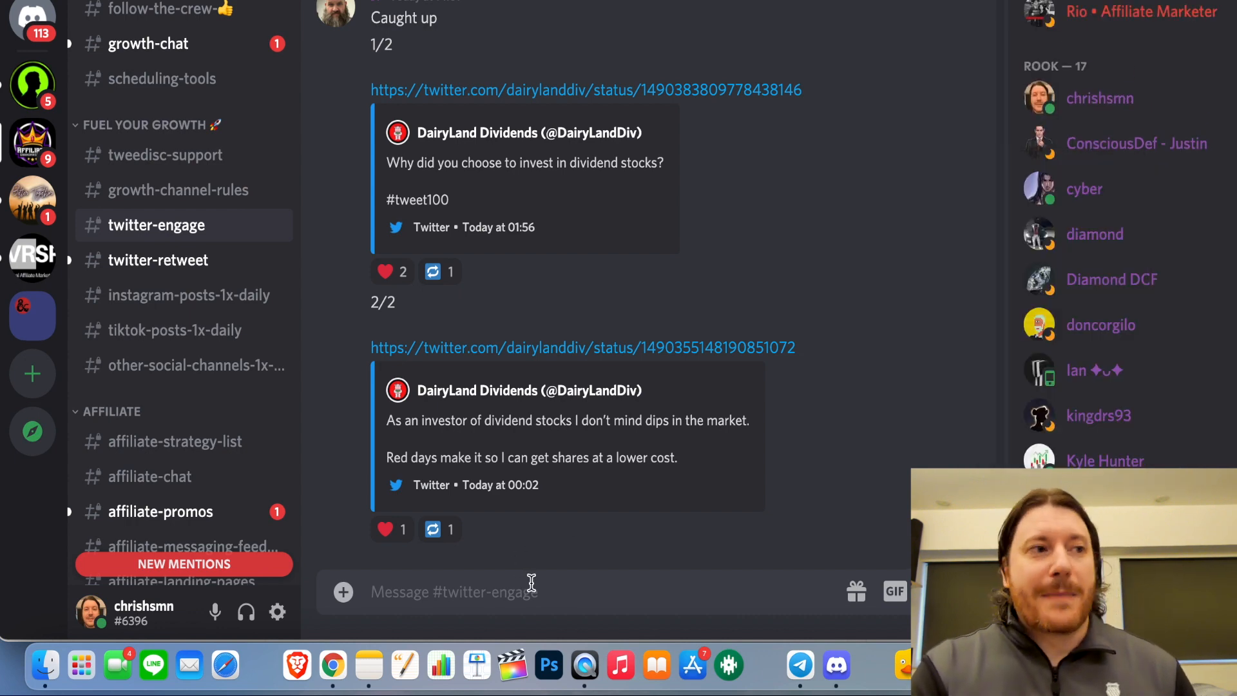
{"action": "mouse_move", "coordinate": [698, 499]}
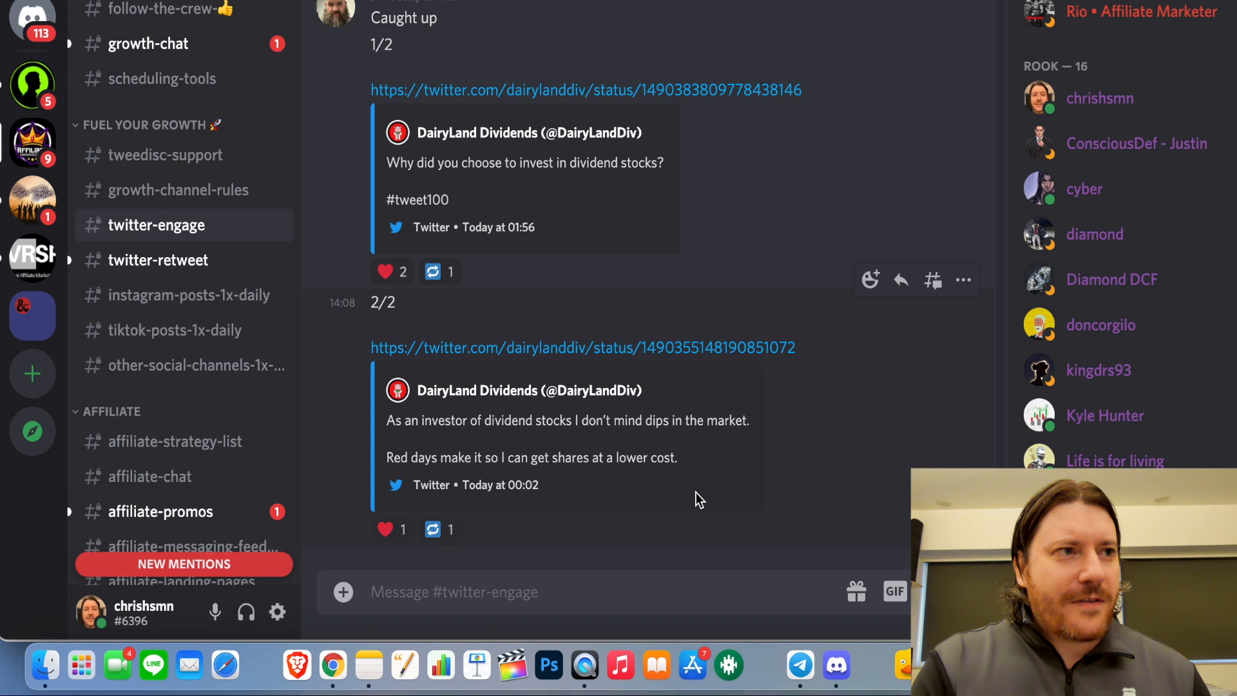
{"action": "scroll", "scroll_direction": "down", "scroll_amount": 3}
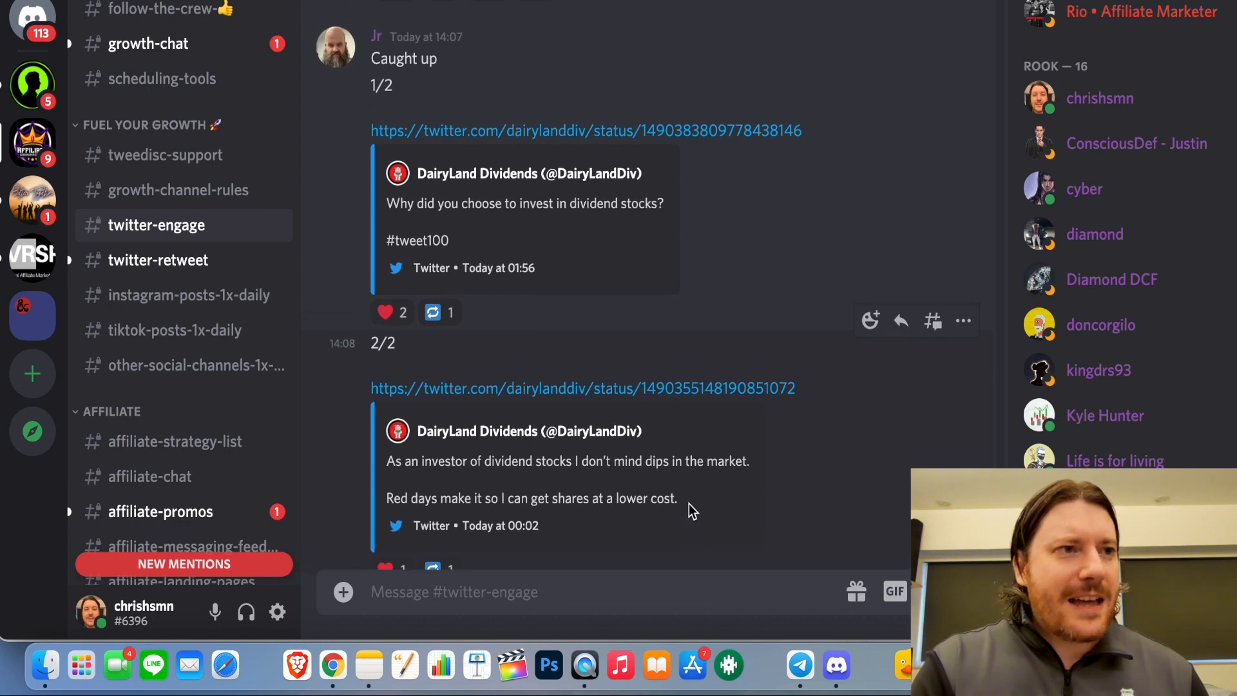
{"action": "scroll", "scroll_direction": "down", "scroll_amount": 3}
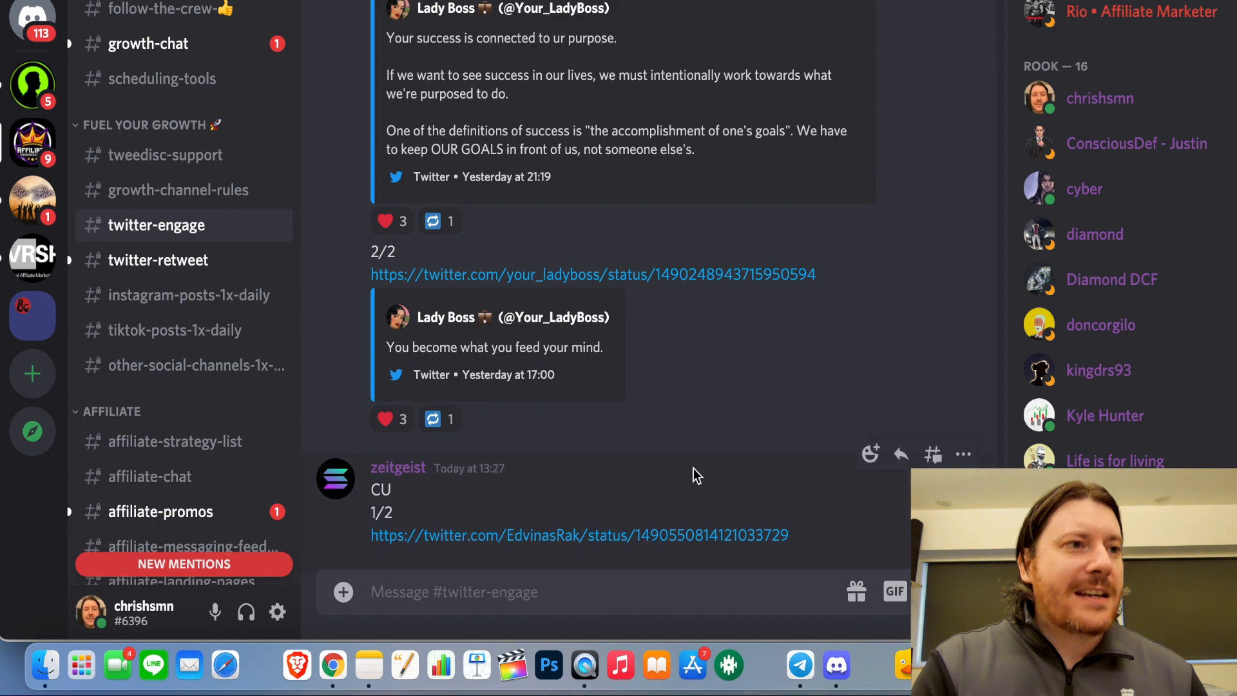
{"action": "scroll", "scroll_direction": "down", "scroll_amount": 3}
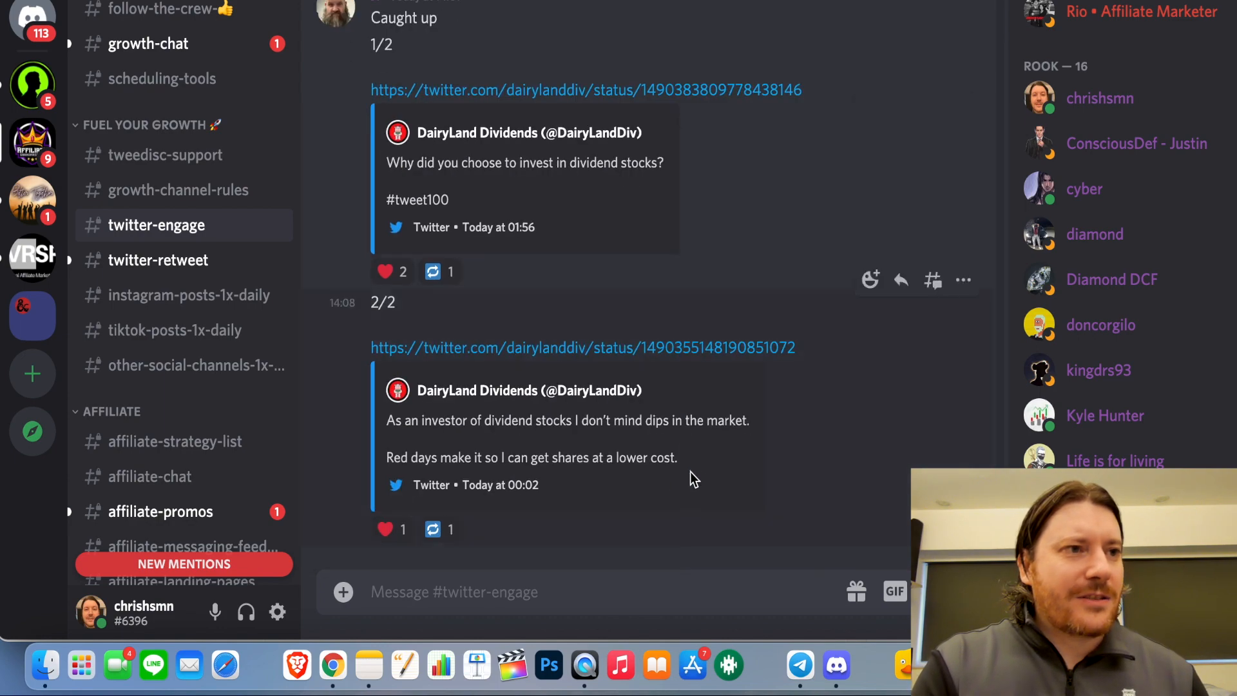
{"action": "scroll", "scroll_direction": "down", "scroll_amount": 3}
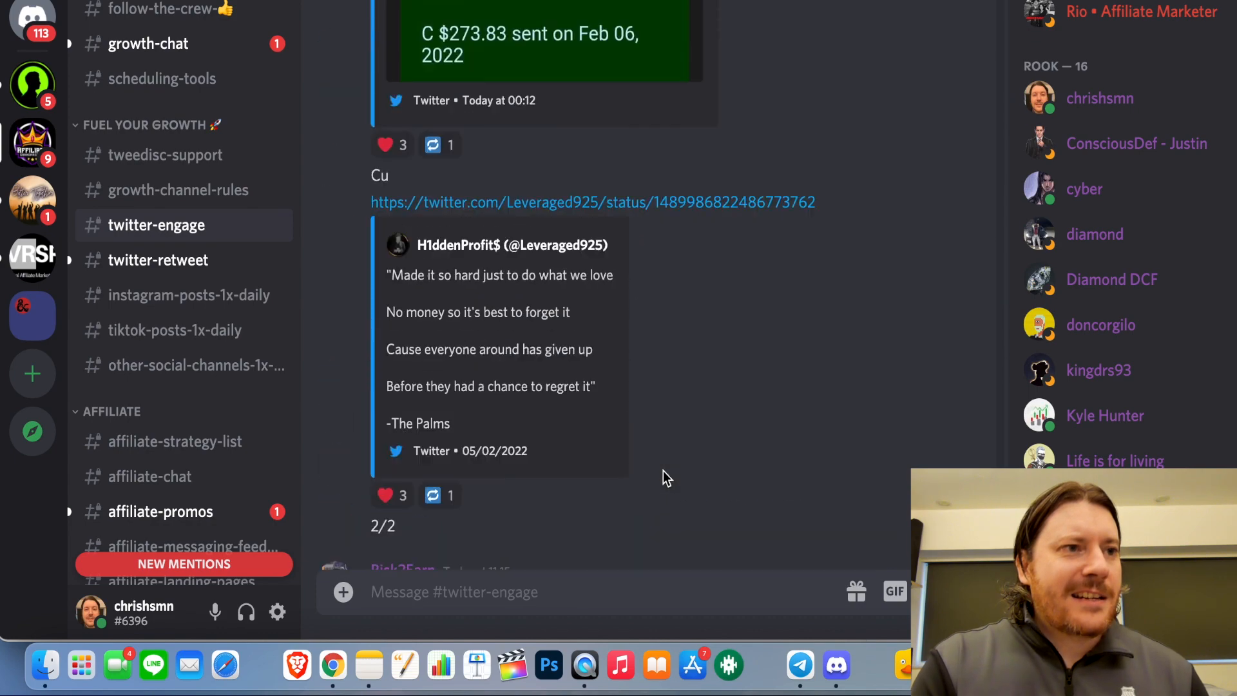
{"action": "scroll", "scroll_direction": "down", "scroll_amount": 3}
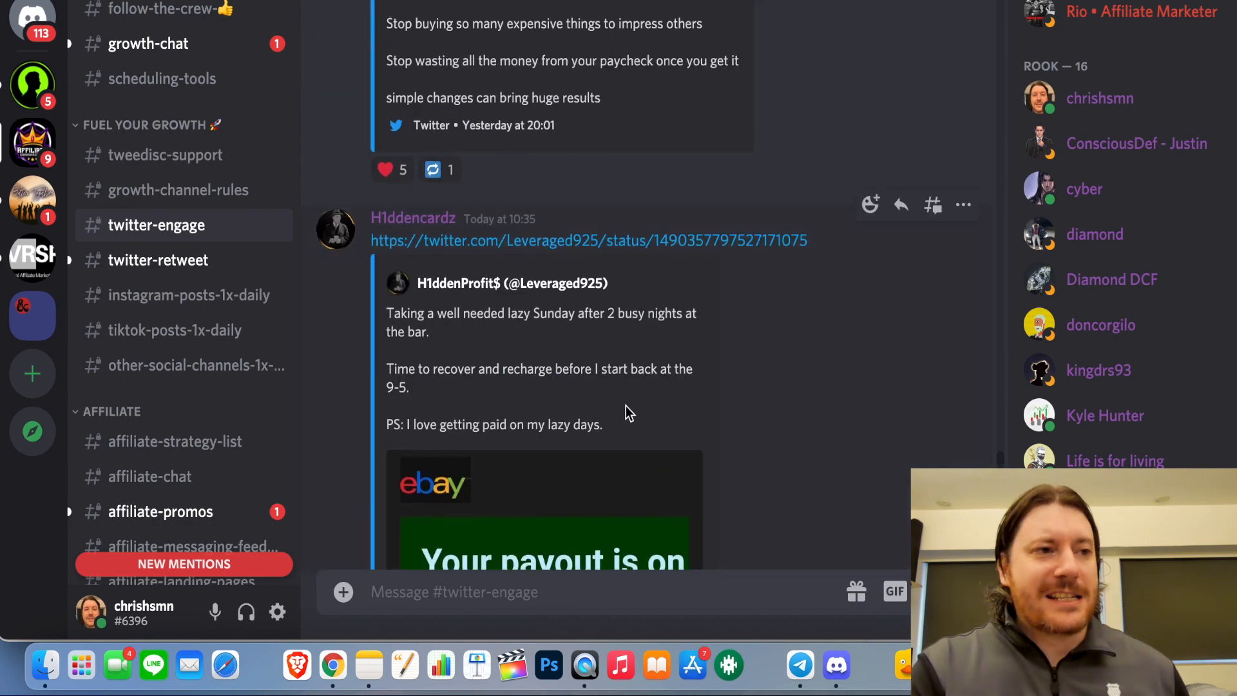
{"action": "scroll", "scroll_direction": "down", "scroll_amount": 3}
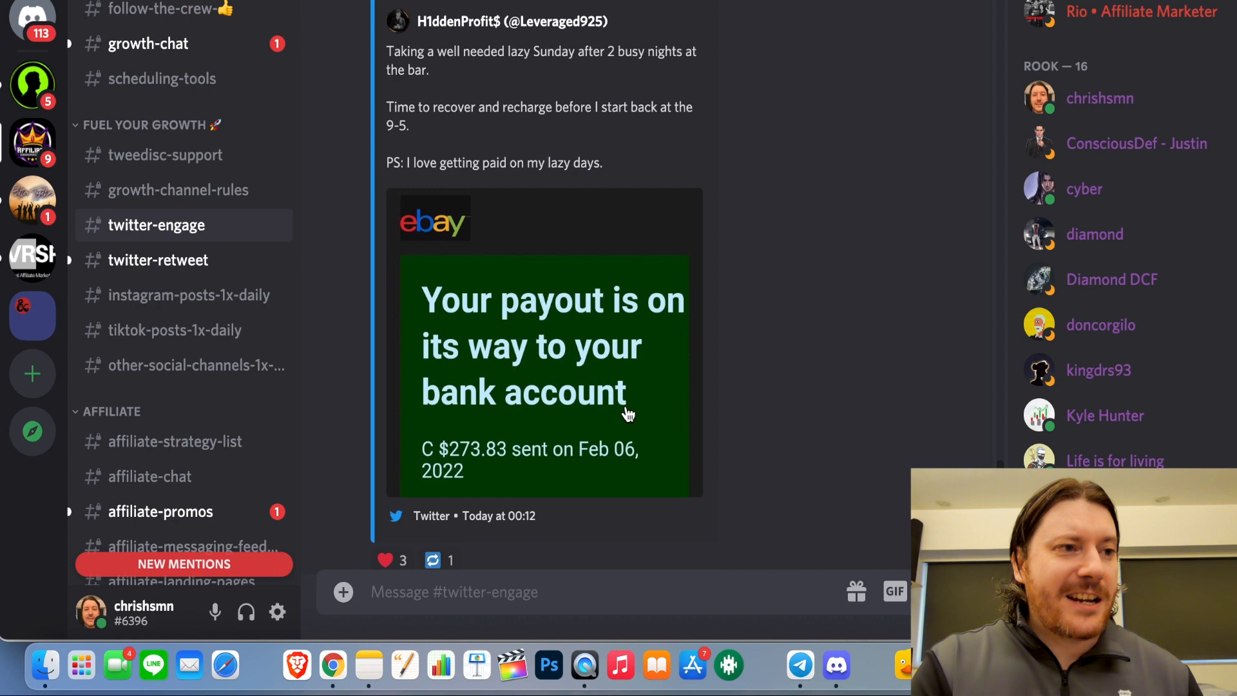
{"action": "scroll", "scroll_direction": "down", "scroll_amount": 3}
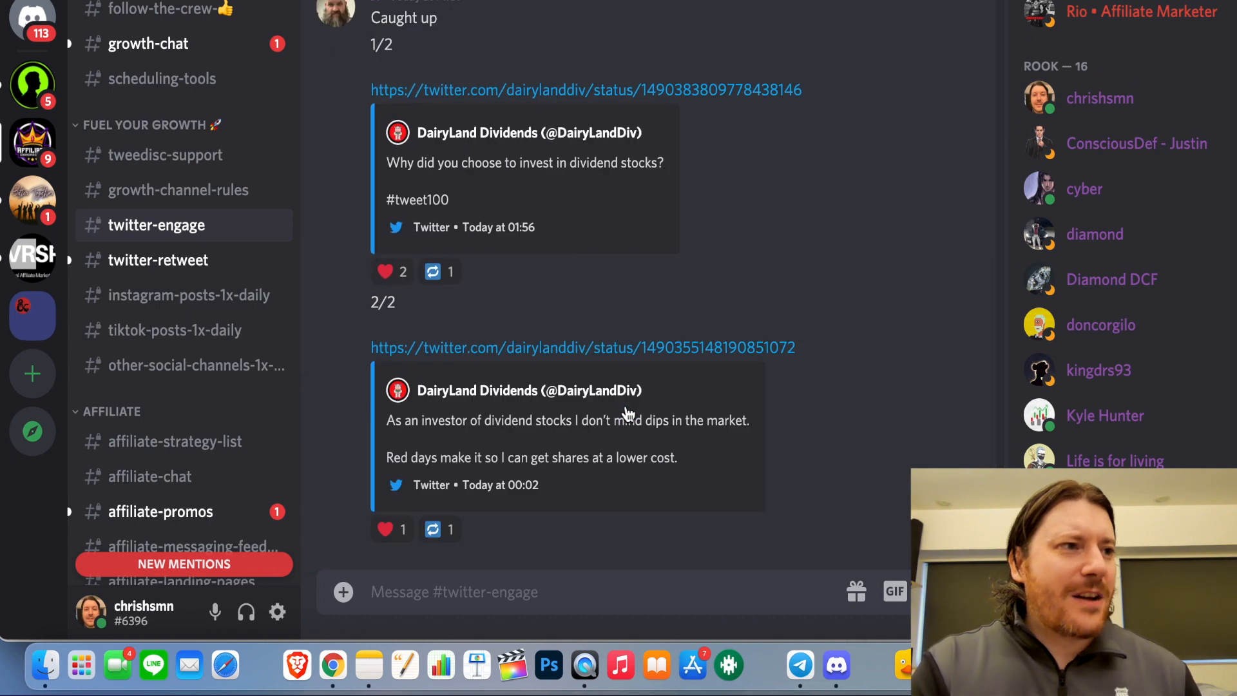
{"action": "mouse_move", "coordinate": [657, 481]}
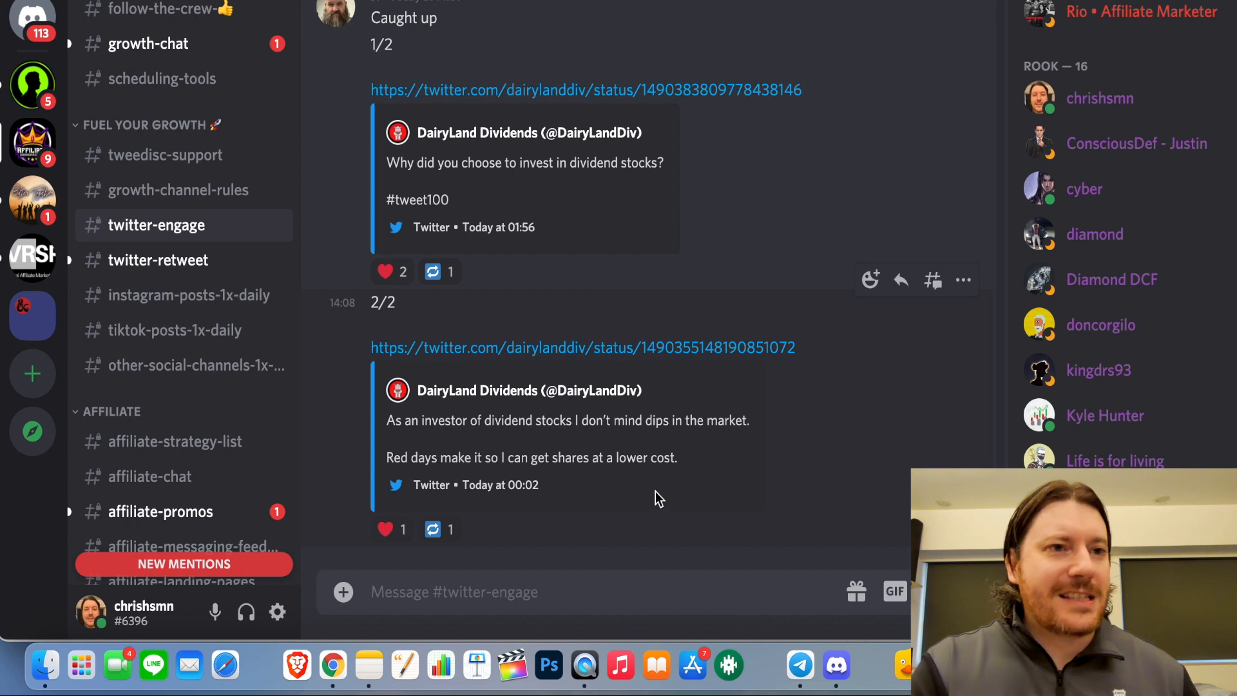
{"action": "mouse_move", "coordinate": [245, 302]}
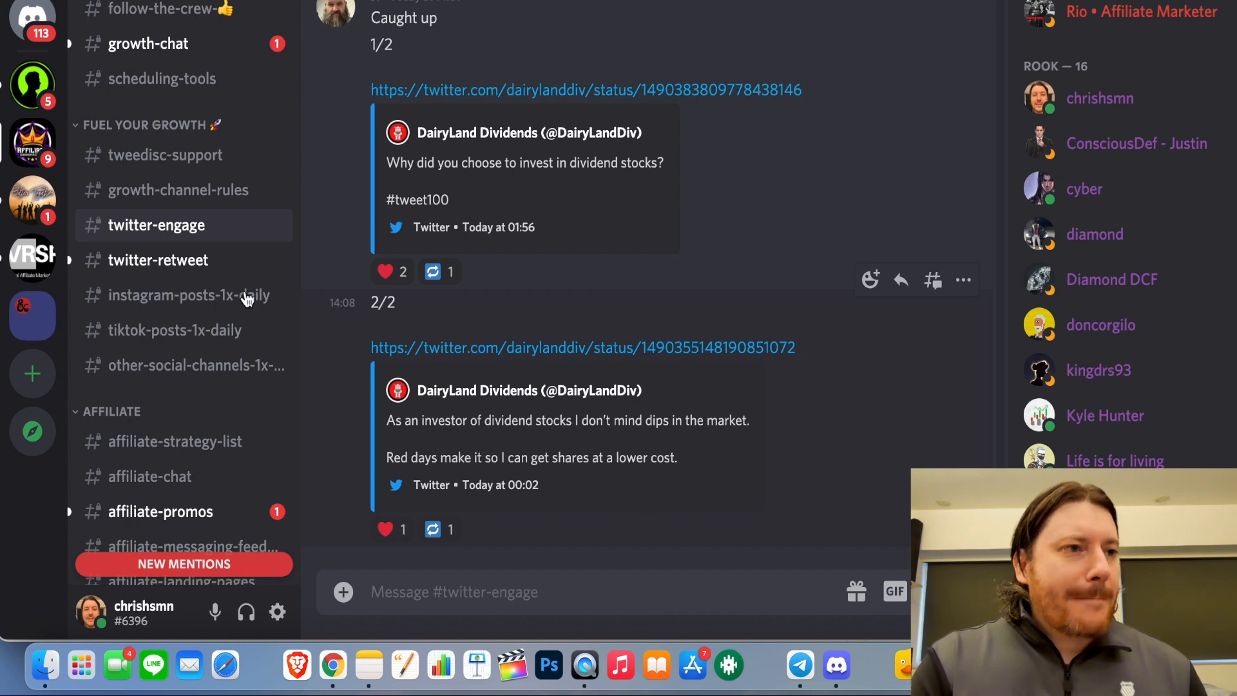
{"action": "mouse_move", "coordinate": [158, 260]}
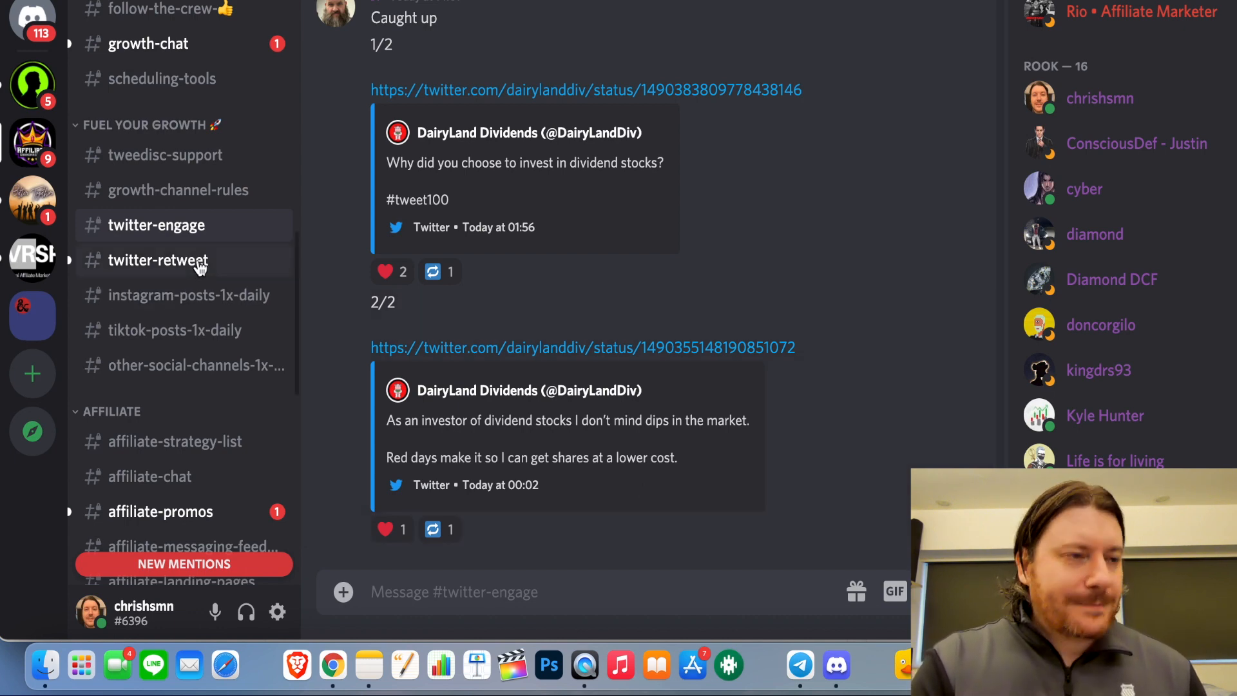
Open #twitter-retweet and scroll through members' shared tweet links and reactions
{"action": "left_click", "coordinate": [158, 260]}
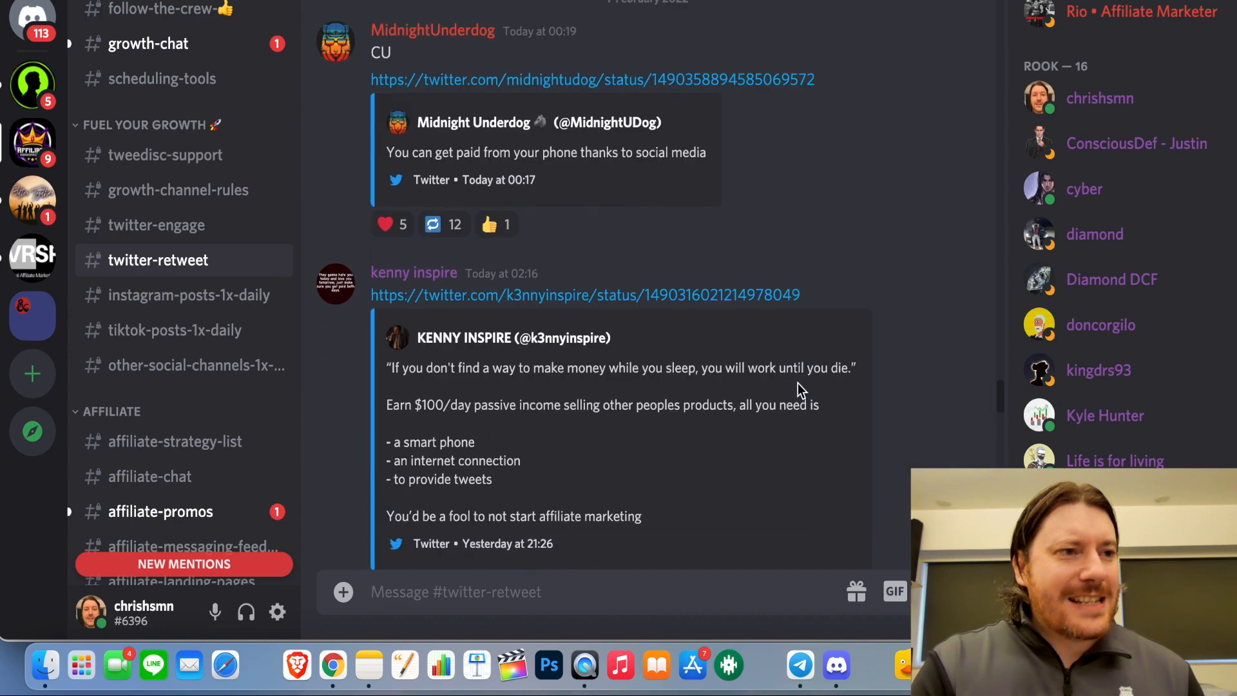
{"action": "scroll", "scroll_direction": "down", "scroll_amount": 3}
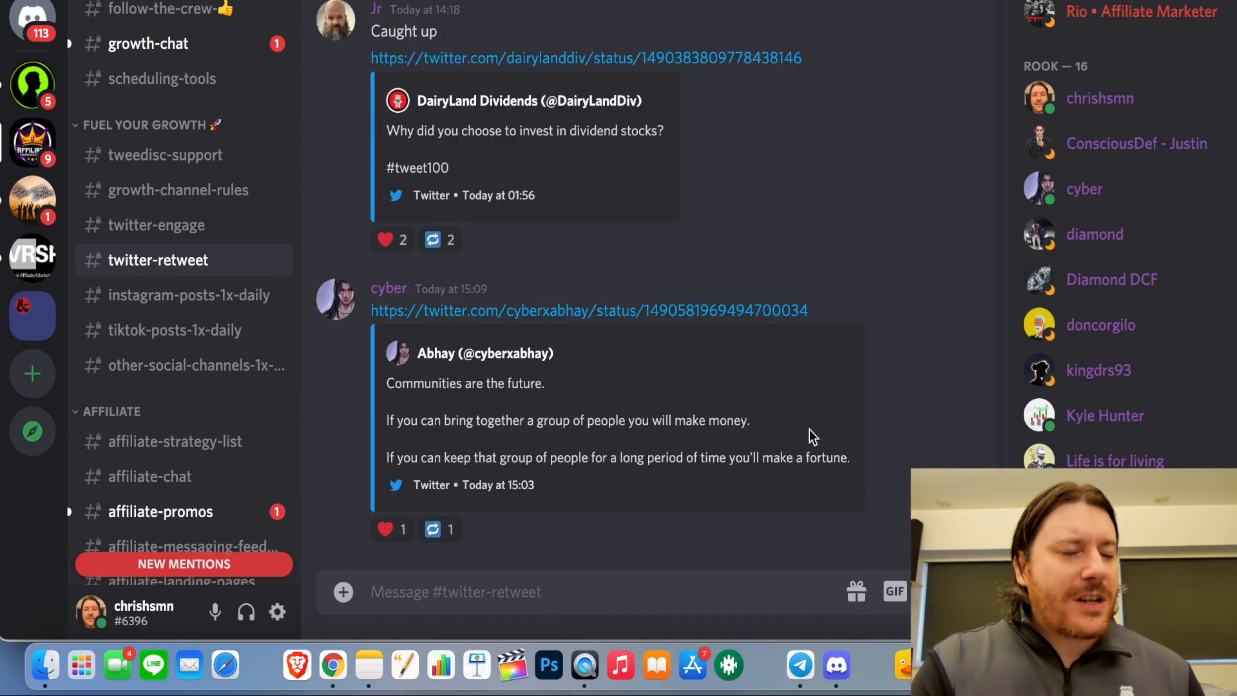
{"action": "scroll", "scroll_direction": "down", "scroll_amount": 3}
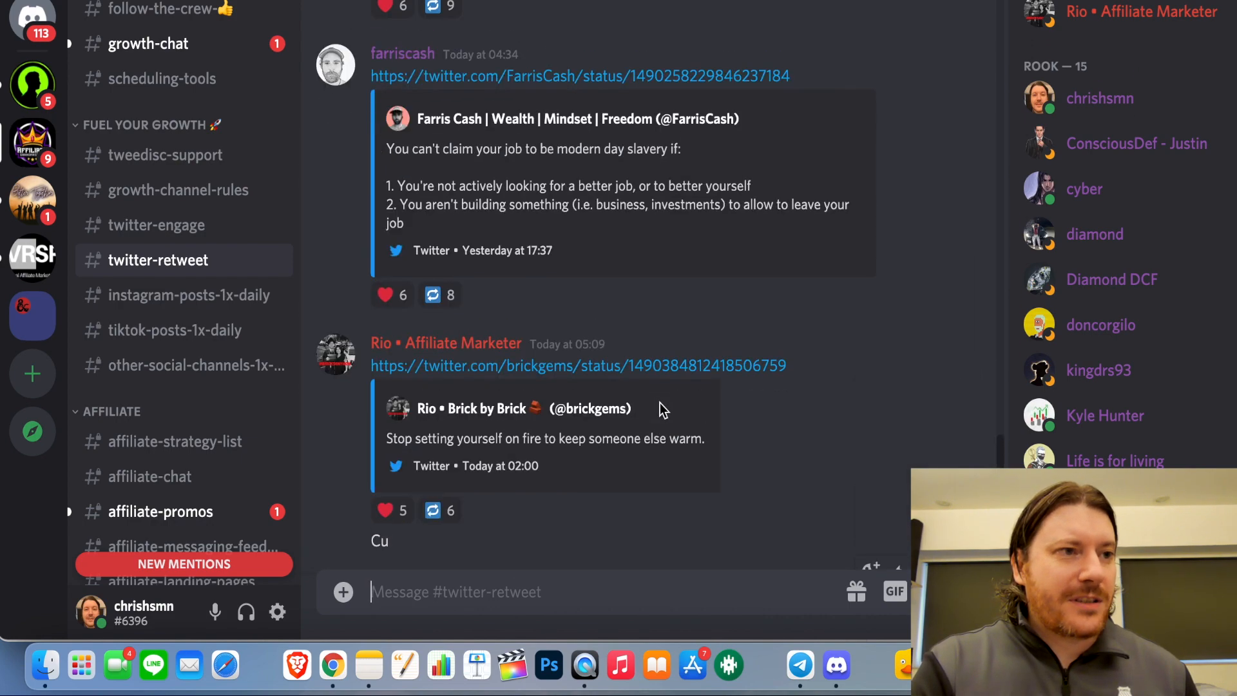
{"action": "scroll", "scroll_direction": "down", "scroll_amount": 3}
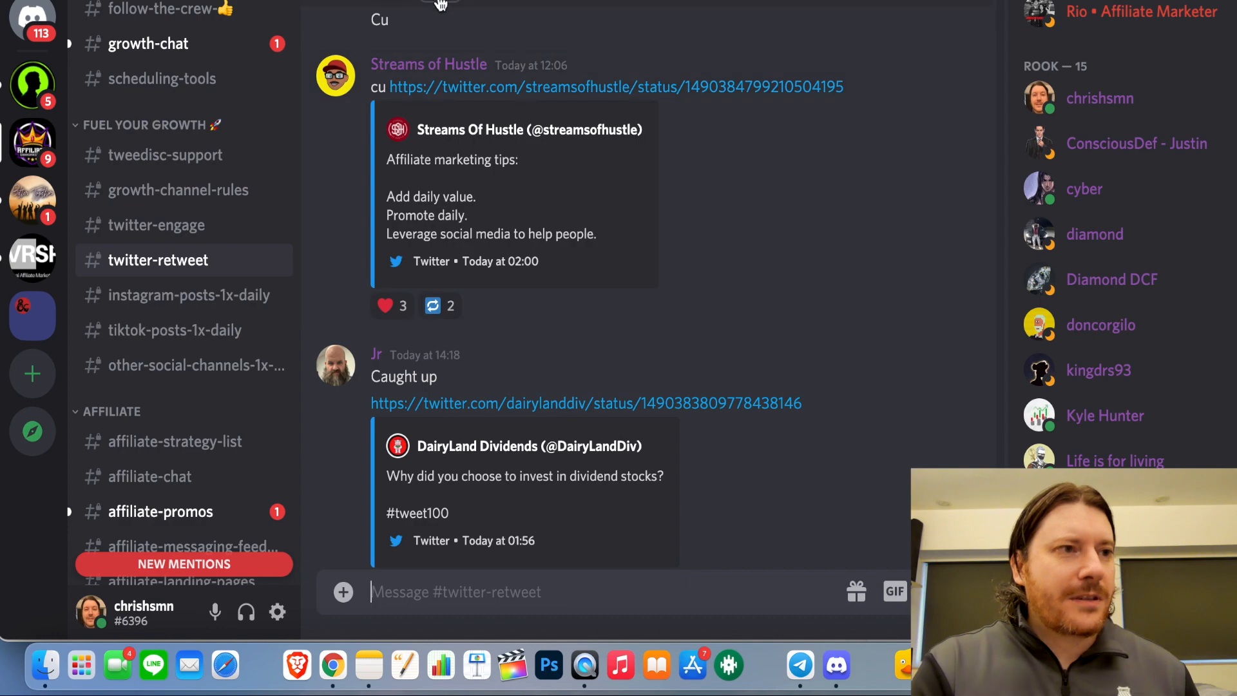
{"action": "scroll", "scroll_direction": "down", "scroll_amount": 3}
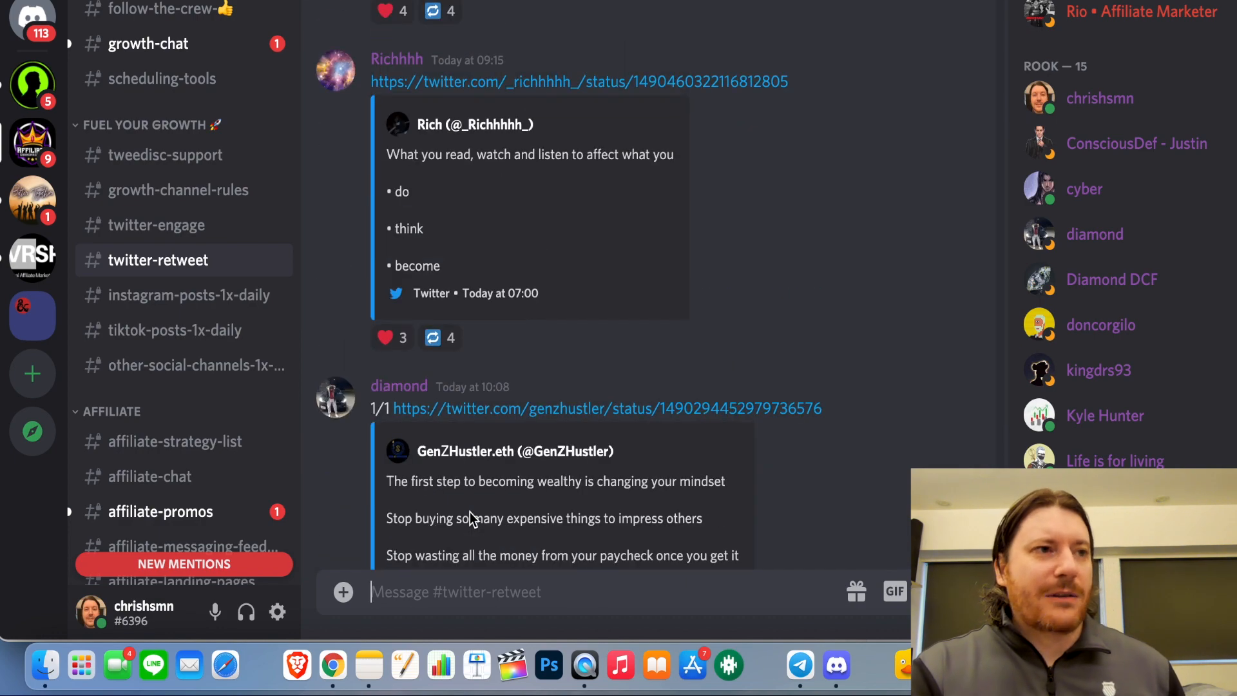
{"action": "scroll", "scroll_direction": "down", "scroll_amount": 3}
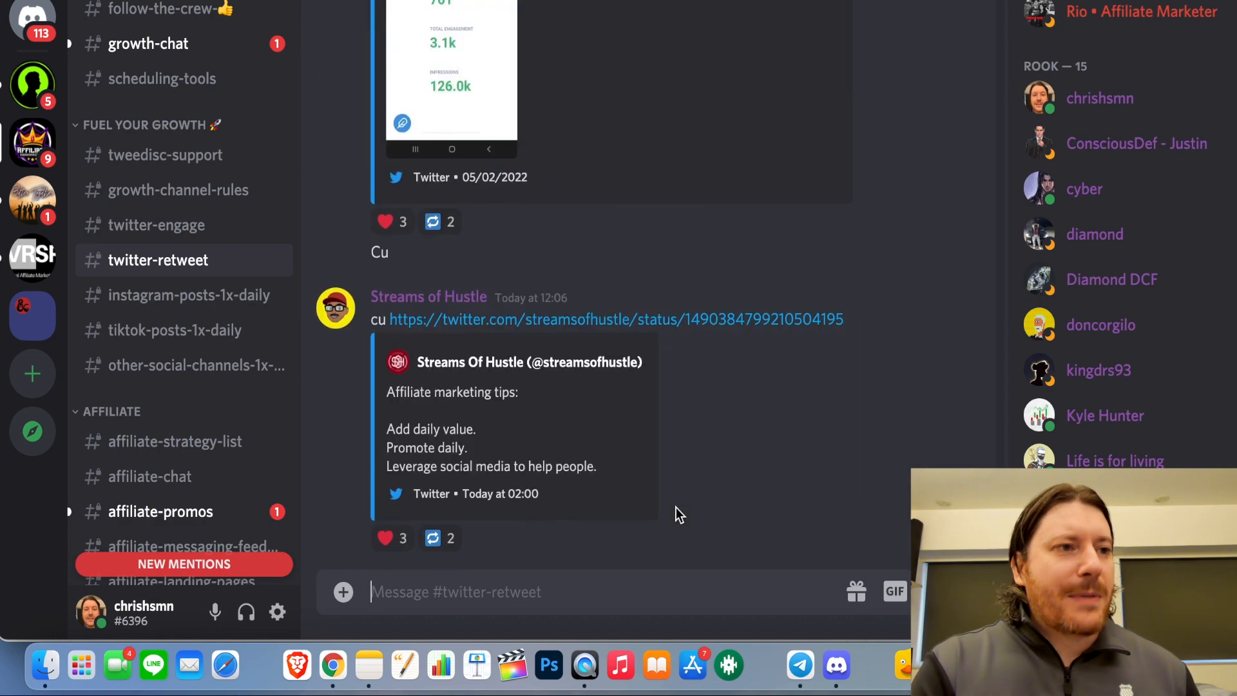
{"action": "scroll", "scroll_direction": "down", "scroll_amount": 3}
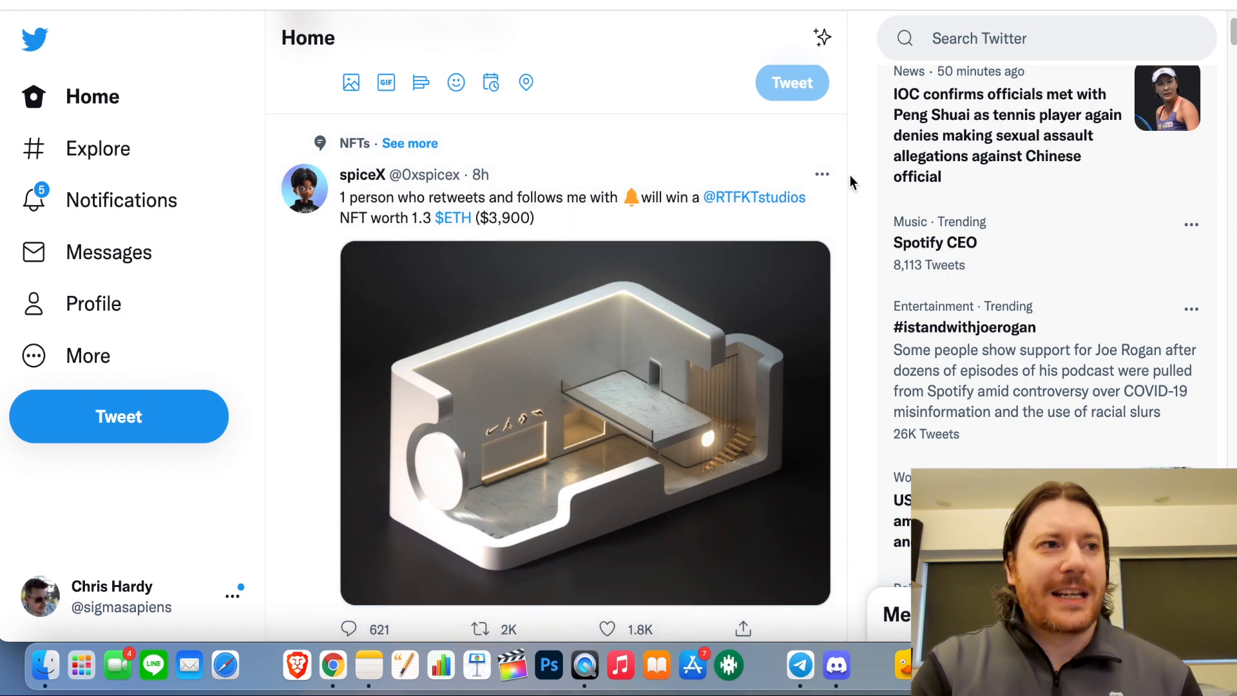
{"action": "mouse_move", "coordinate": [872, 225]}
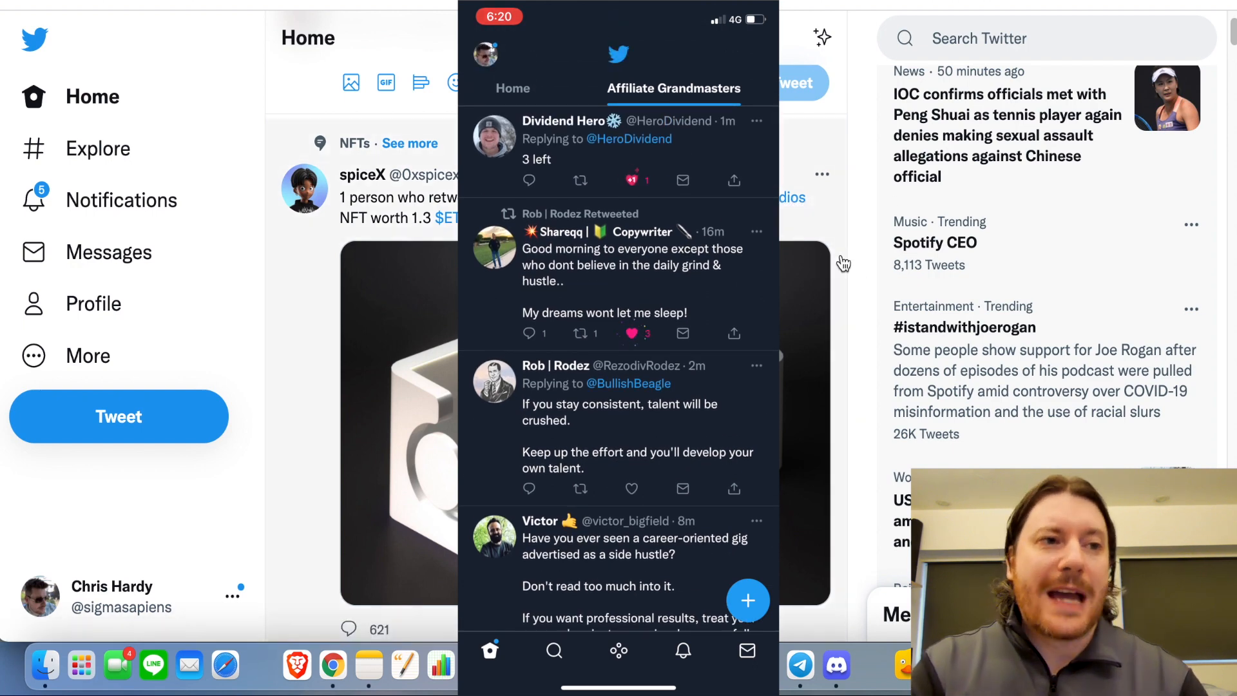
Scroll through the Affiliate Grandmasters list feed of member tweets
{"action": "scroll", "scroll_direction": "down", "scroll_amount": 3}
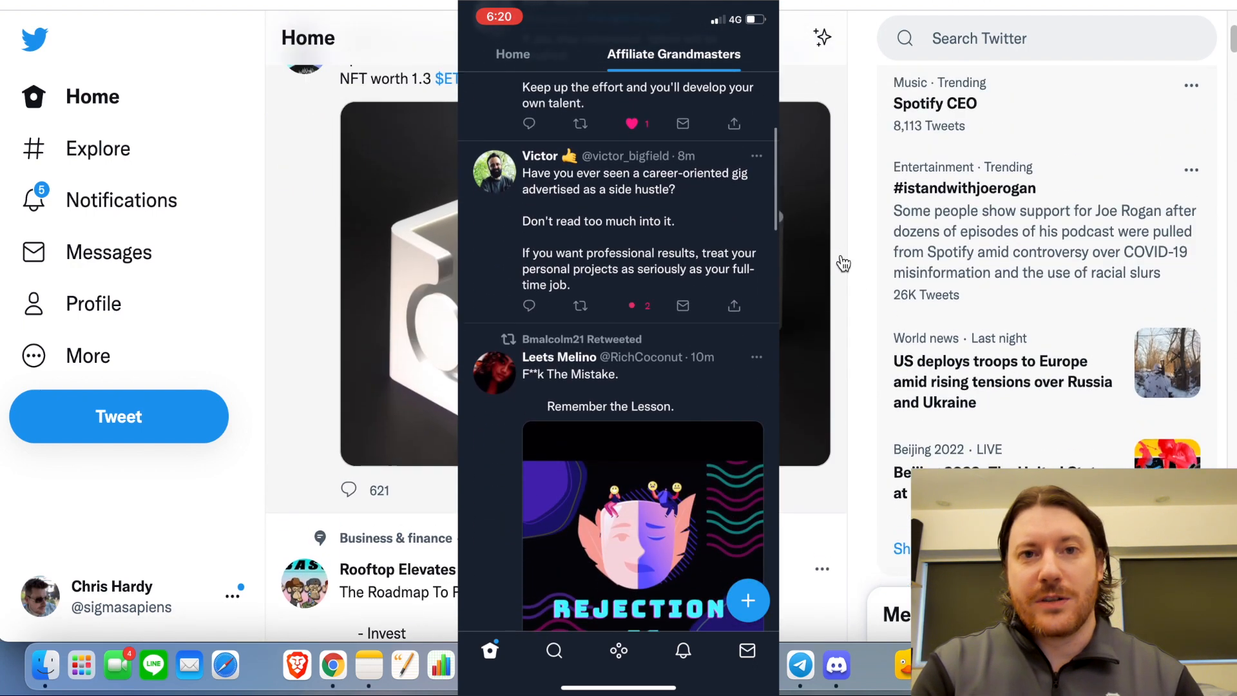
{"action": "scroll", "scroll_direction": "down", "scroll_amount": 3}
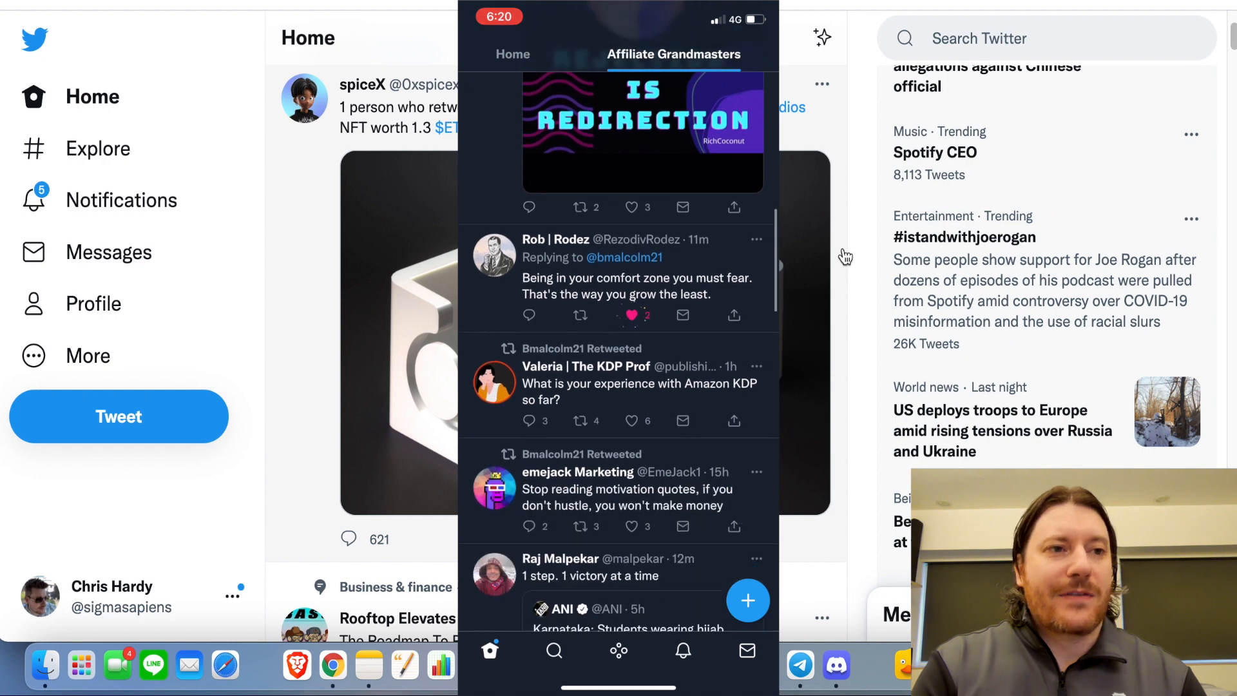
{"action": "scroll", "scroll_direction": "down", "scroll_amount": 3}
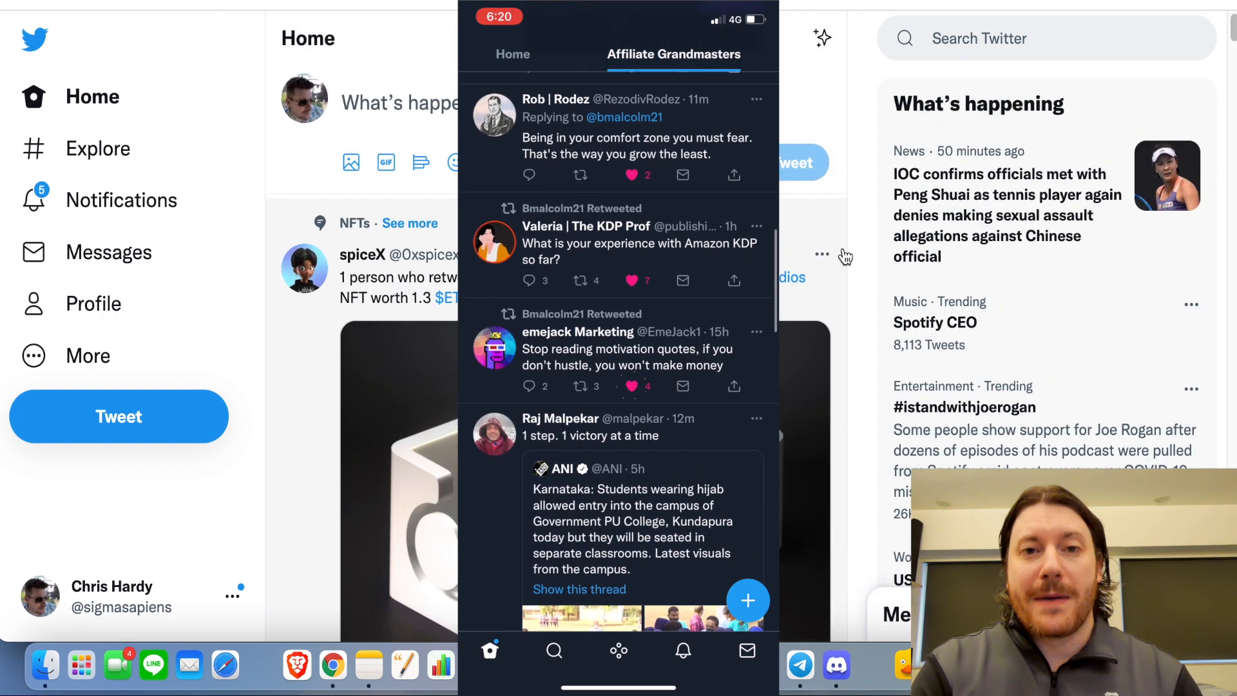
{"action": "scroll", "scroll_direction": "down", "scroll_amount": 3}
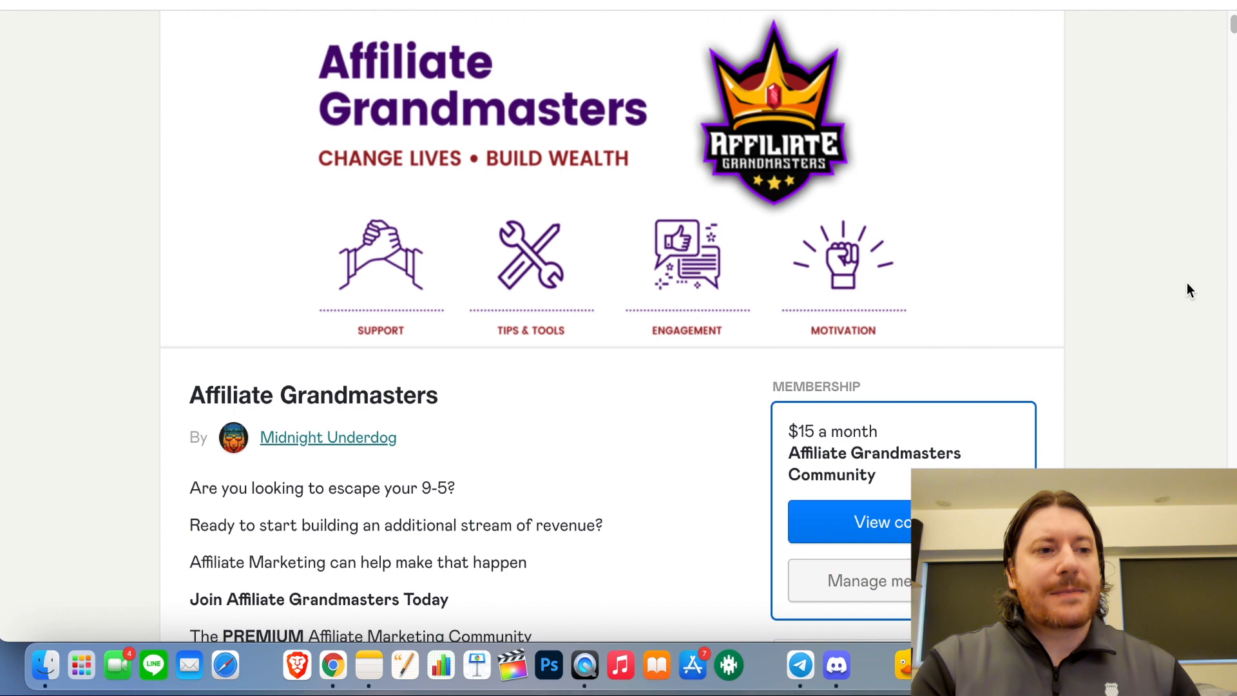
{"action": "mouse_move", "coordinate": [1131, 323]}
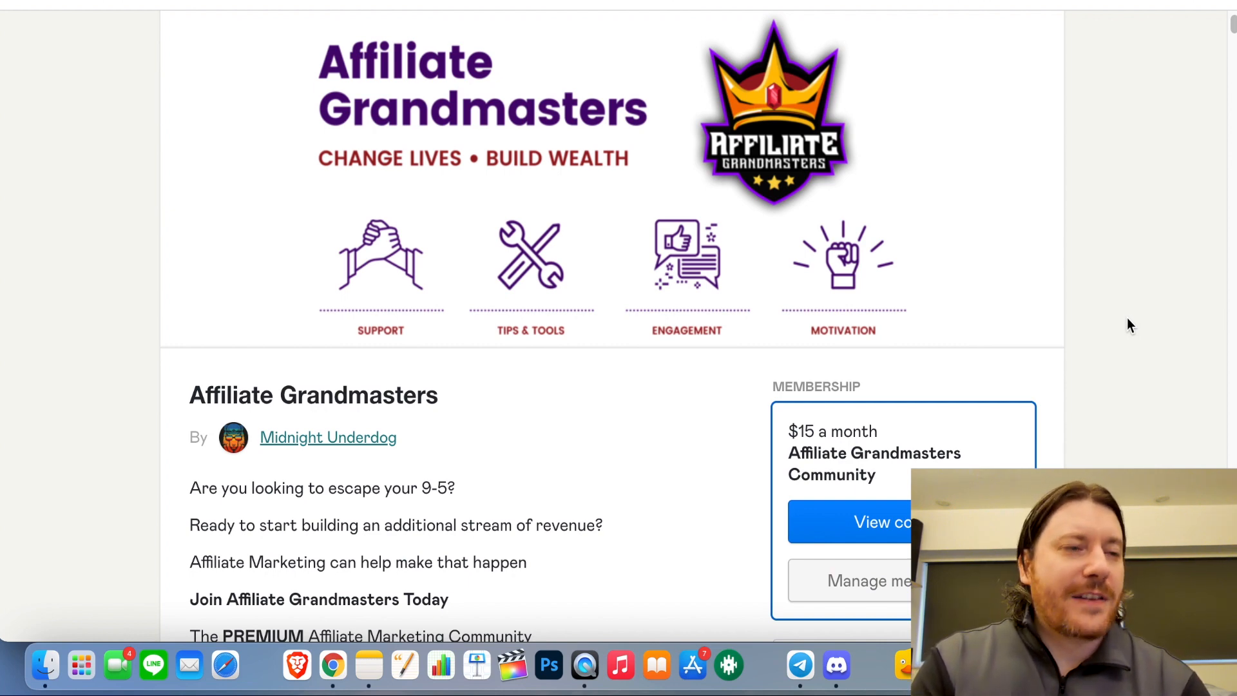
{"action": "mouse_move", "coordinate": [1135, 330]}
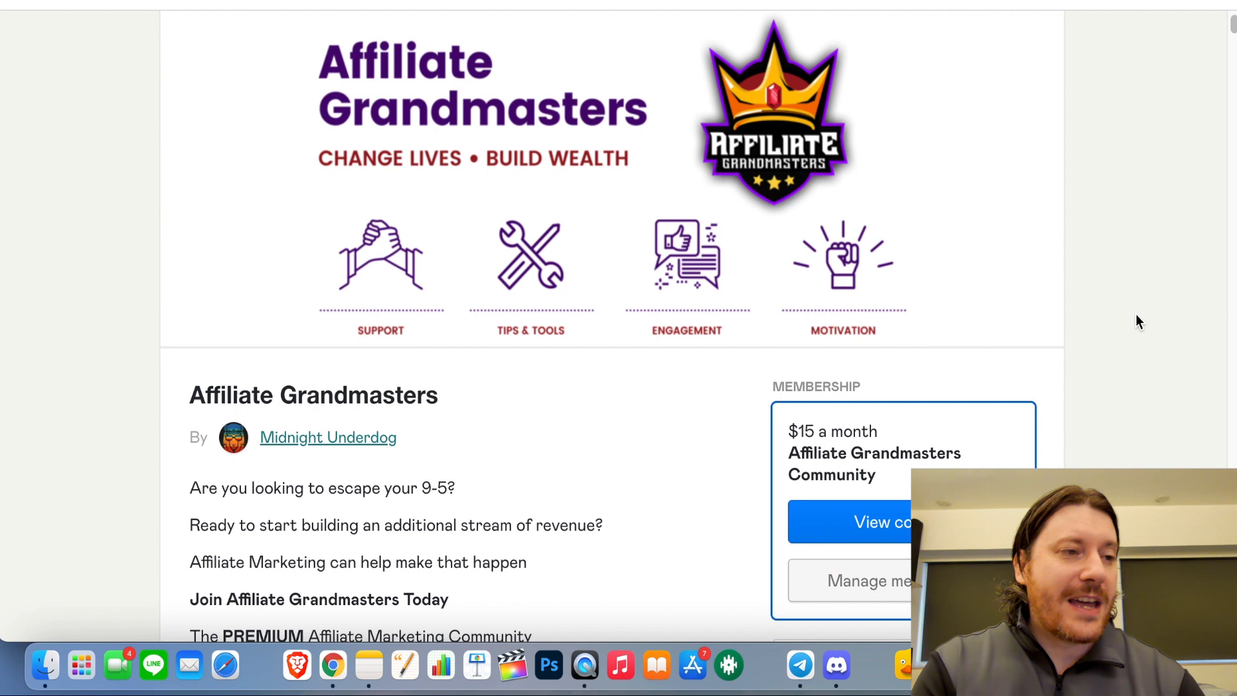
Scroll down the $15-a-month Affiliate Grandmasters membership page through its description
{"action": "scroll", "scroll_direction": "down", "scroll_amount": 3}
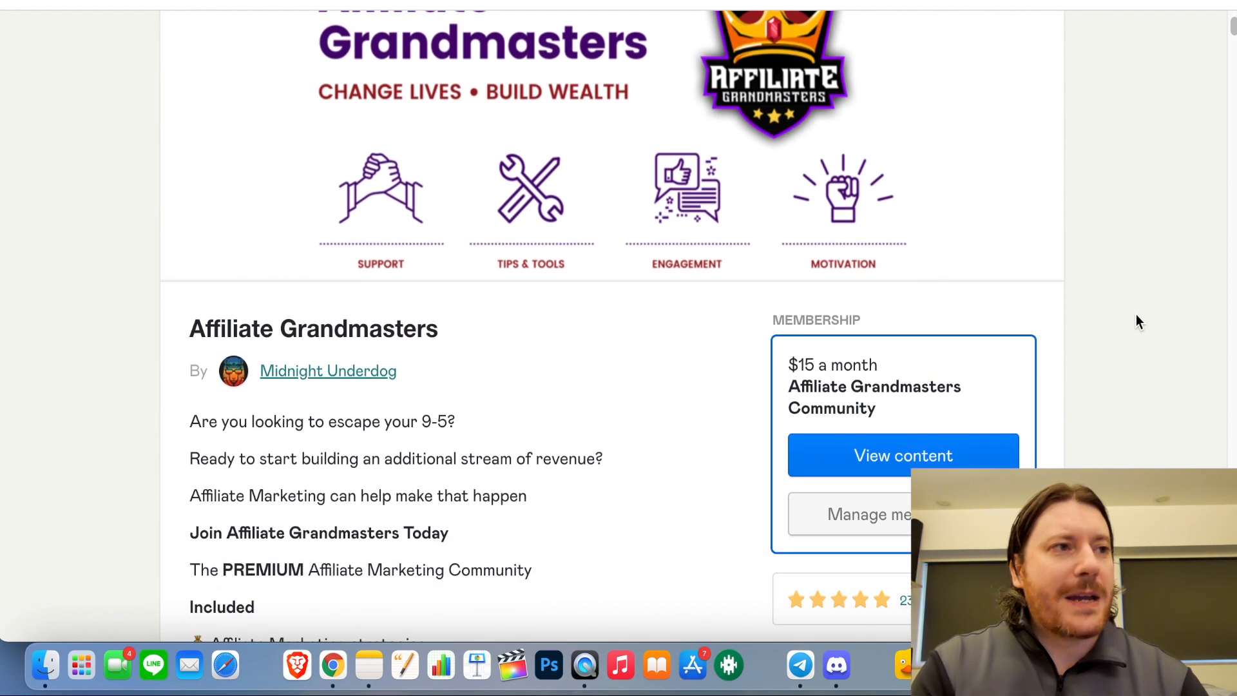
{"action": "scroll", "scroll_direction": "down", "scroll_amount": 3}
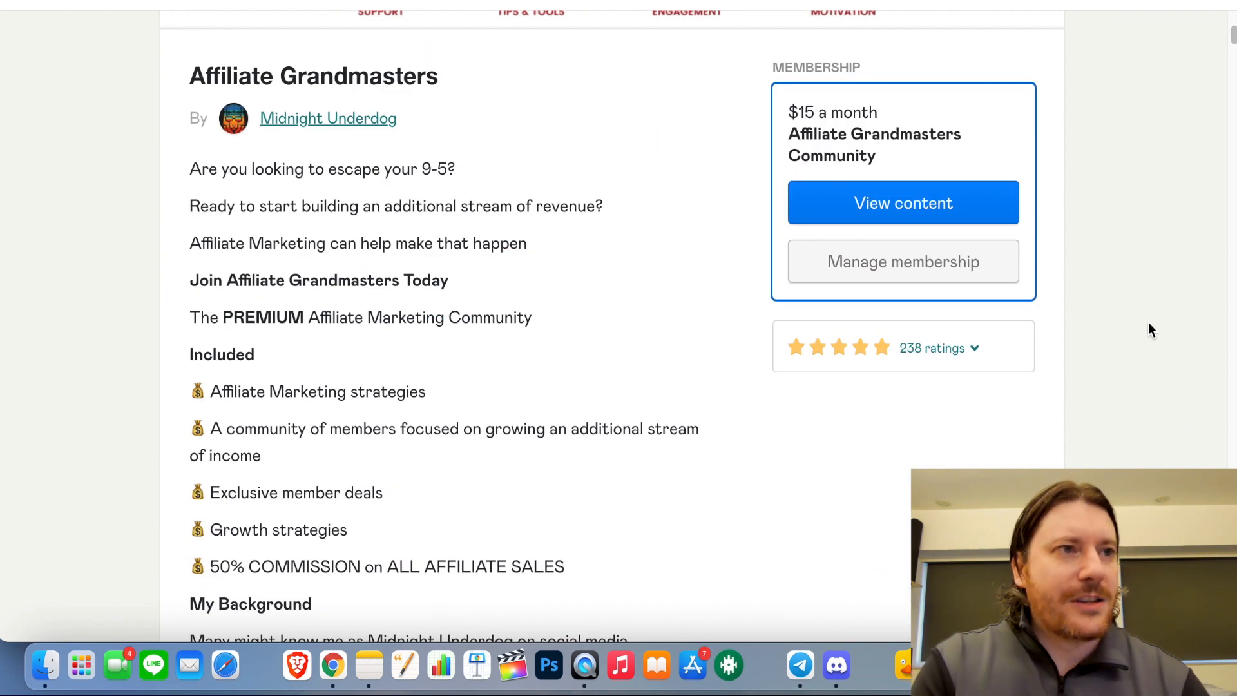
{"action": "mouse_move", "coordinate": [573, 403]}
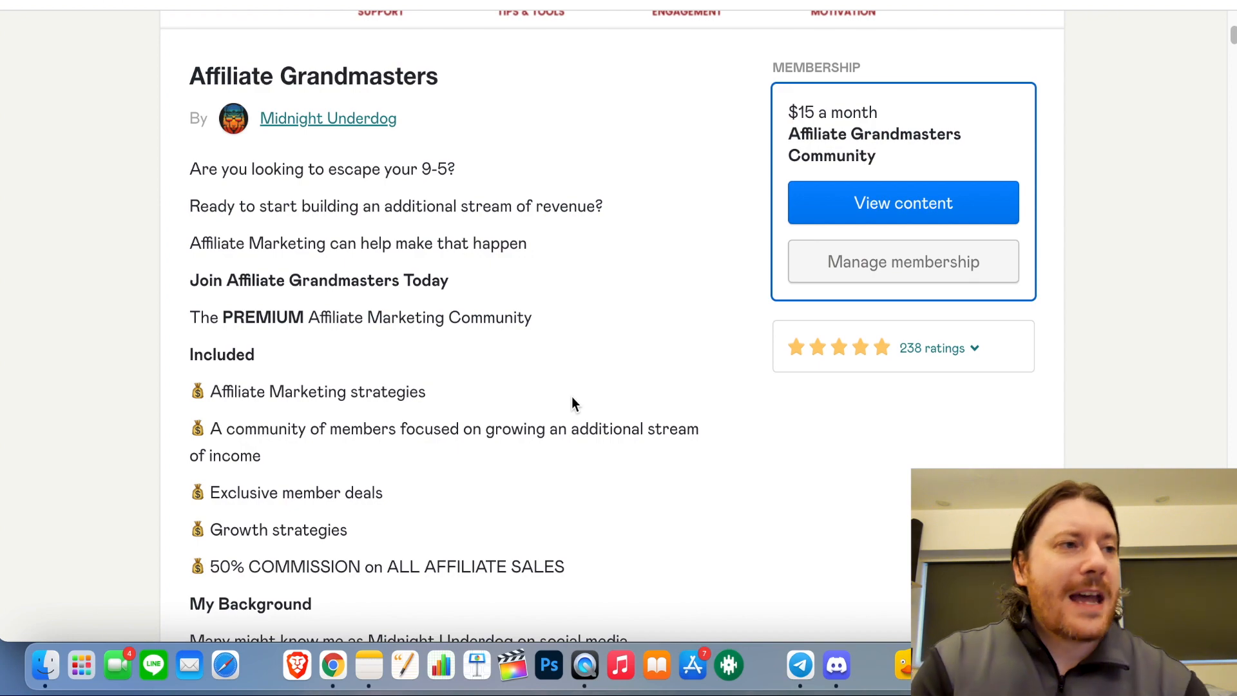
{"action": "scroll", "scroll_direction": "down", "scroll_amount": 3}
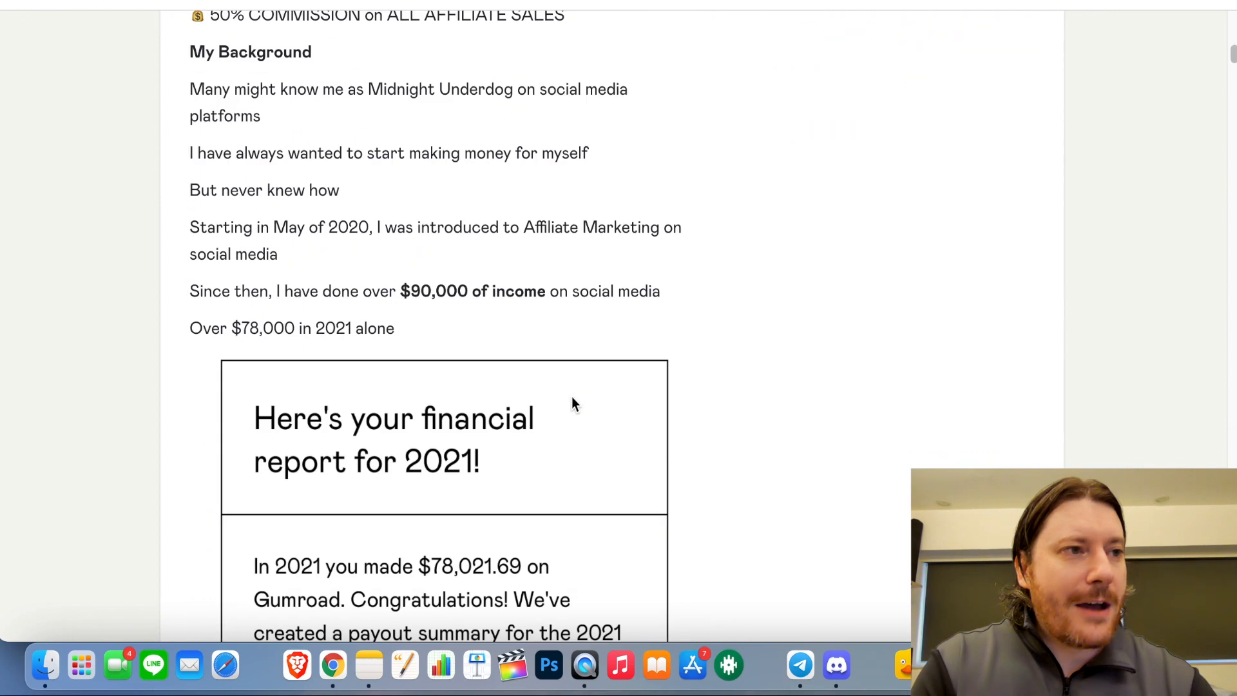
{"action": "scroll", "scroll_direction": "down", "scroll_amount": 3}
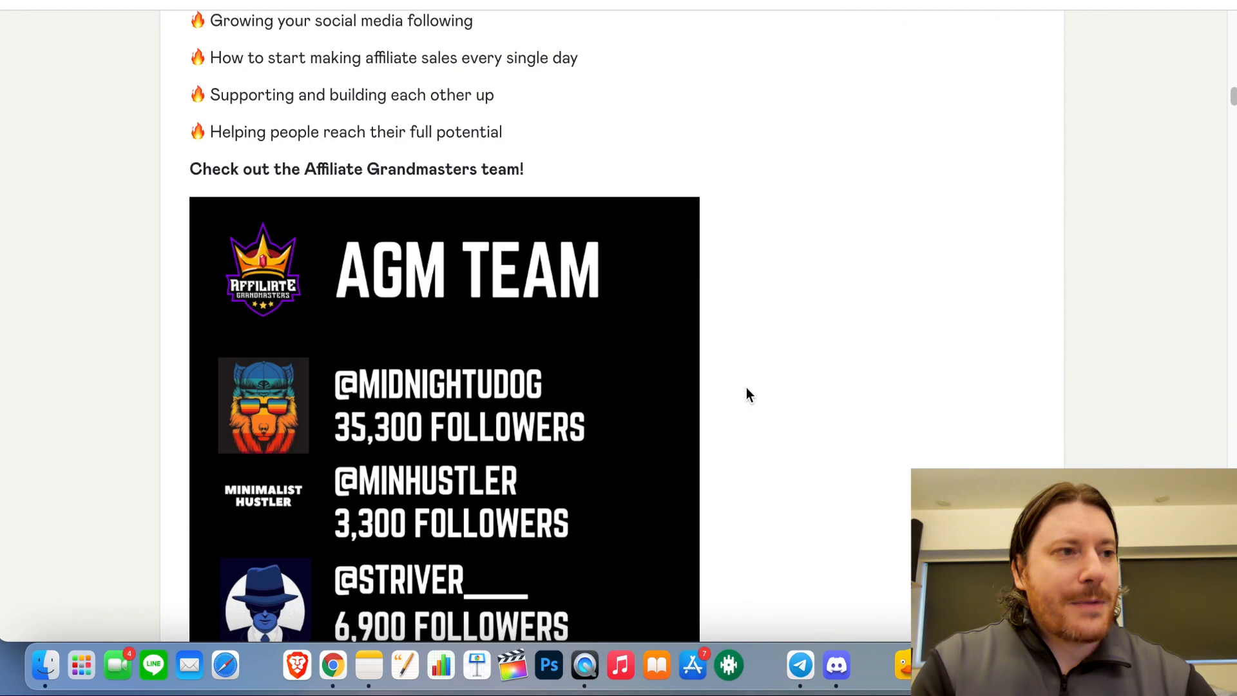
{"action": "scroll", "scroll_direction": "down", "scroll_amount": 3}
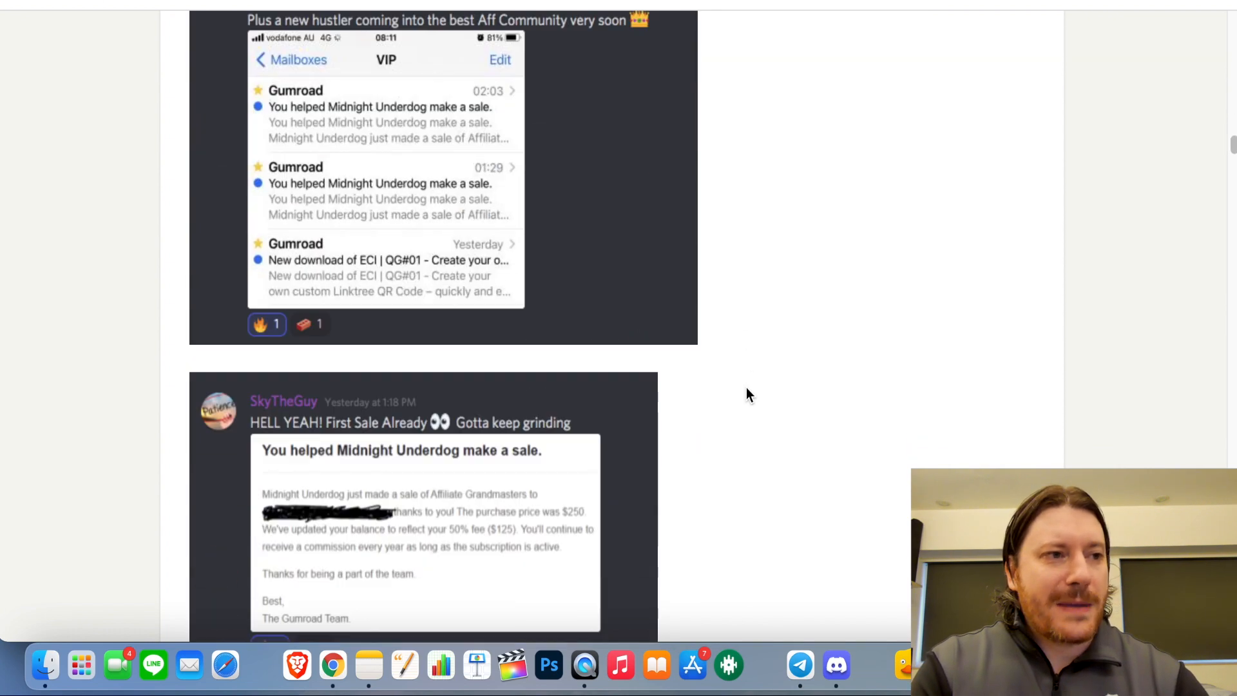
{"action": "scroll", "scroll_direction": "down", "scroll_amount": 3}
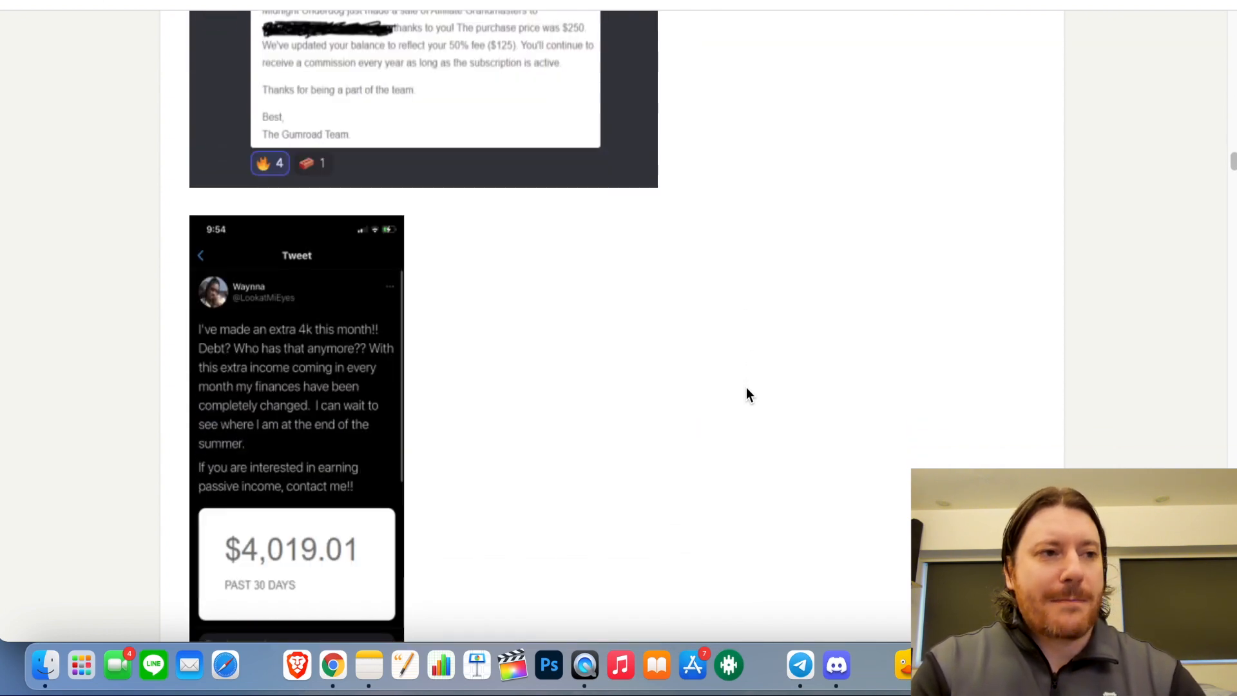
{"action": "scroll", "scroll_direction": "down", "scroll_amount": 3}
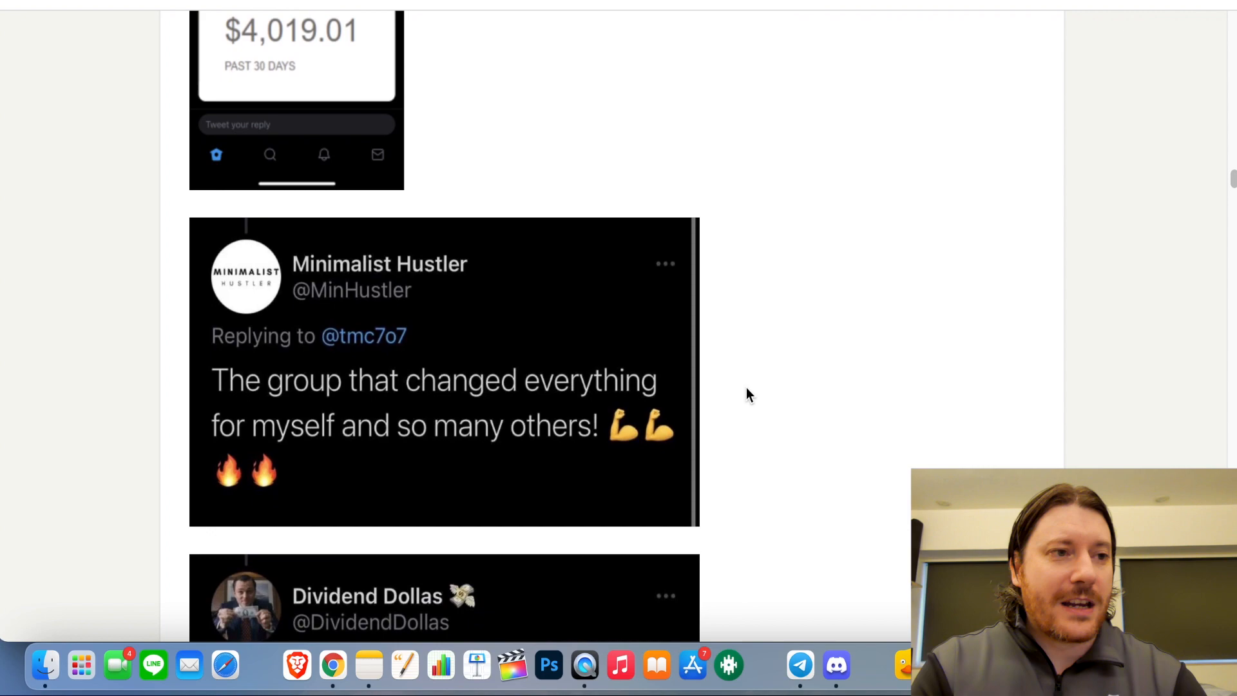
{"action": "scroll", "scroll_direction": "down", "scroll_amount": 3}
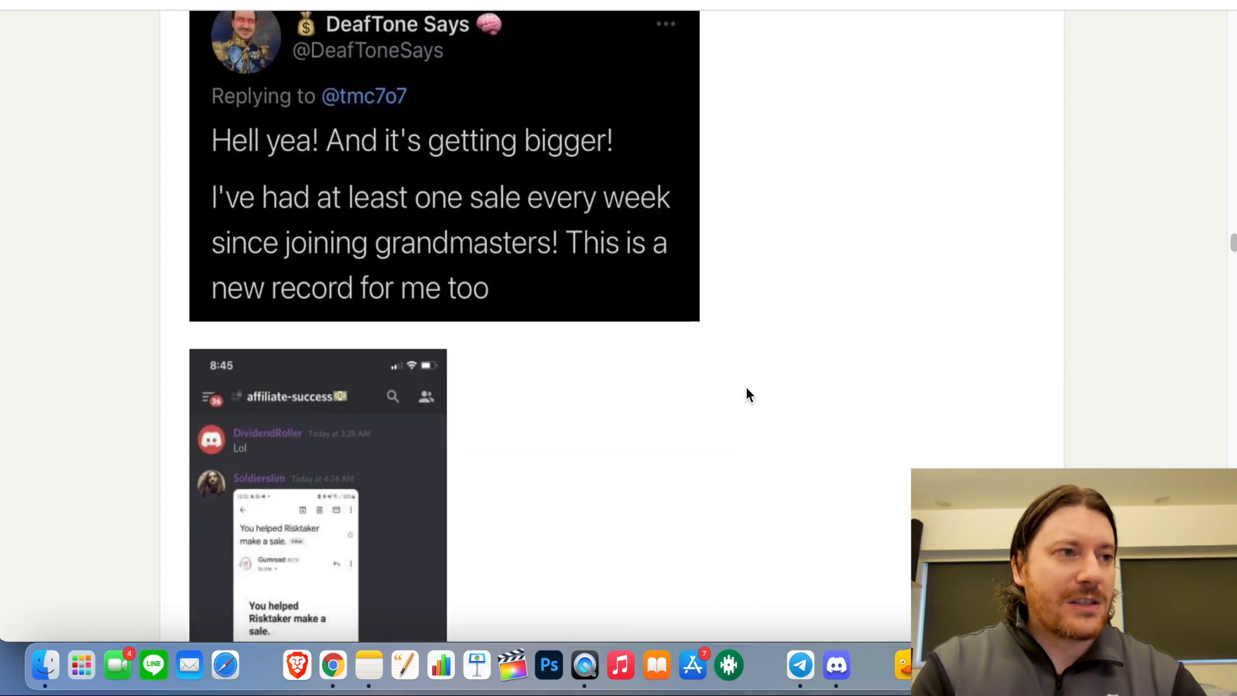
{"action": "scroll", "scroll_direction": "down", "scroll_amount": 3}
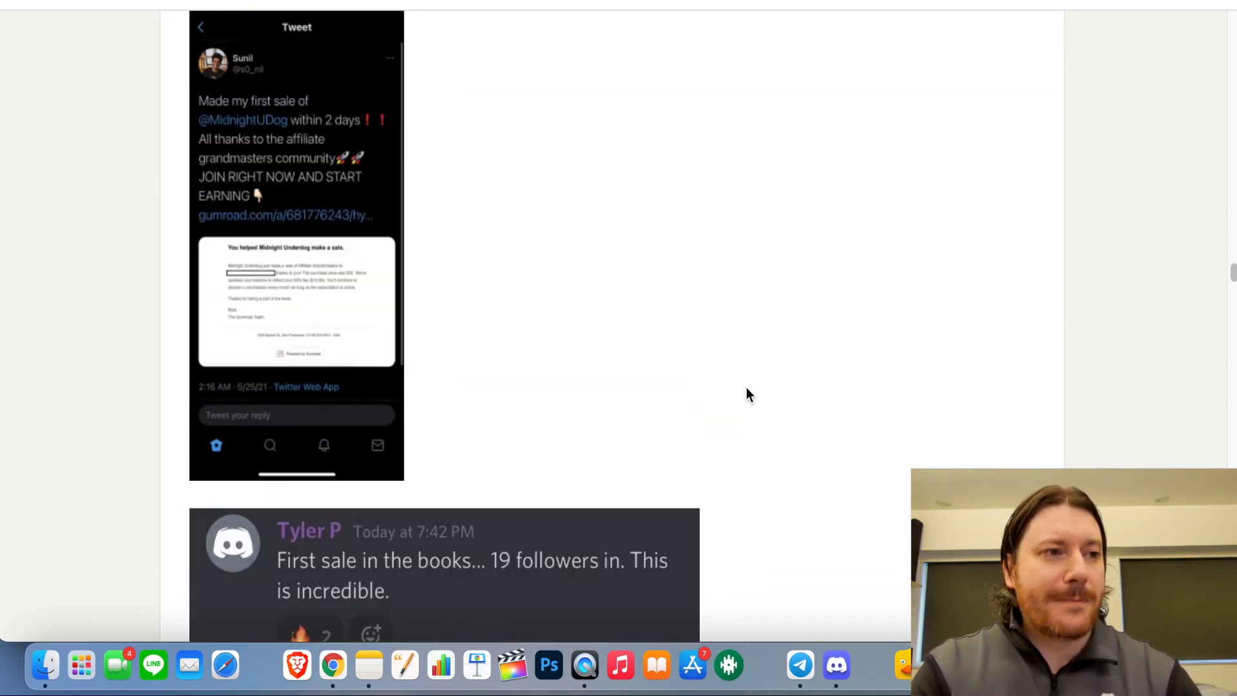
{"action": "scroll", "scroll_direction": "down", "scroll_amount": 3}
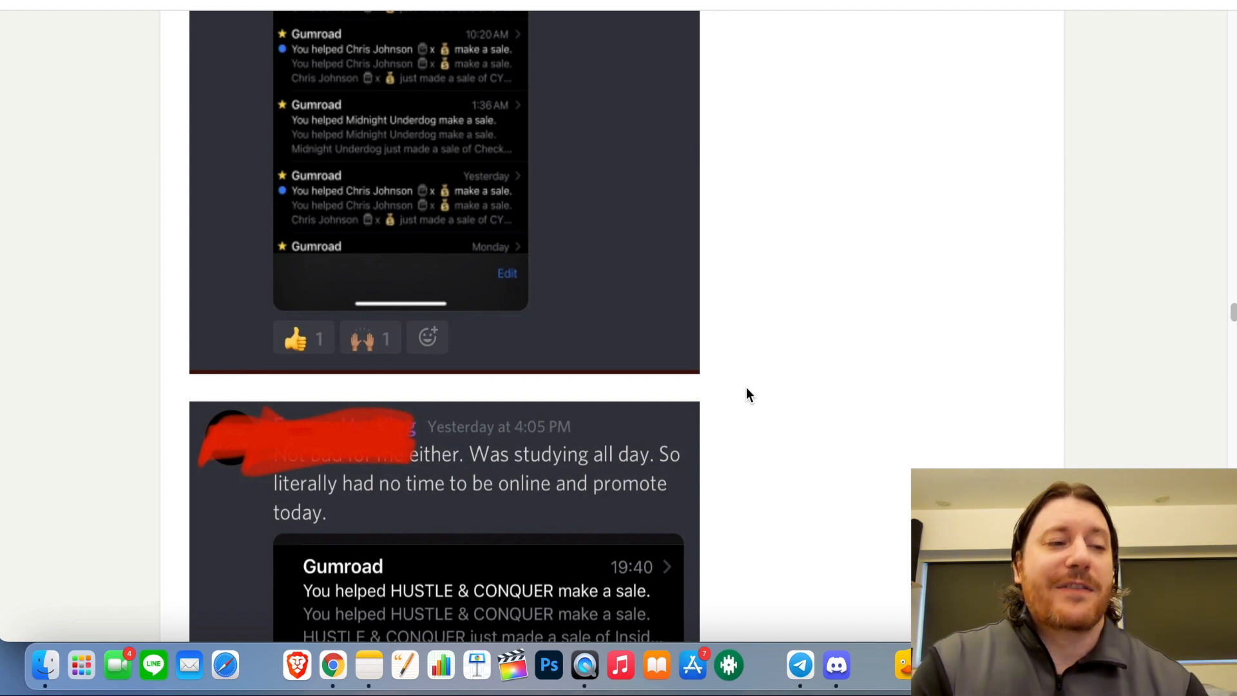
Continue through the member sales testimonial screenshots and the team listing
{"action": "scroll", "scroll_direction": "down", "scroll_amount": 3}
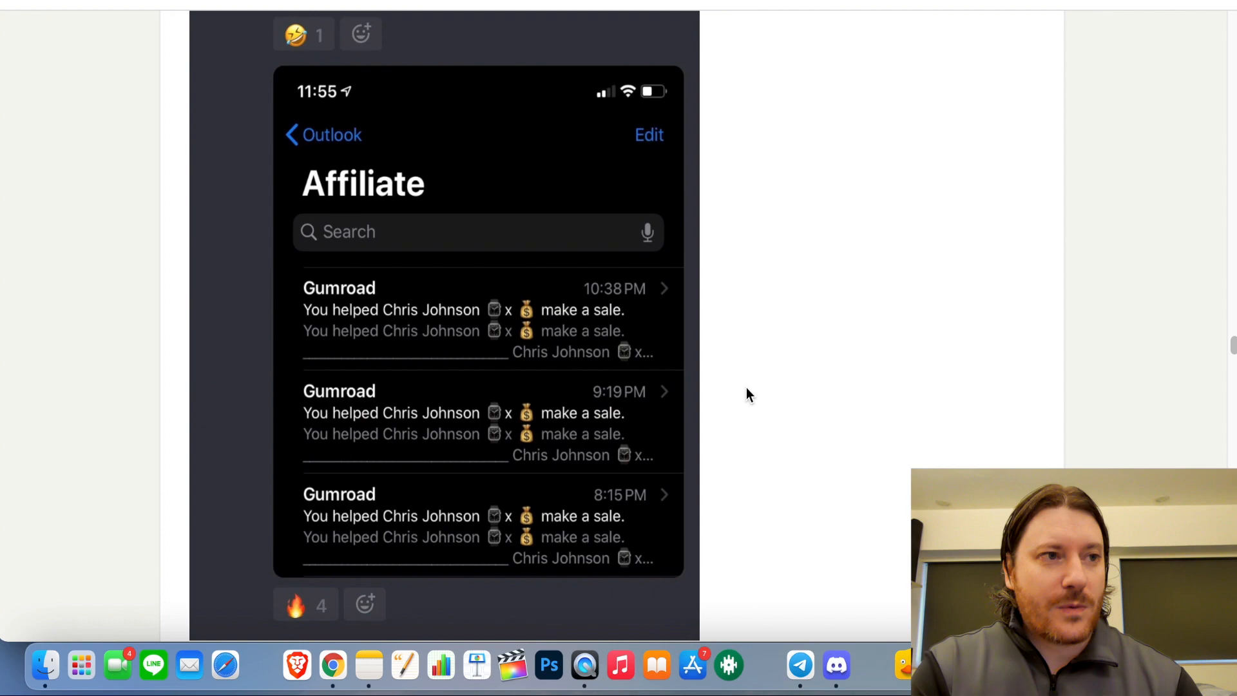
{"action": "scroll", "scroll_direction": "down", "scroll_amount": 3}
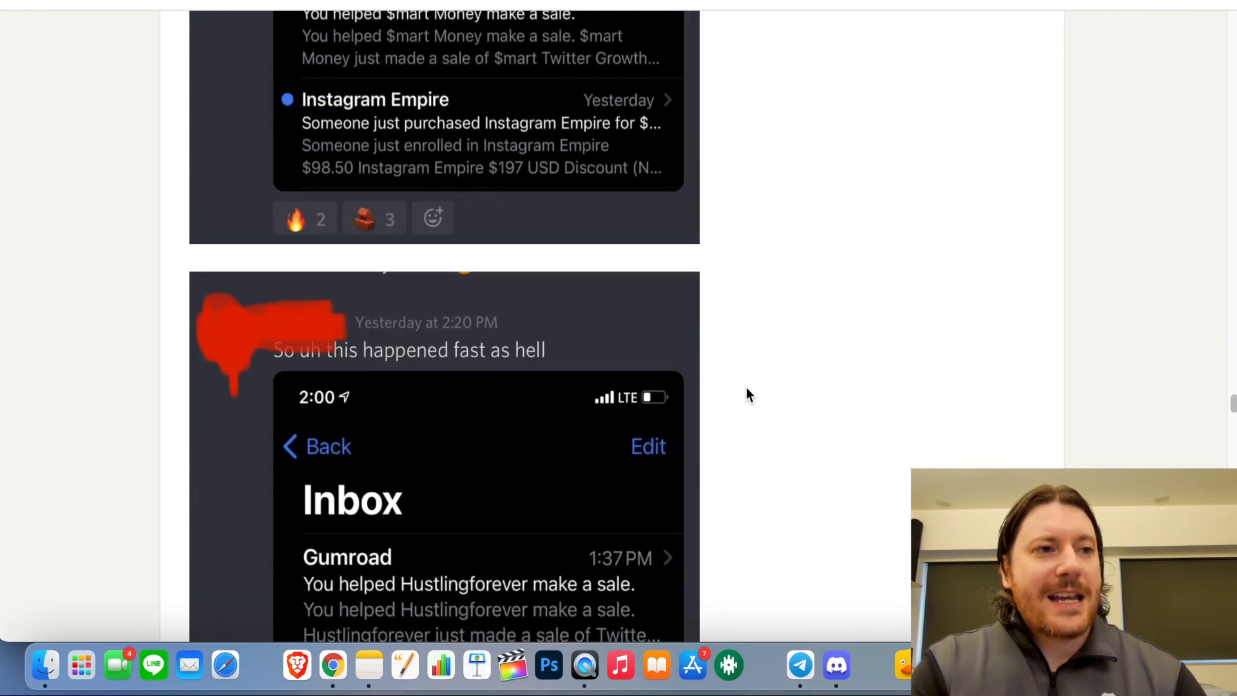
{"action": "scroll", "scroll_direction": "down", "scroll_amount": 3}
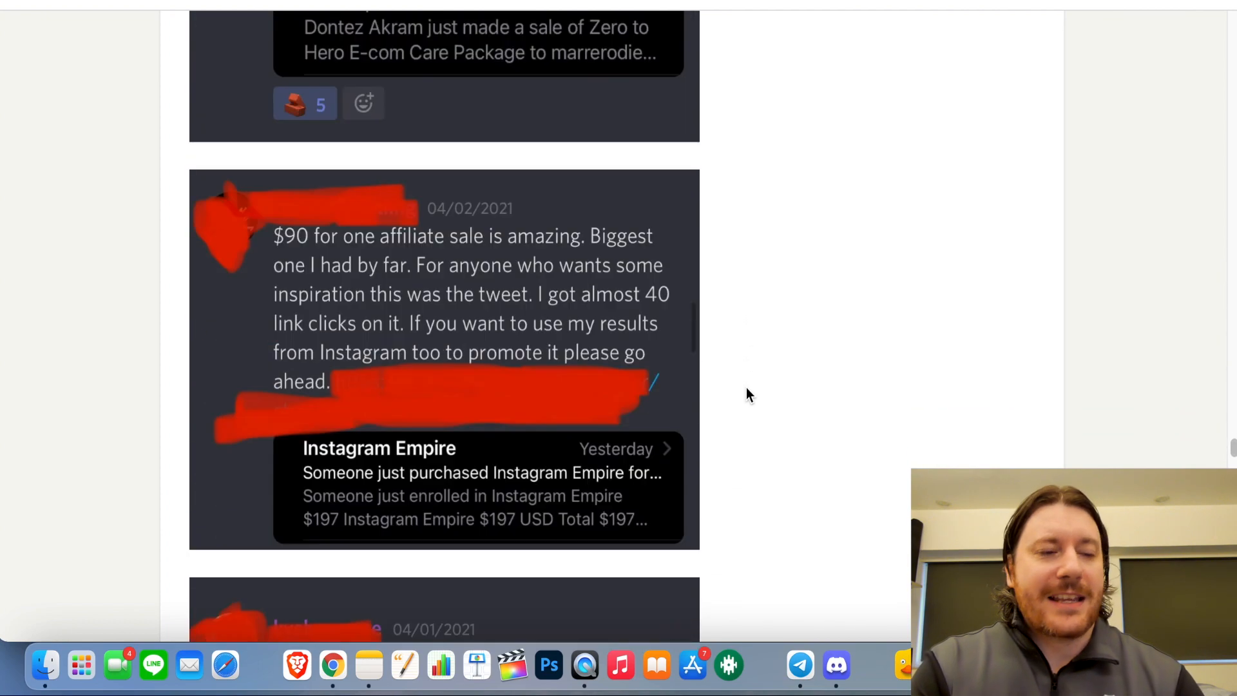
{"action": "scroll", "scroll_direction": "down", "scroll_amount": 3}
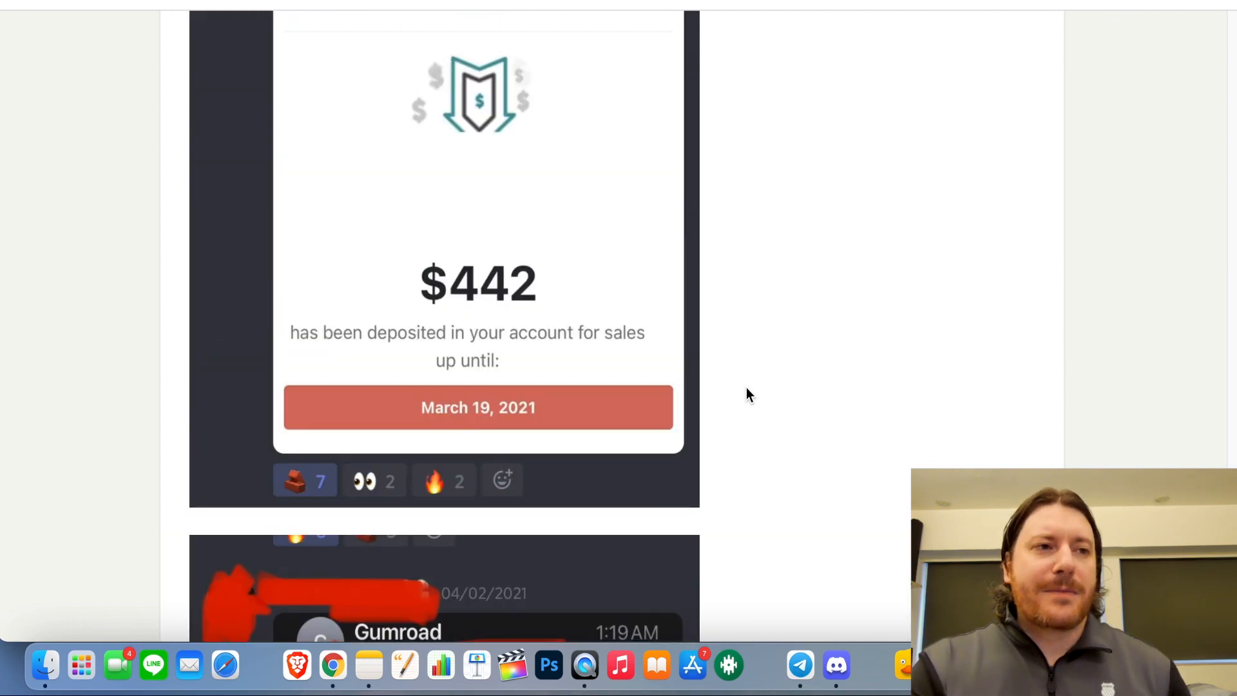
{"action": "scroll", "scroll_direction": "down", "scroll_amount": 3}
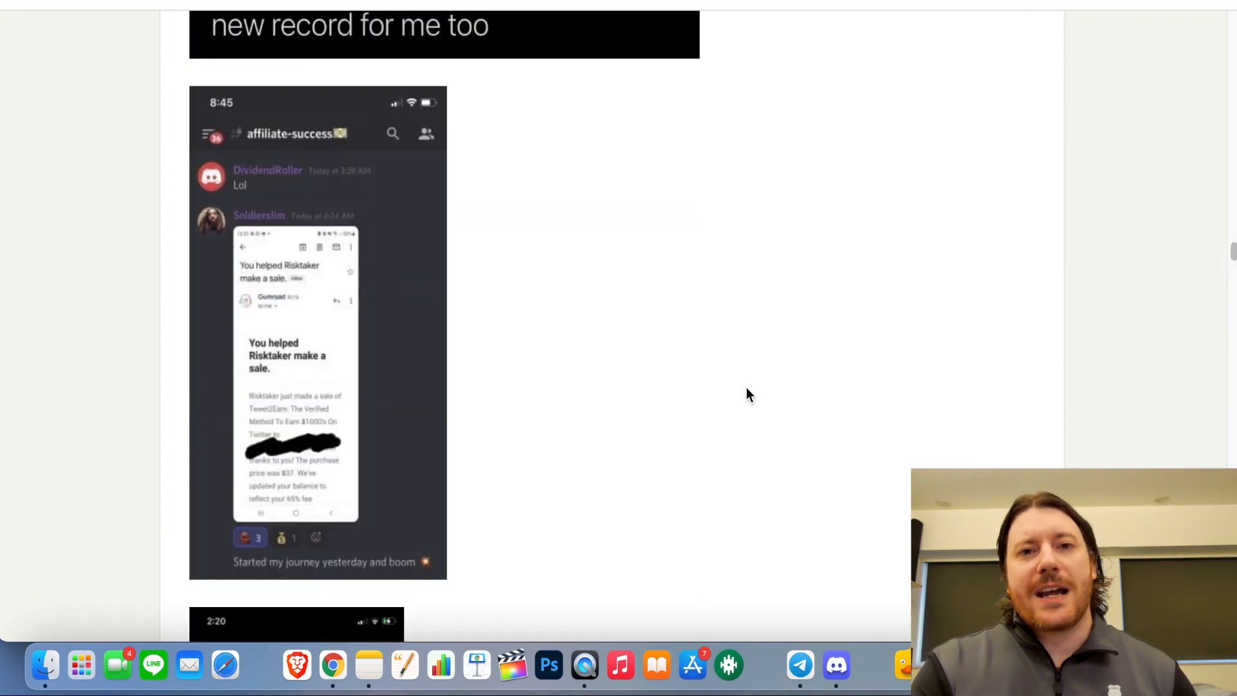
{"action": "scroll", "scroll_direction": "down", "scroll_amount": 3}
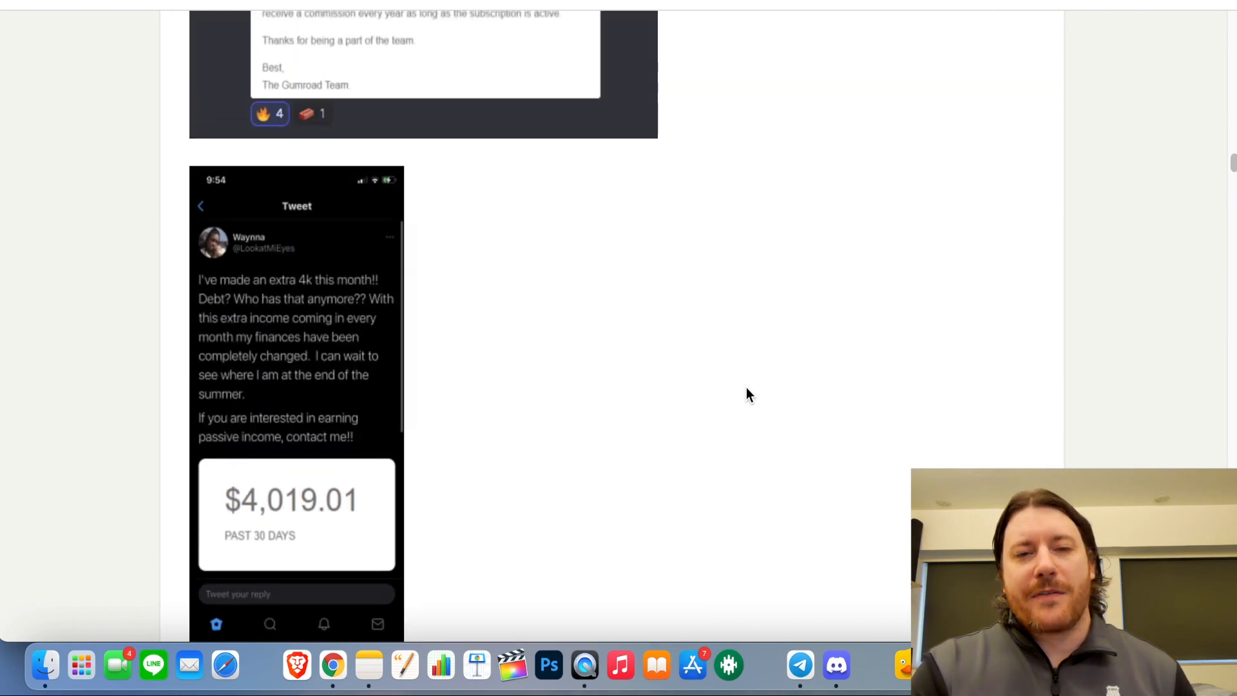
{"action": "scroll", "scroll_direction": "down", "scroll_amount": 3}
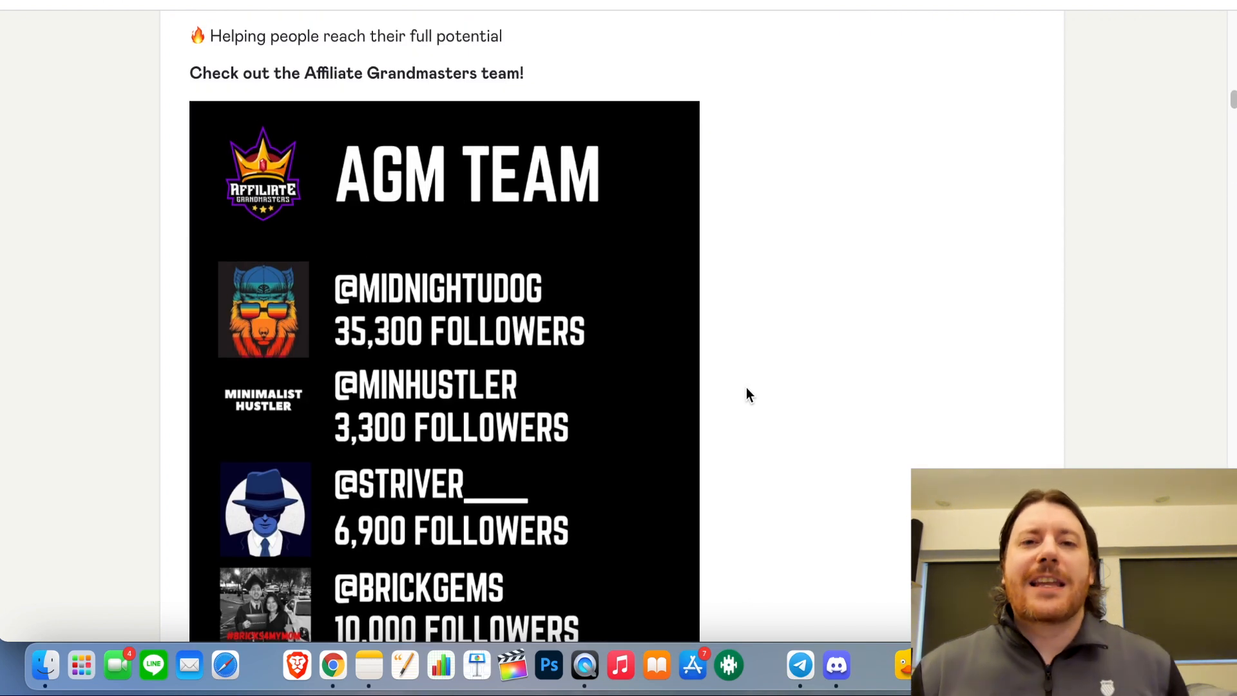
Scroll the Accelerator description through its five-video list and light-version note
{"action": "scroll", "scroll_direction": "up", "scroll_amount": 3}
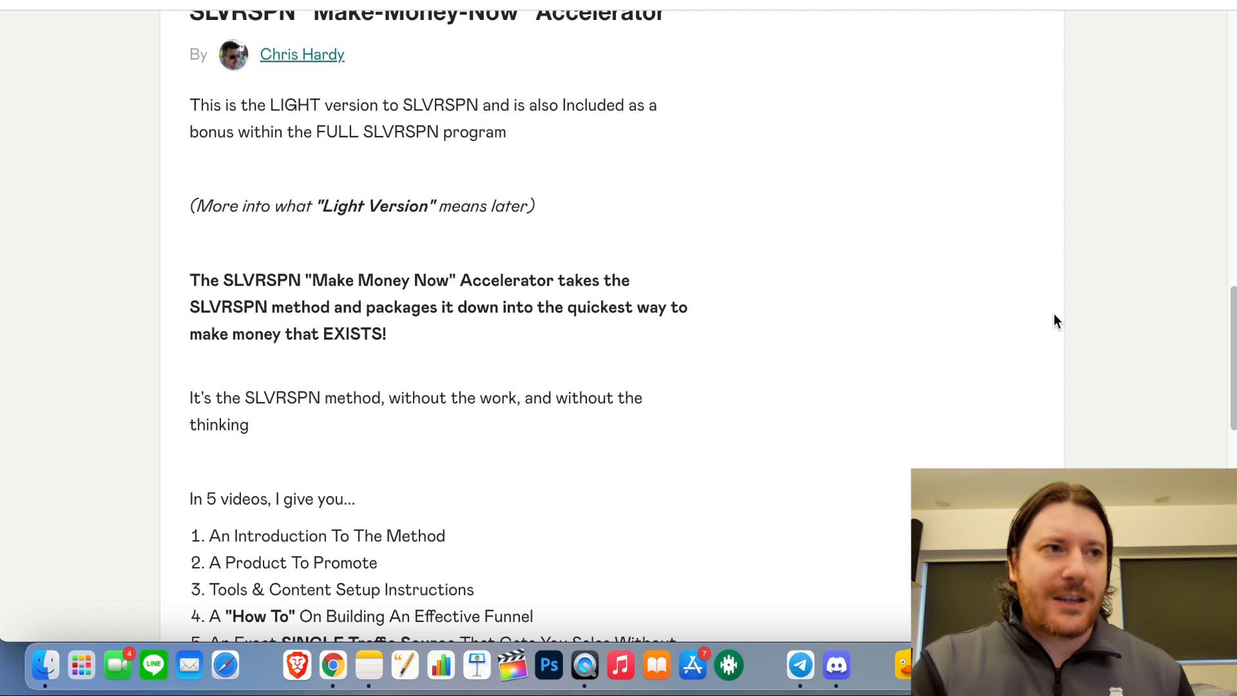
{"action": "scroll", "scroll_direction": "down", "scroll_amount": 3}
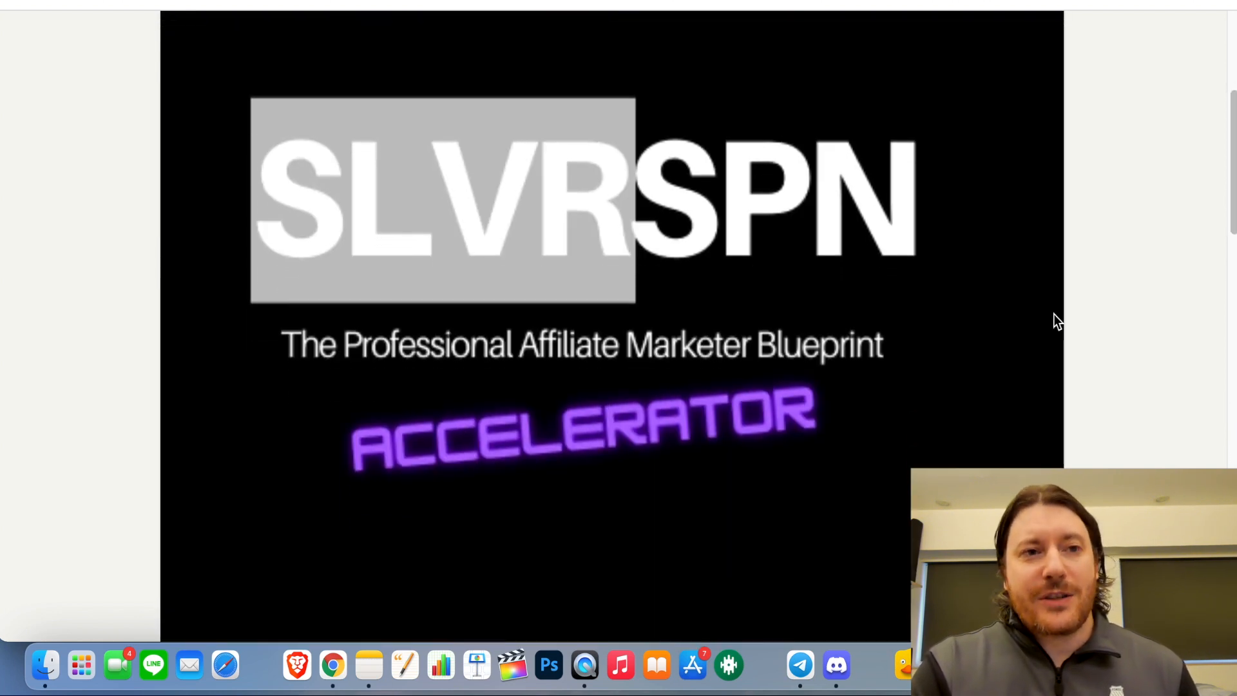
{"action": "mouse_move", "coordinate": [1076, 331]}
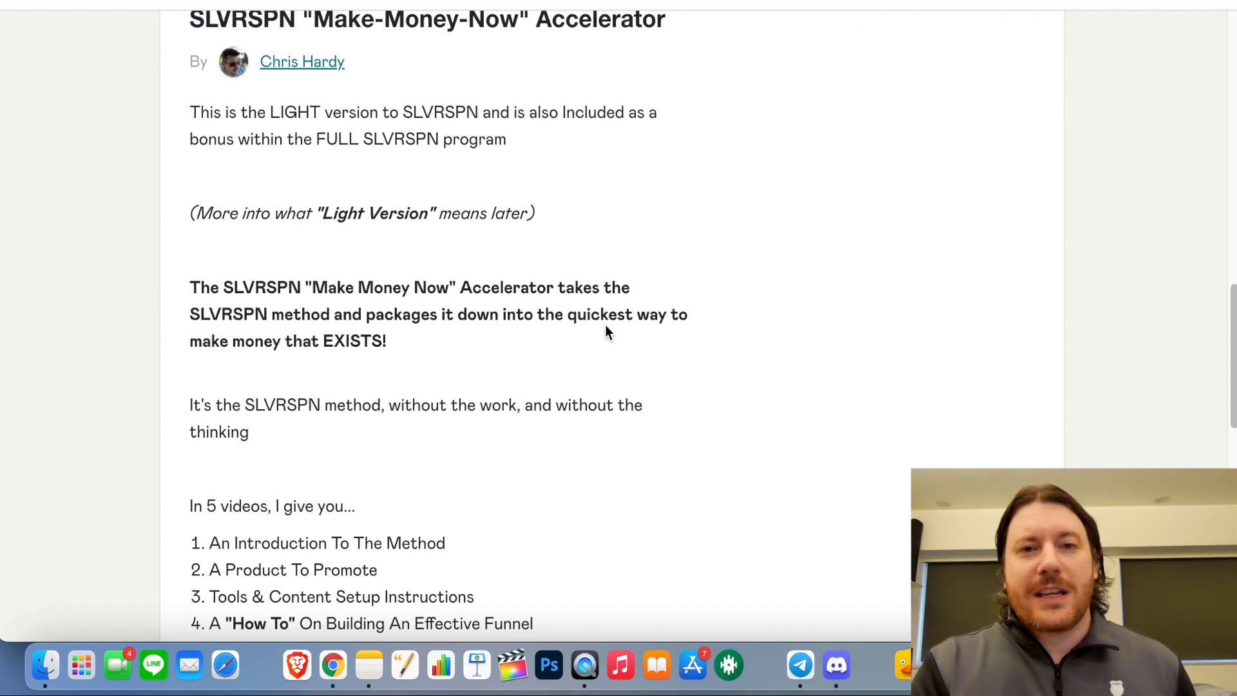
{"action": "scroll", "scroll_direction": "down", "scroll_amount": 3}
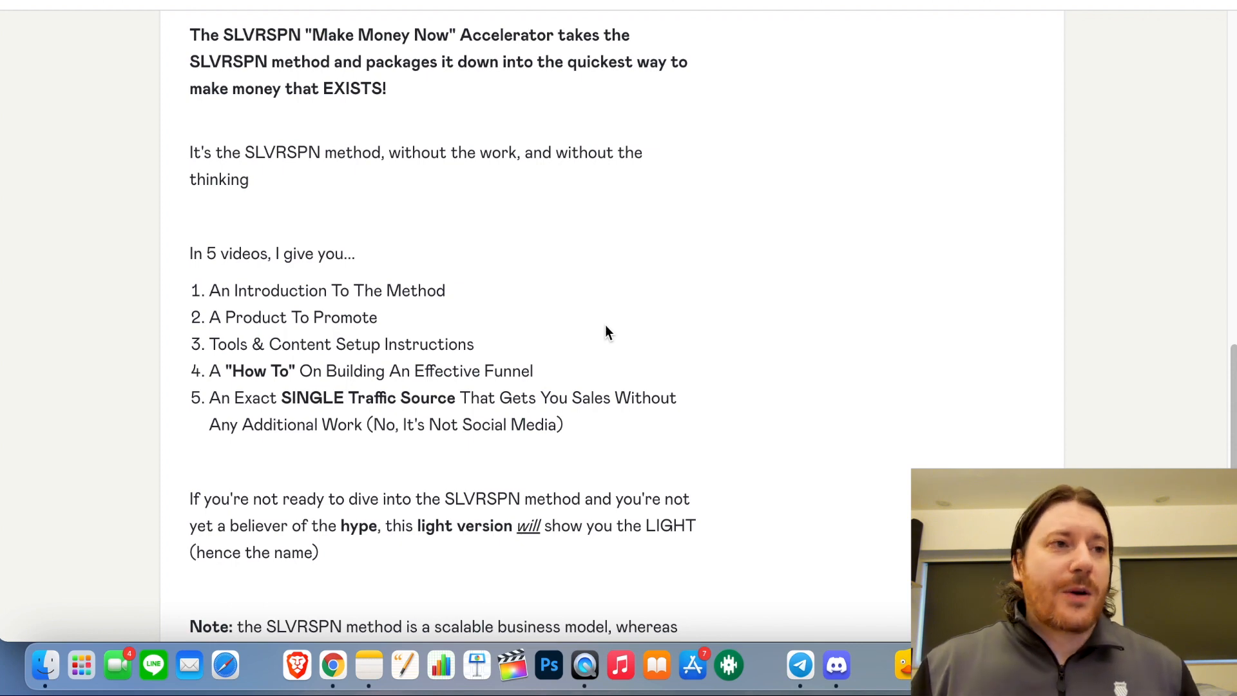
{"action": "scroll", "scroll_direction": "down", "scroll_amount": 3}
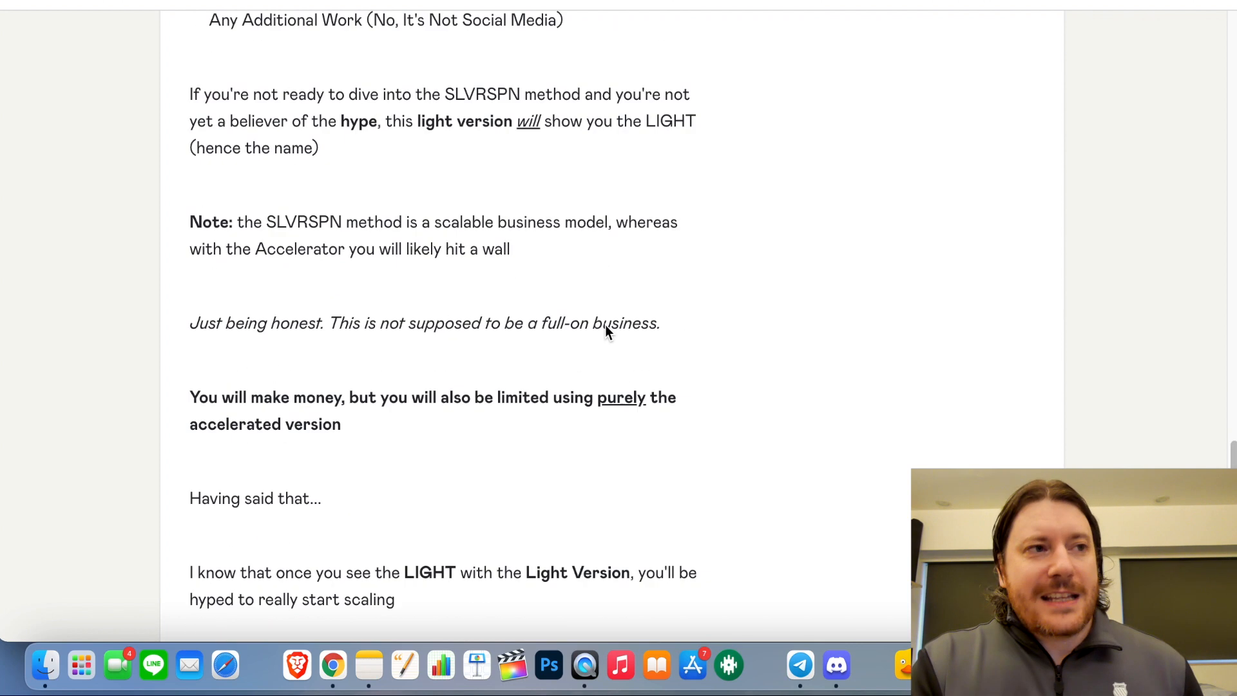
{"action": "scroll", "scroll_direction": "up", "scroll_amount": 3}
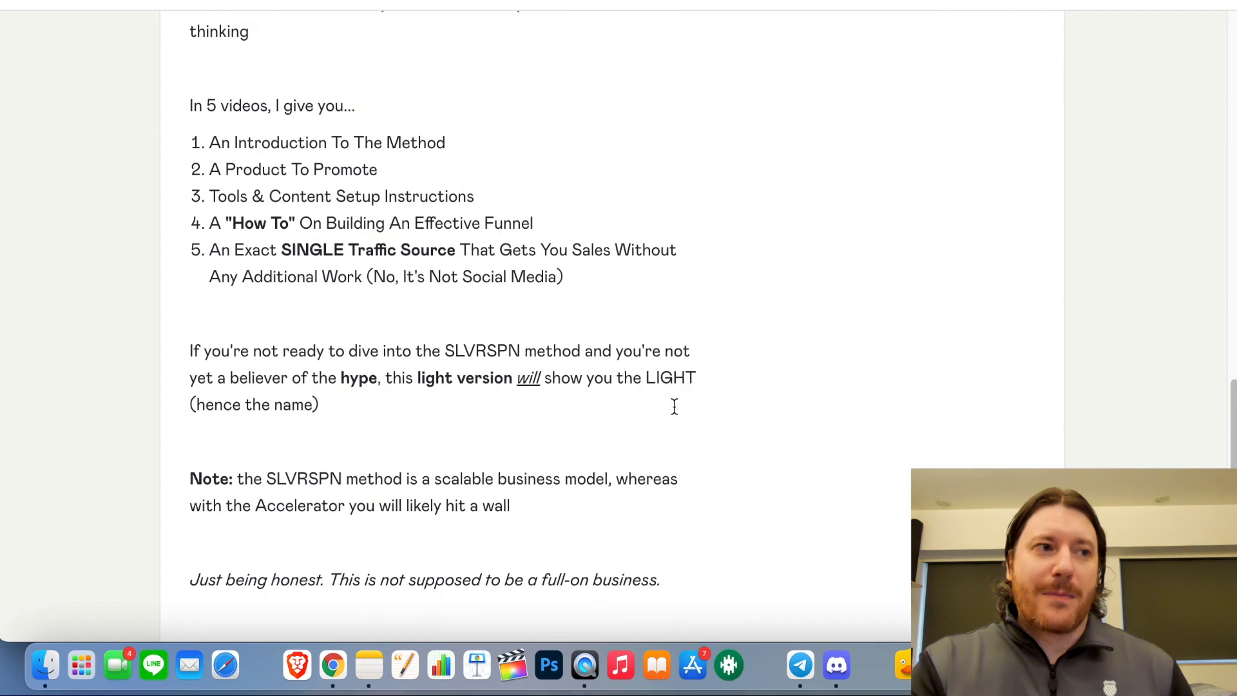